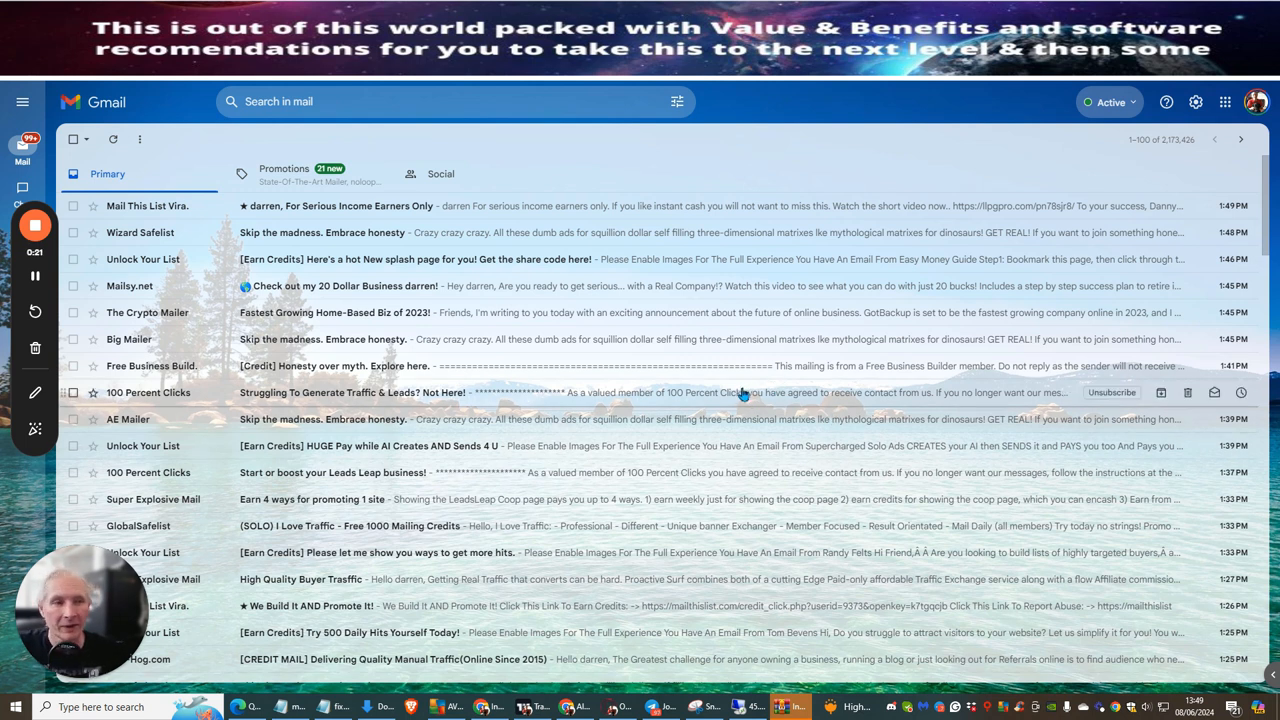
{"action": "mouse_move", "coordinate": [753, 193]}
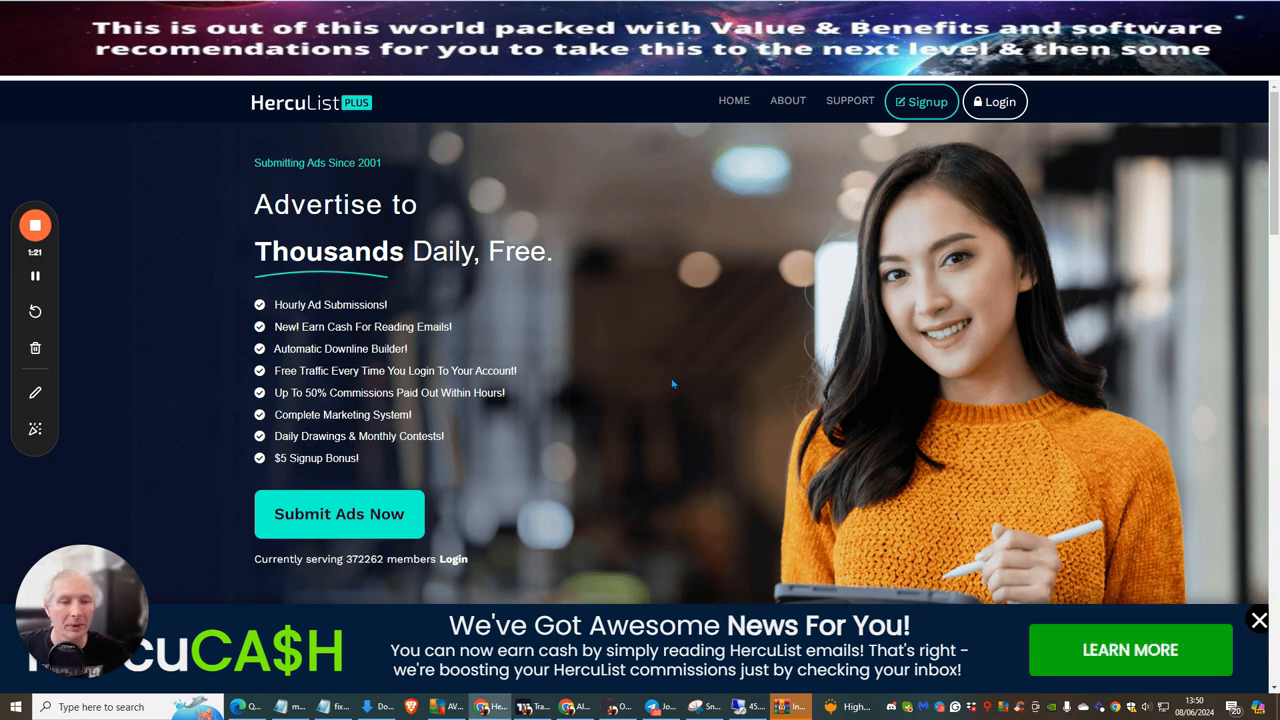
{"action": "mouse_move", "coordinate": [958, 177]}
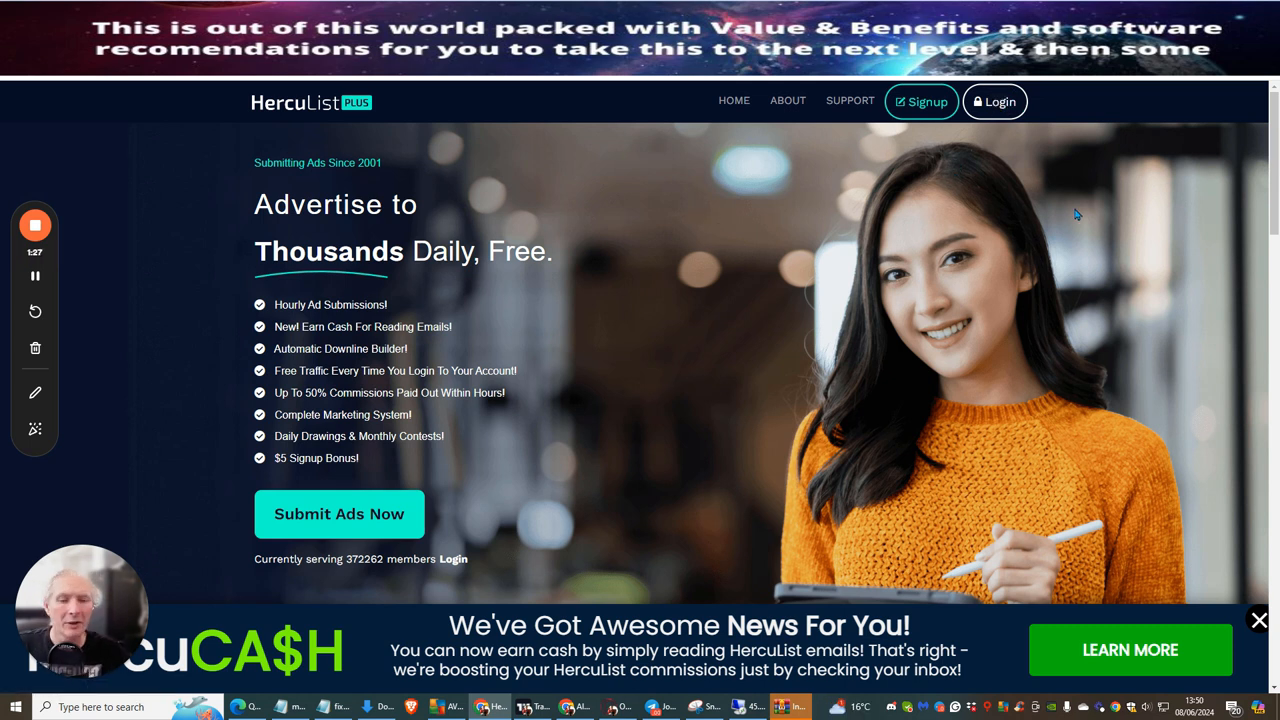
Step: Open the member login page and submit the login, passing the Cloudflare security check
{"action": "left_click", "coordinate": [994, 101]}
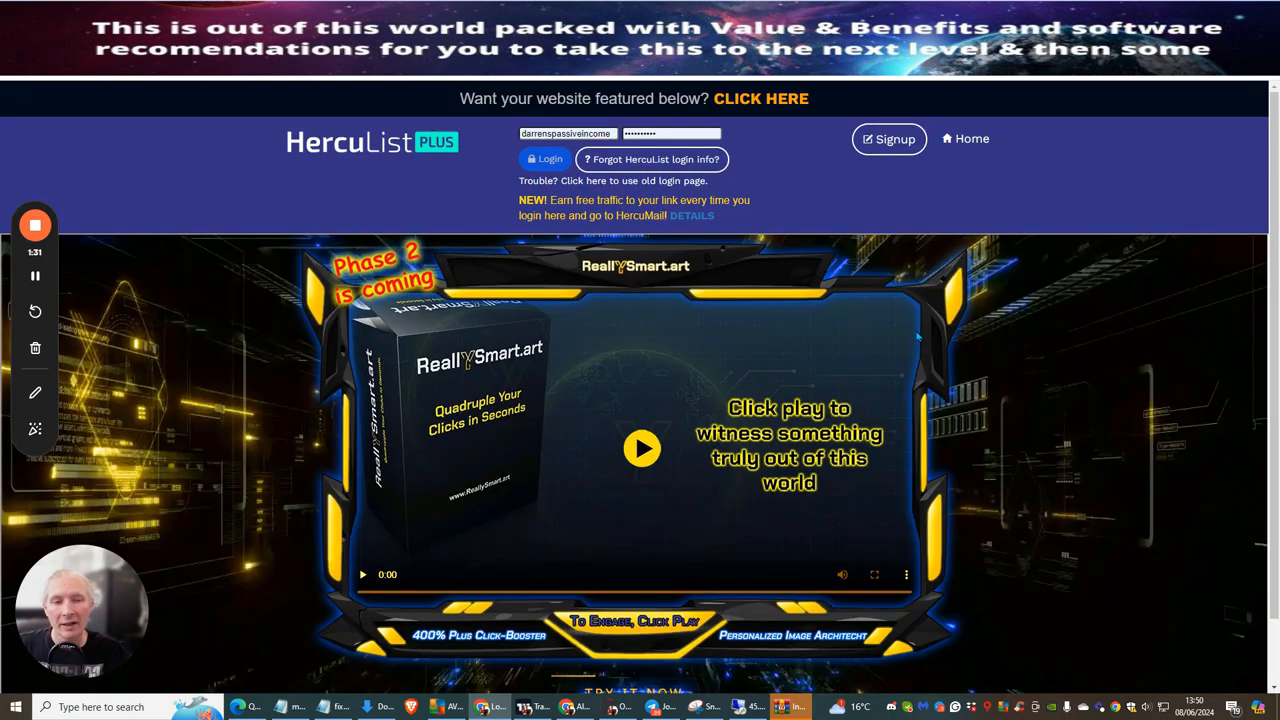
{"action": "left_click", "coordinate": [544, 159]}
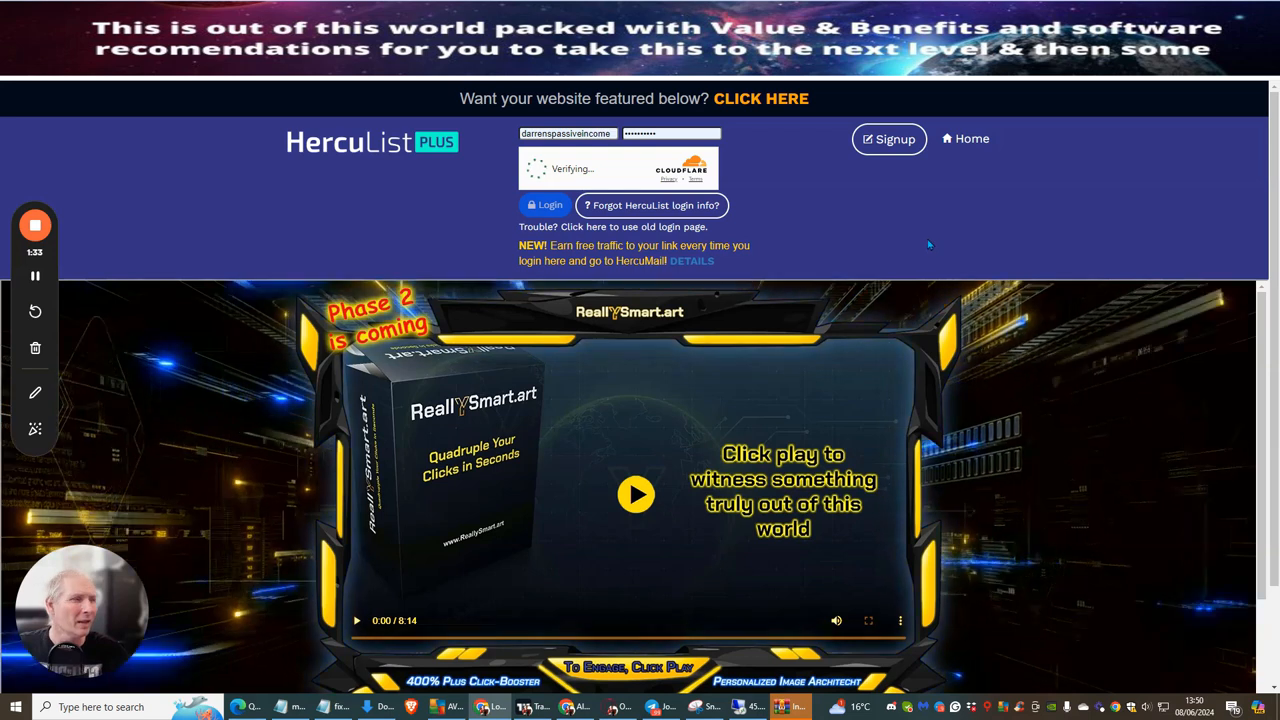
{"action": "mouse_move", "coordinate": [985, 247]}
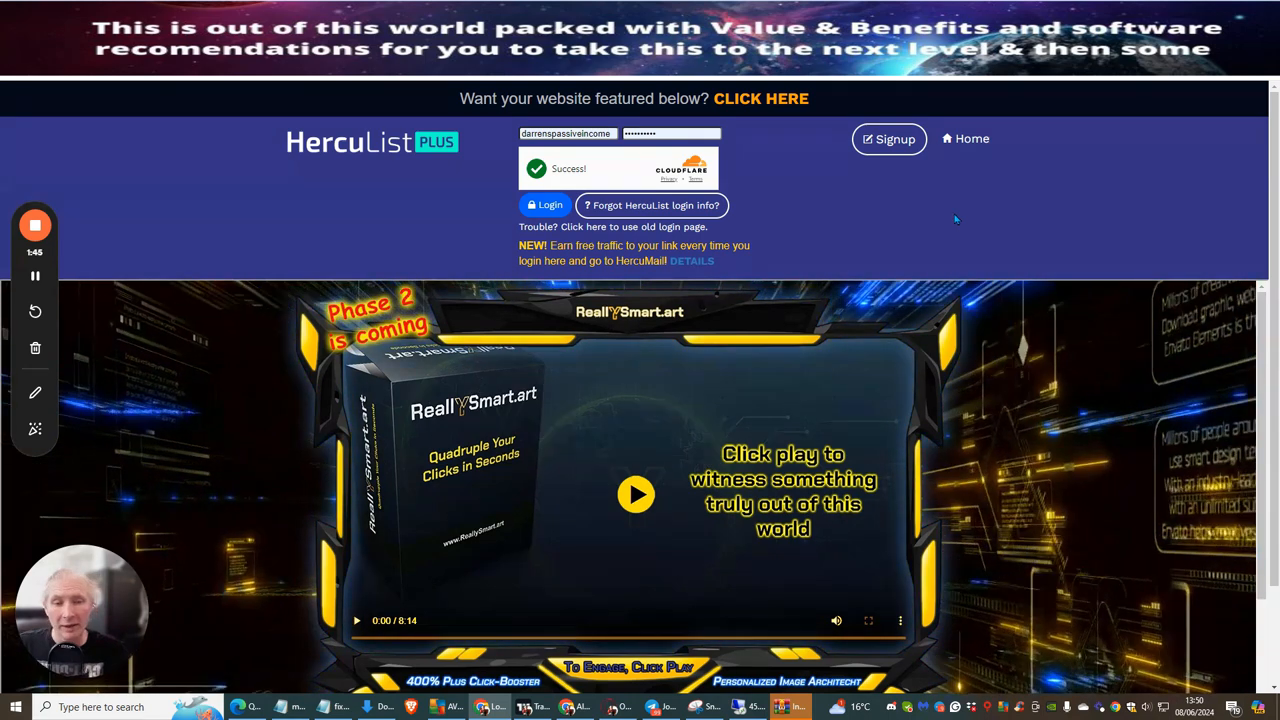
{"action": "mouse_move", "coordinate": [840, 203]}
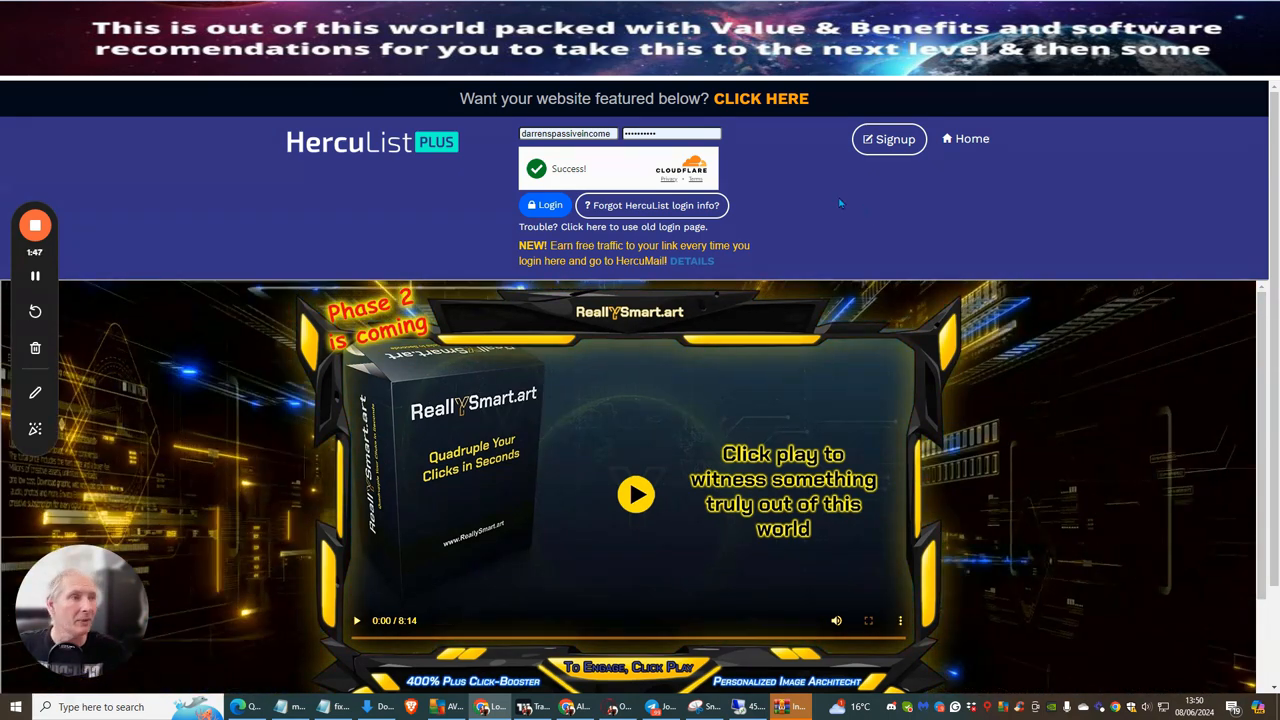
{"action": "mouse_move", "coordinate": [613, 165]}
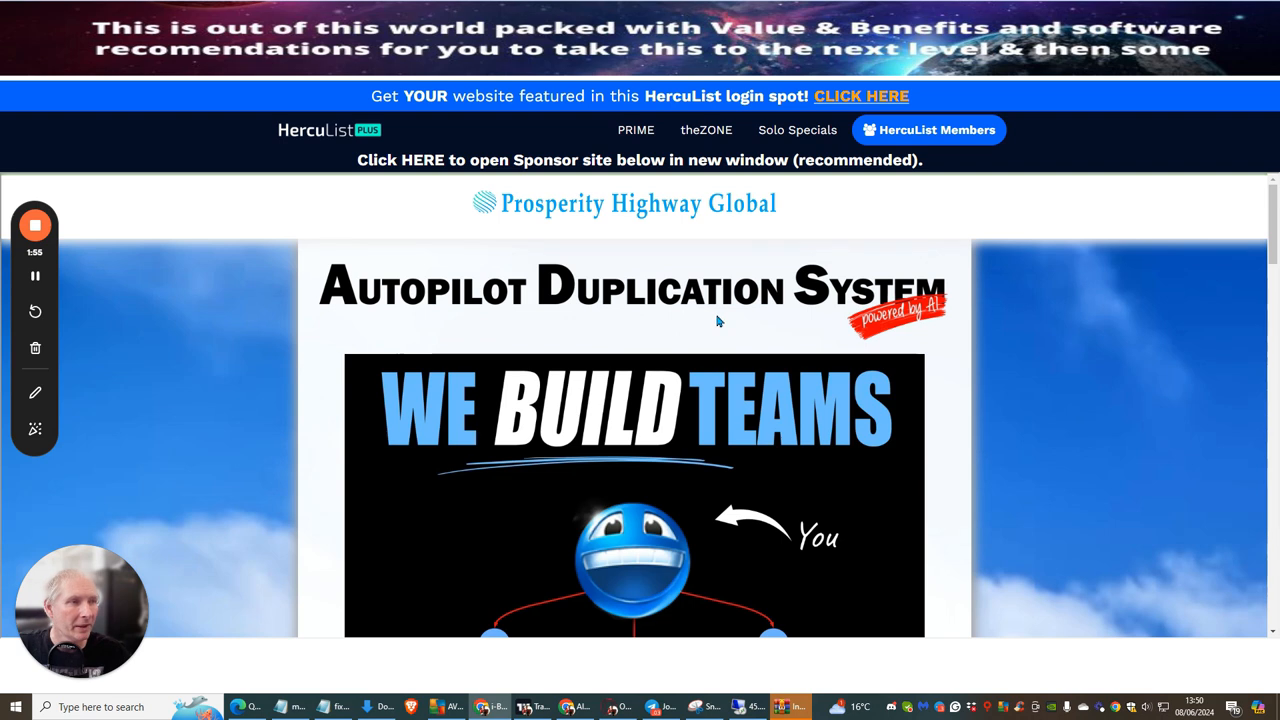
{"action": "mouse_move", "coordinate": [870, 232]}
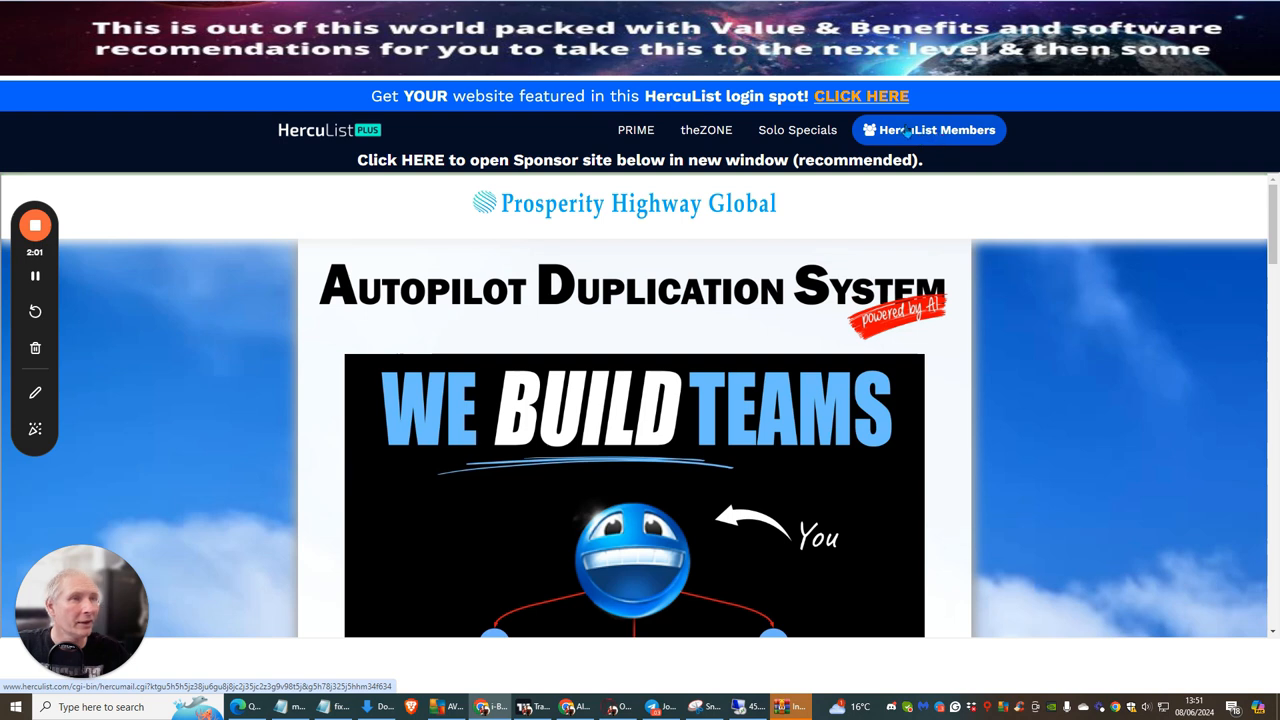
{"action": "mouse_move", "coordinate": [1037, 412]}
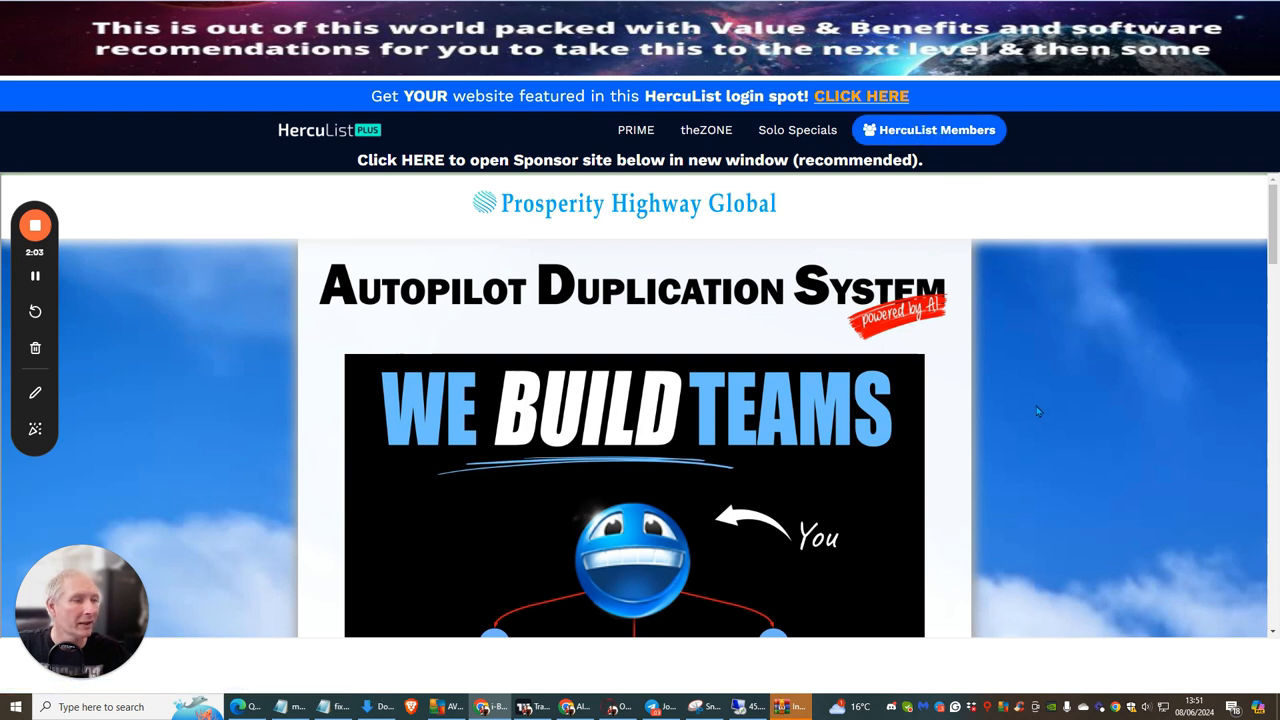
{"action": "mouse_move", "coordinate": [1035, 407]}
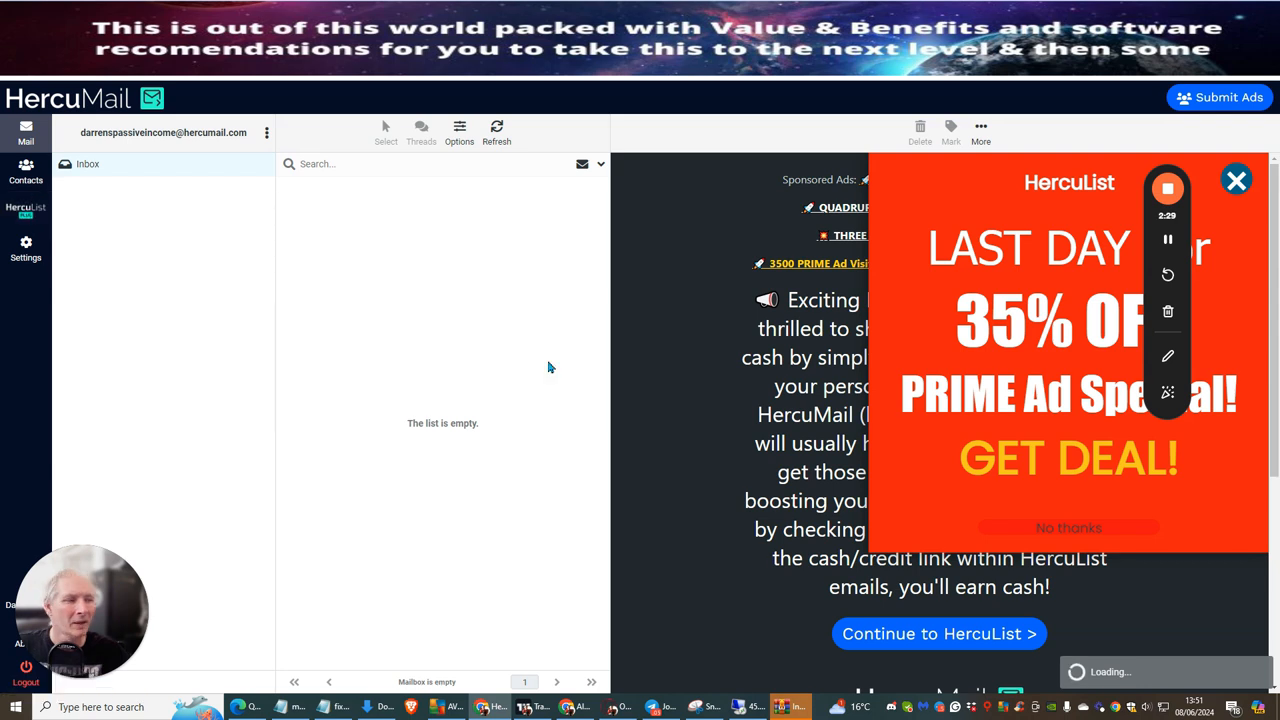
{"action": "mouse_move", "coordinate": [483, 358]}
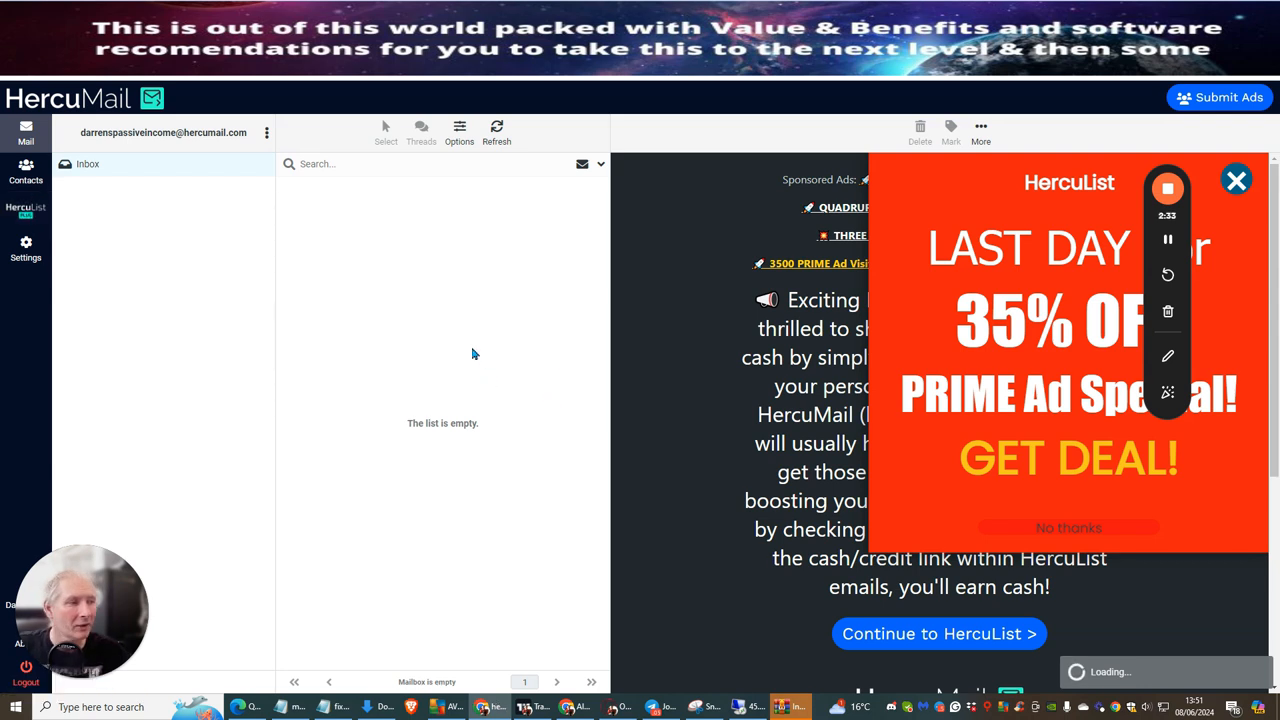
Step: Leave the empty HercuMail inbox and continue to the HercuList members area
{"action": "left_click", "coordinate": [938, 633]}
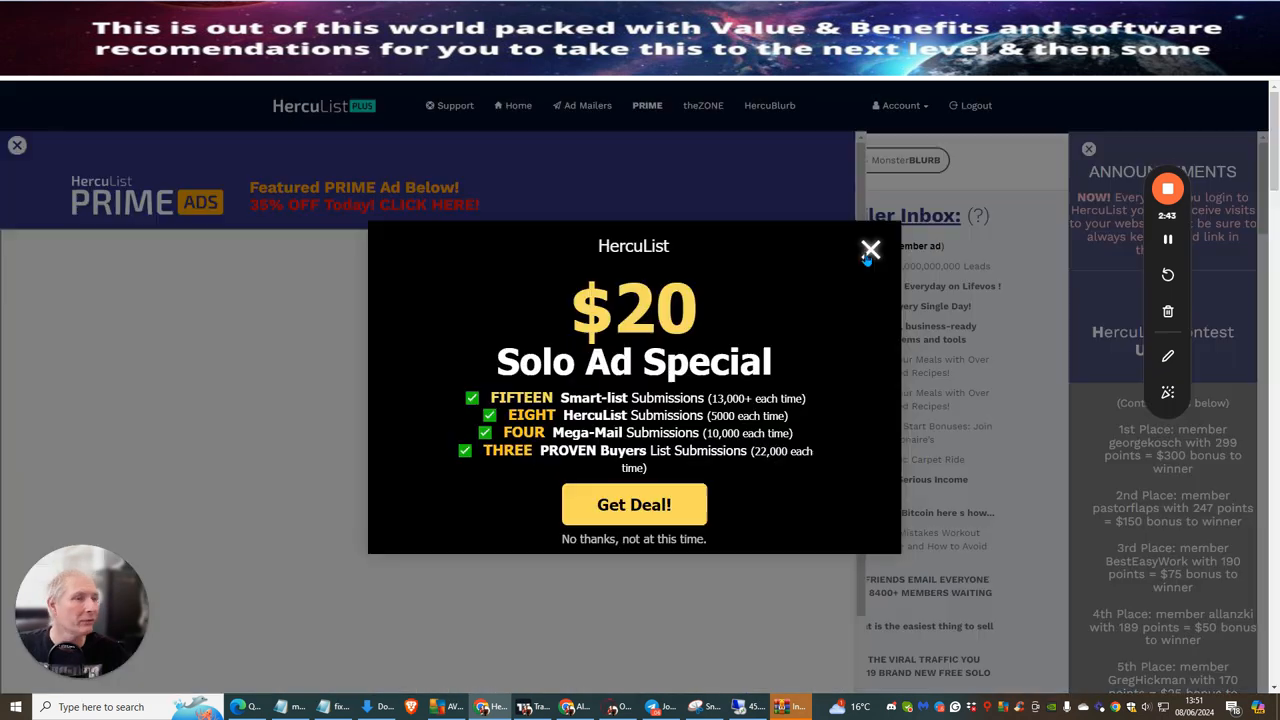
Step: Dismiss the $20 Solo Ad Special popup and the featured PRIME ad banner
{"action": "left_click", "coordinate": [870, 249]}
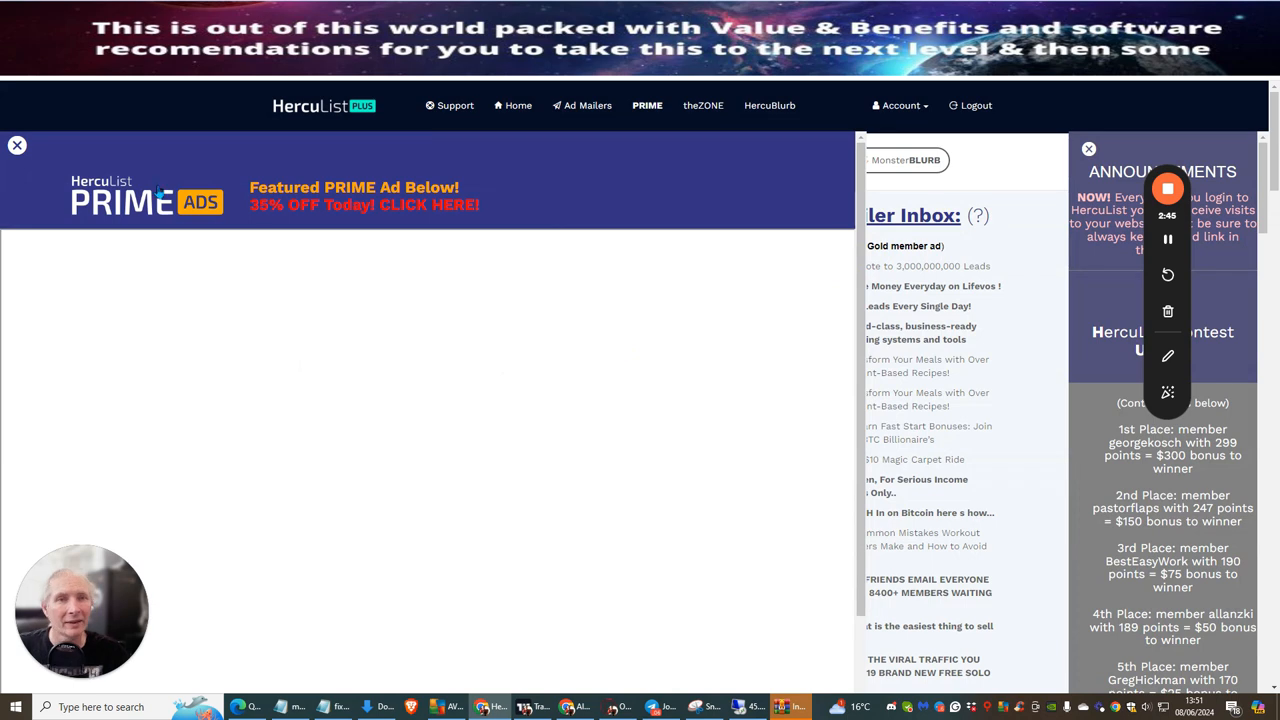
{"action": "left_click", "coordinate": [17, 145]}
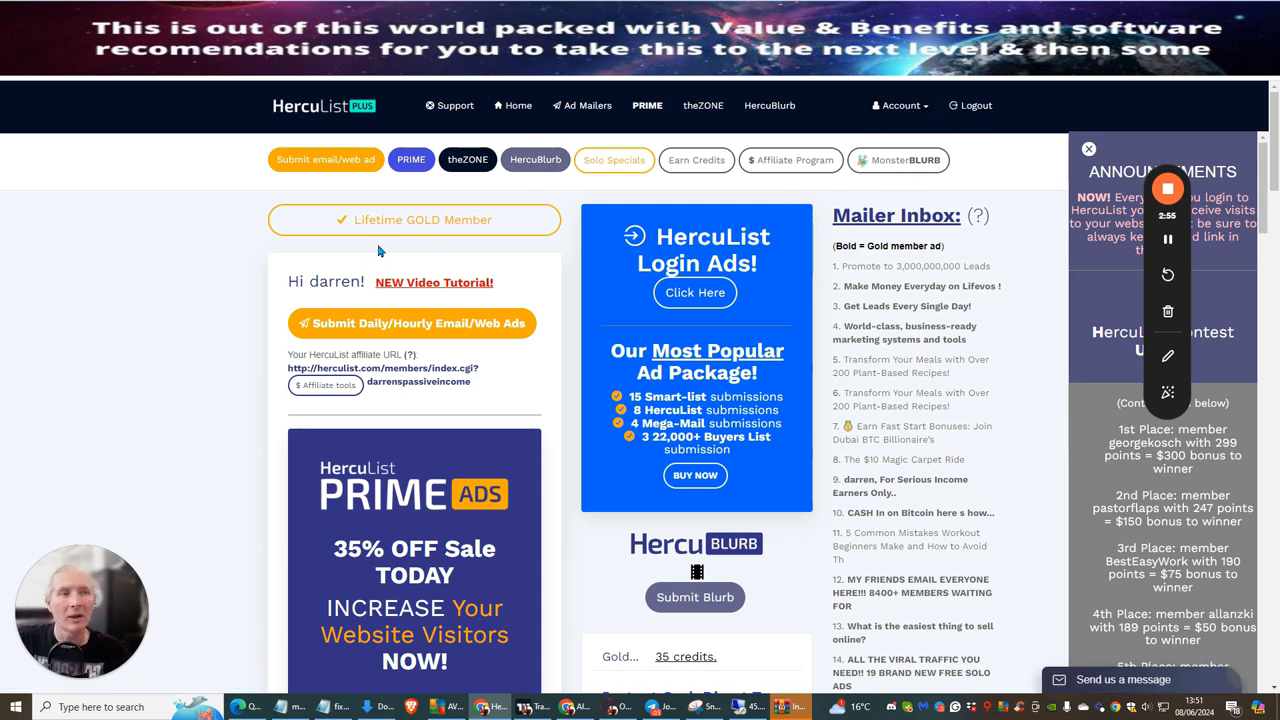
{"action": "mouse_move", "coordinate": [323, 105]}
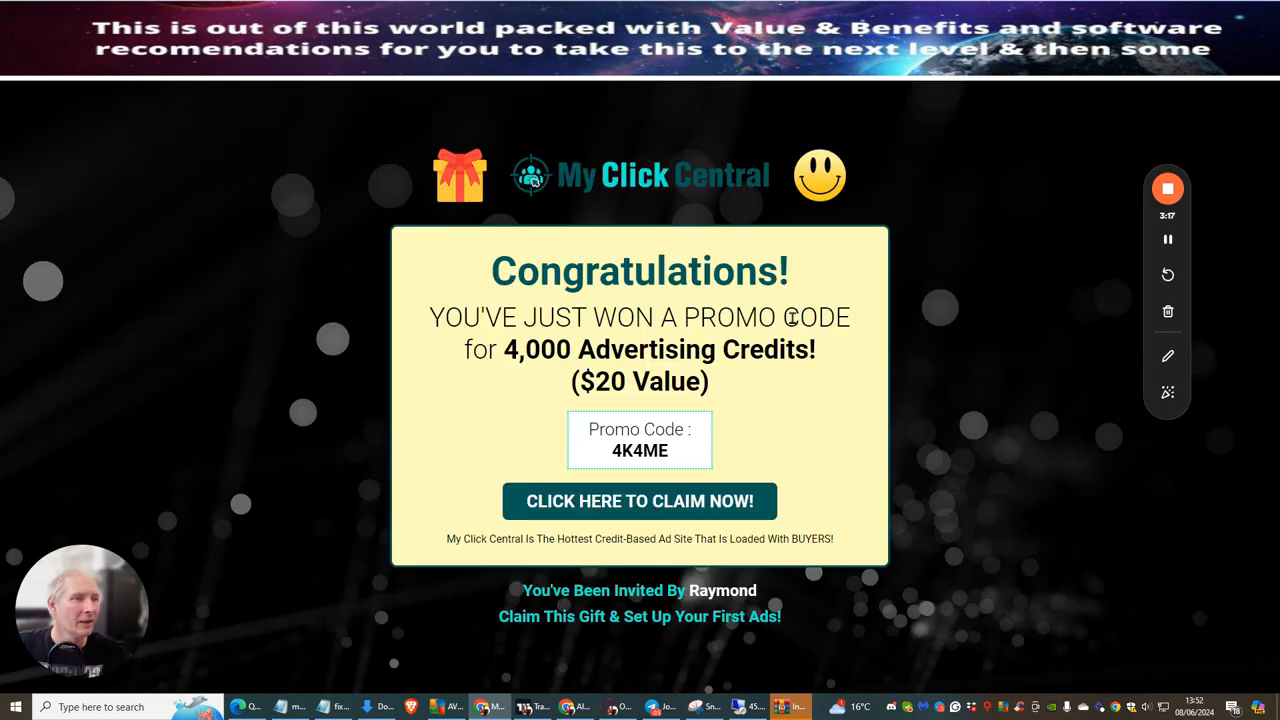
{"action": "mouse_move", "coordinate": [988, 95]}
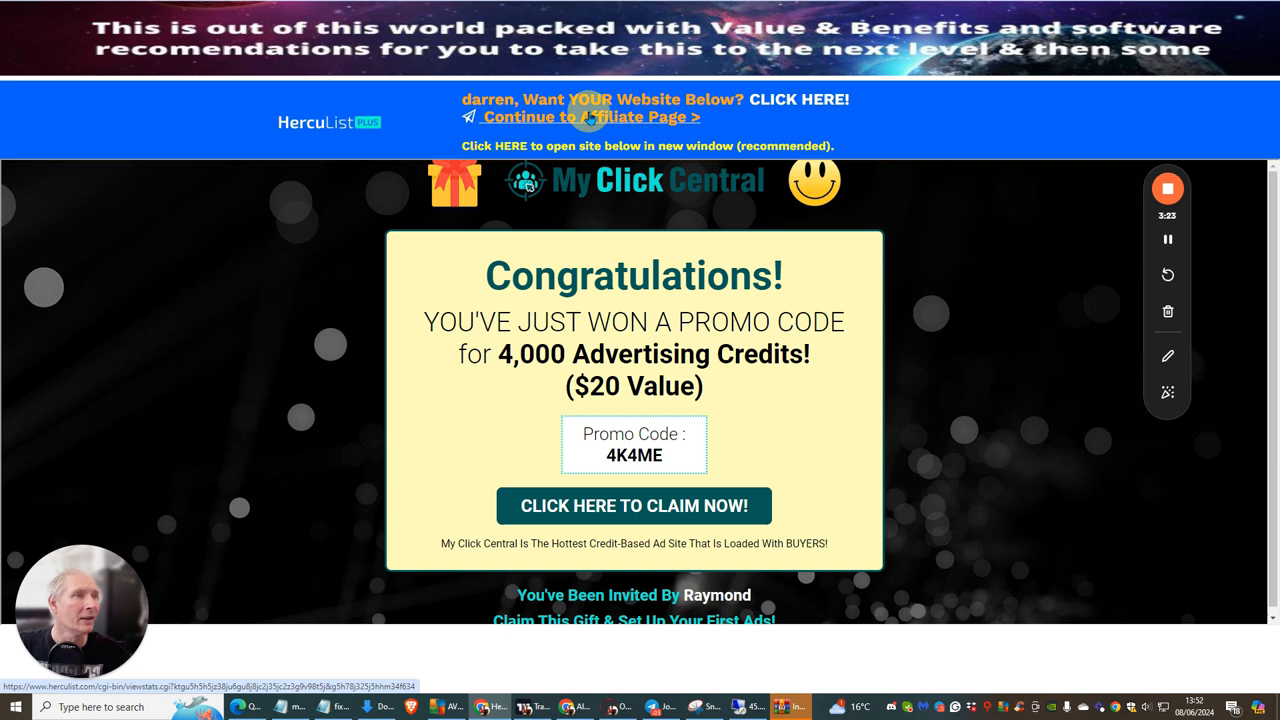
Step: Go to the Affiliate Program page and close the contest standings popup
{"action": "left_click", "coordinate": [587, 117]}
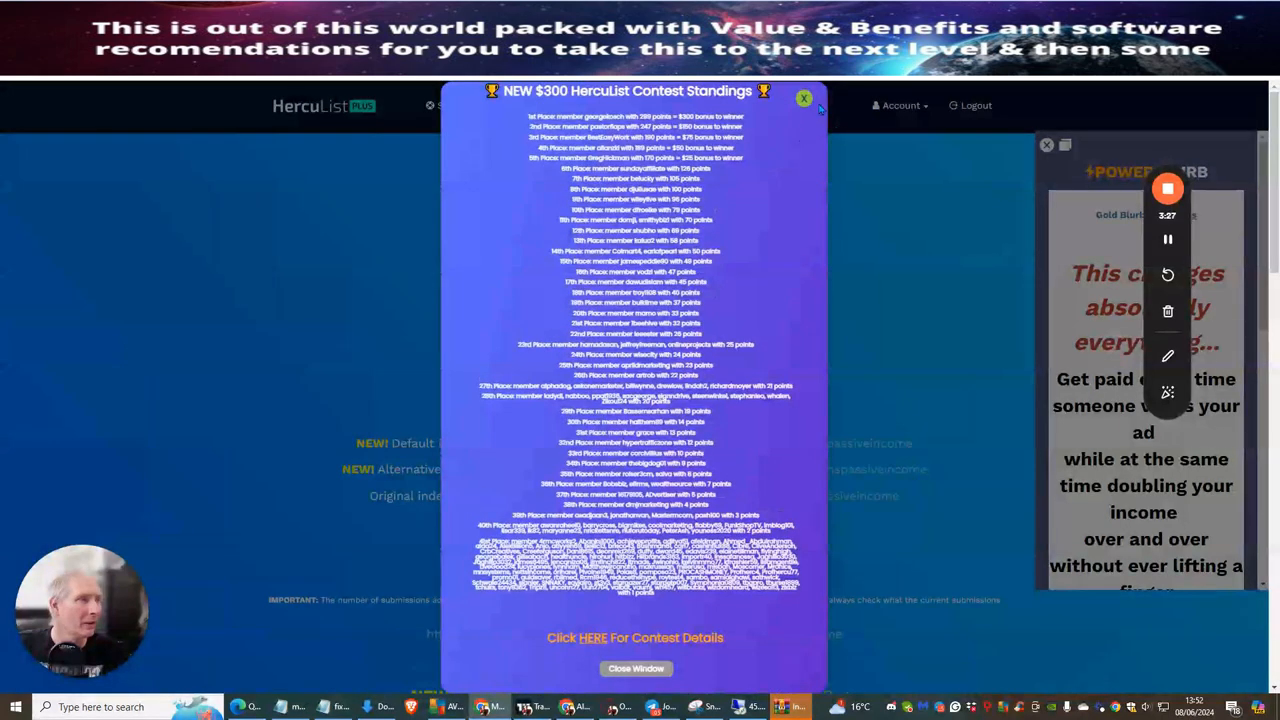
{"action": "left_click", "coordinate": [804, 98]}
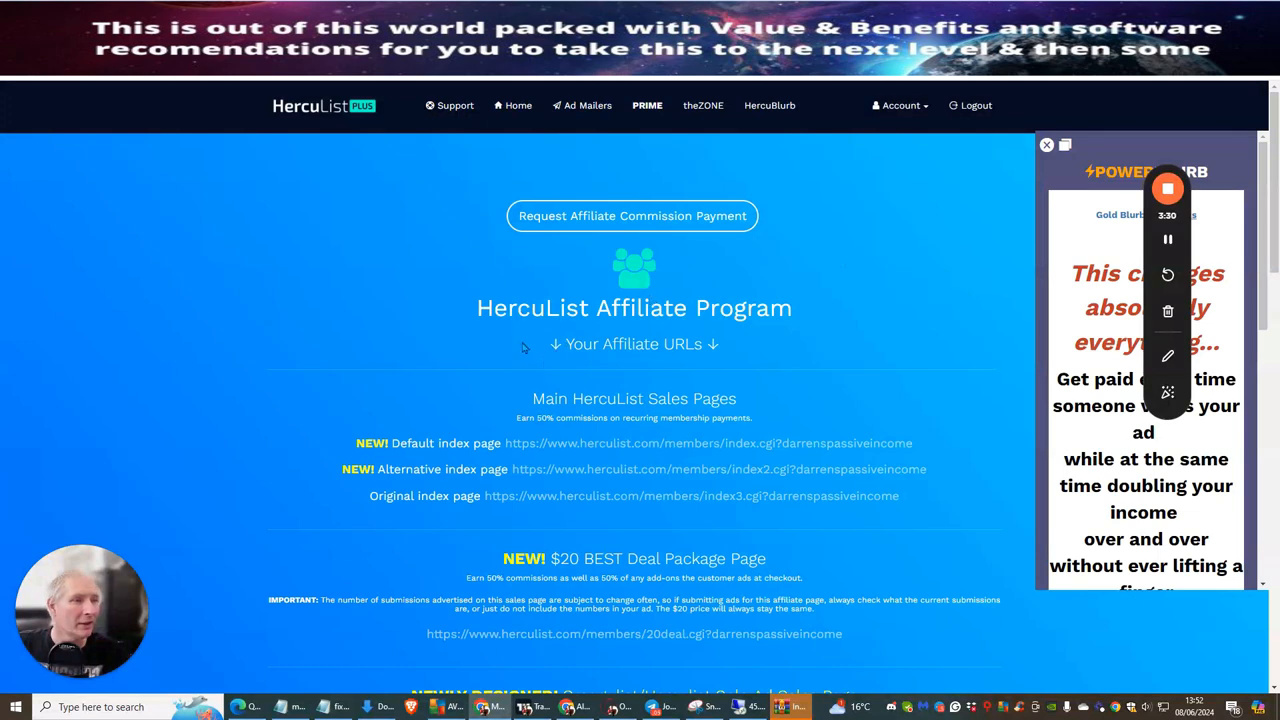
Step: Scroll the affiliate page down toward the Default index page URL
{"action": "scroll", "scroll_direction": "down", "scroll_amount": 3}
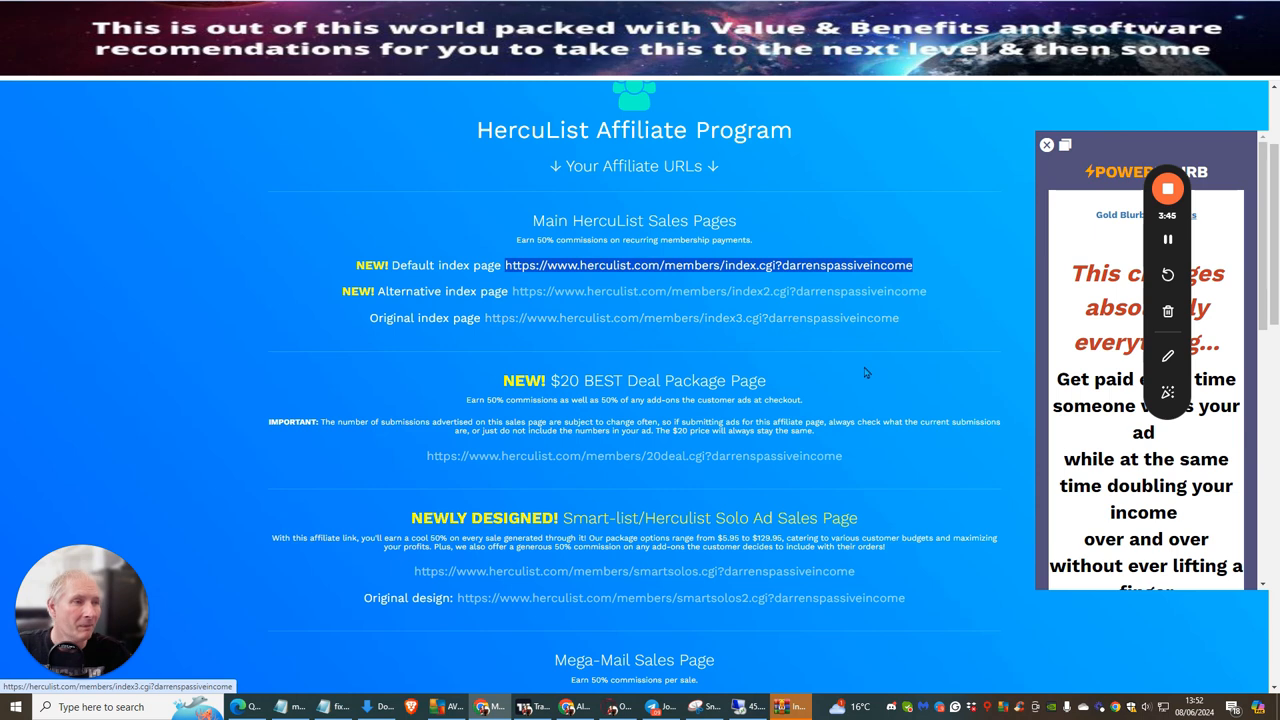
{"action": "mouse_move", "coordinate": [933, 266]}
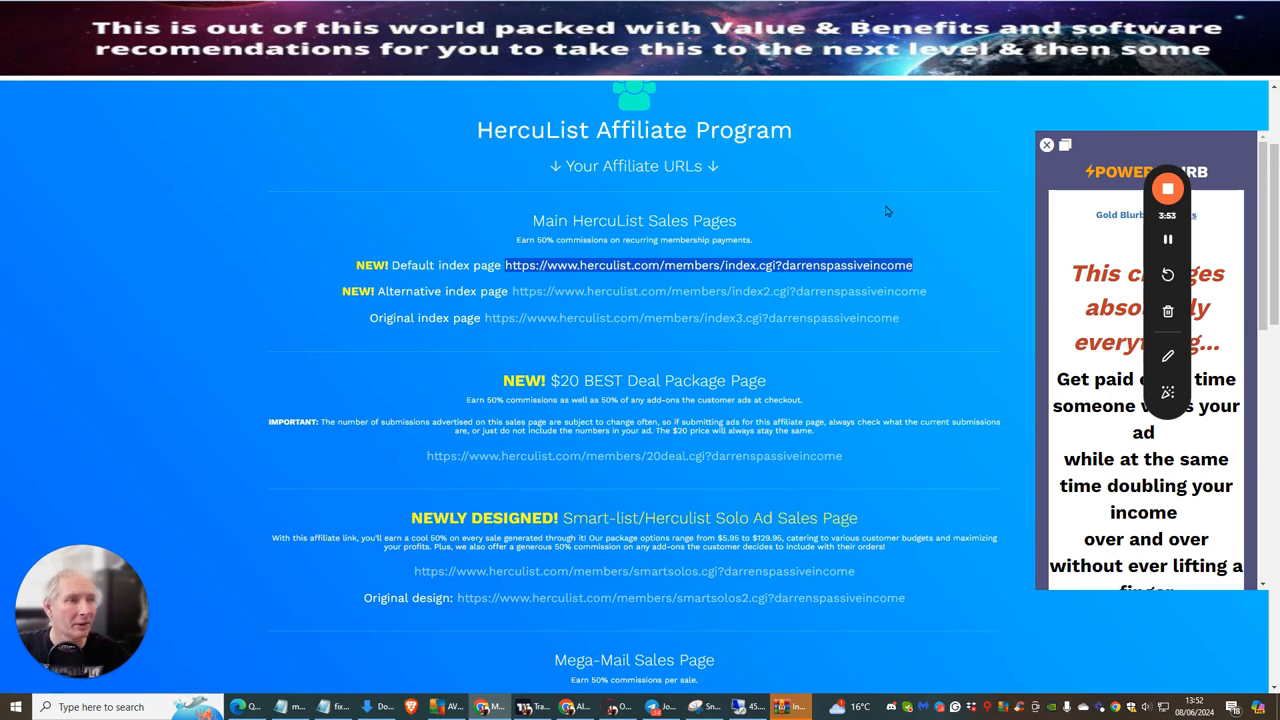
{"action": "mouse_move", "coordinate": [597, 195]}
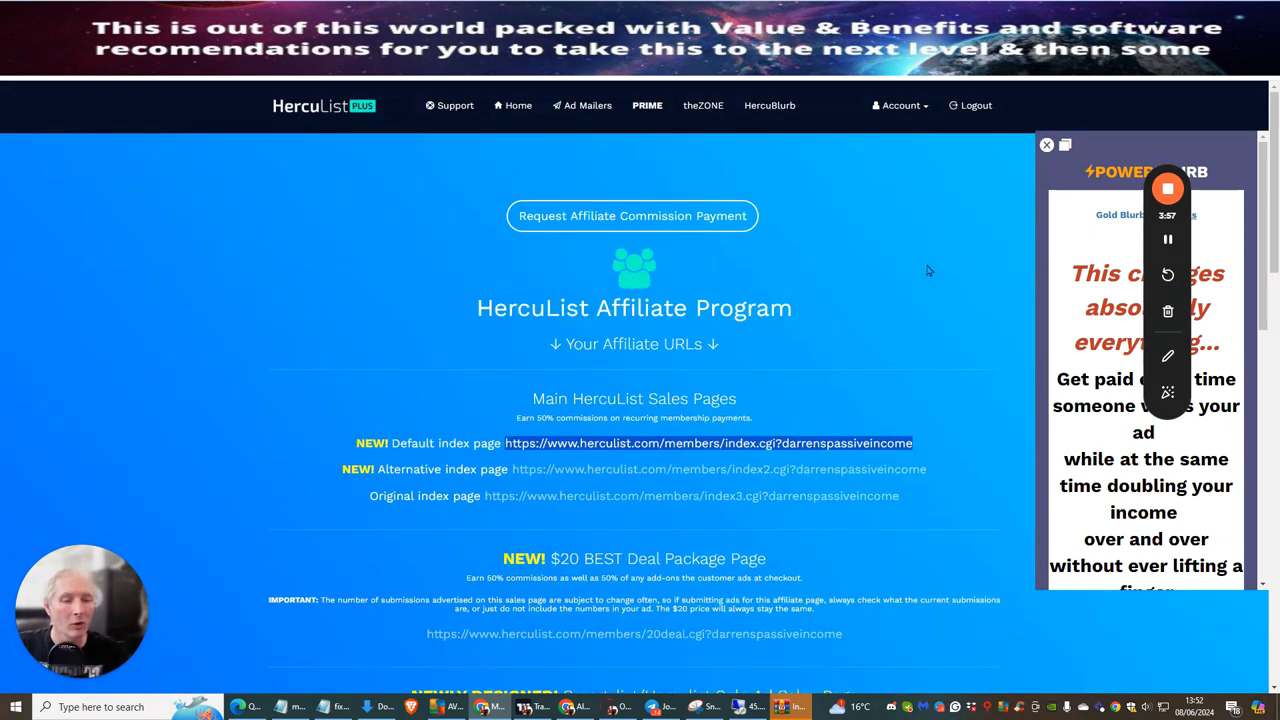
{"action": "mouse_move", "coordinate": [879, 285]}
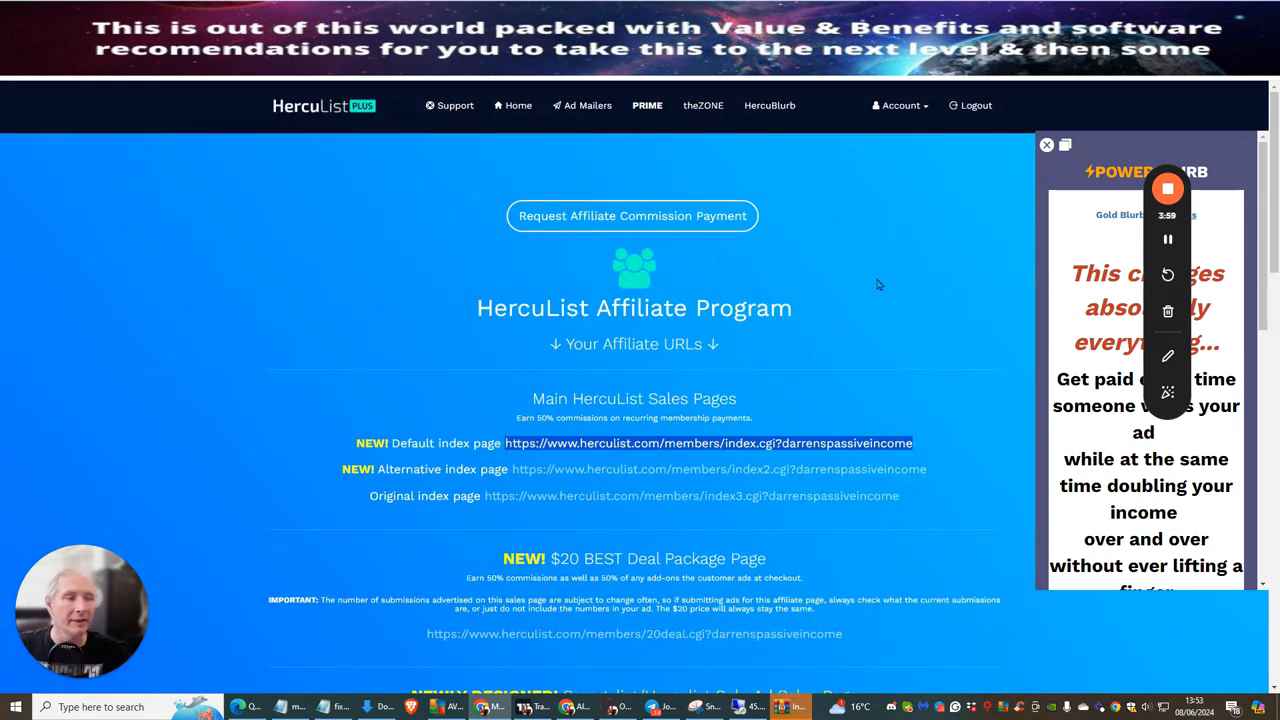
{"action": "mouse_move", "coordinate": [873, 307]}
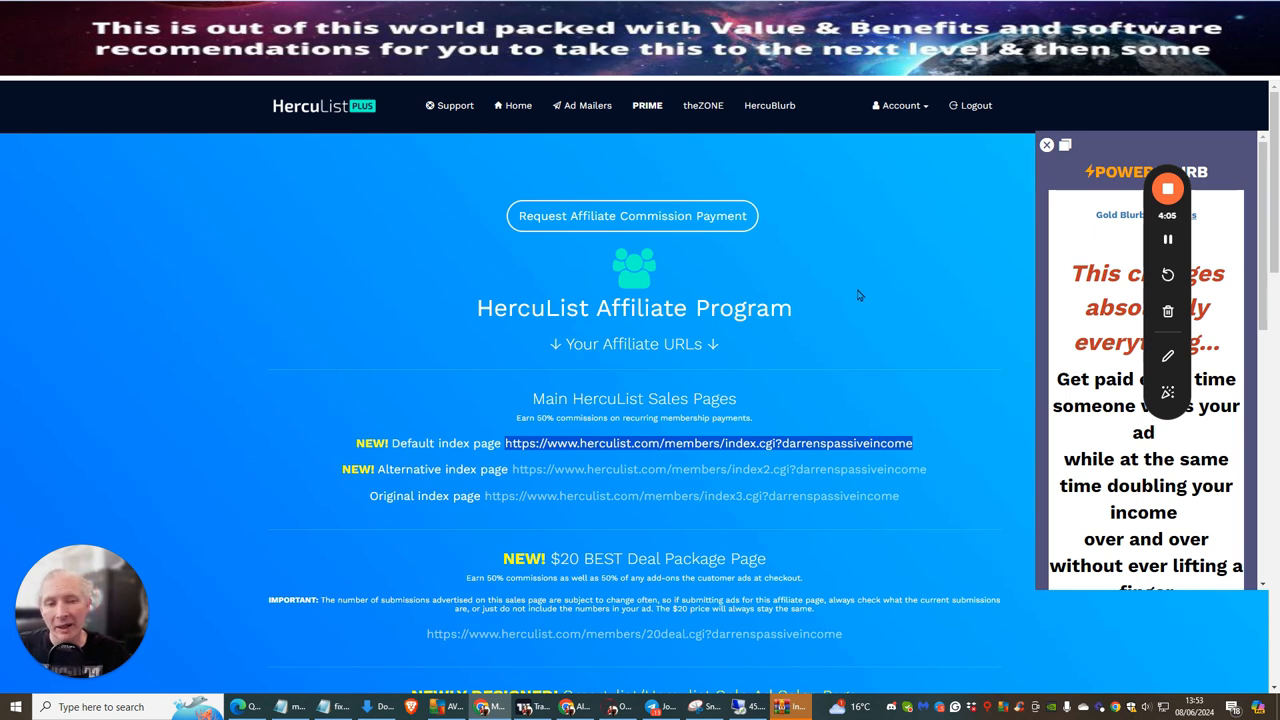
{"action": "mouse_move", "coordinate": [805, 248]}
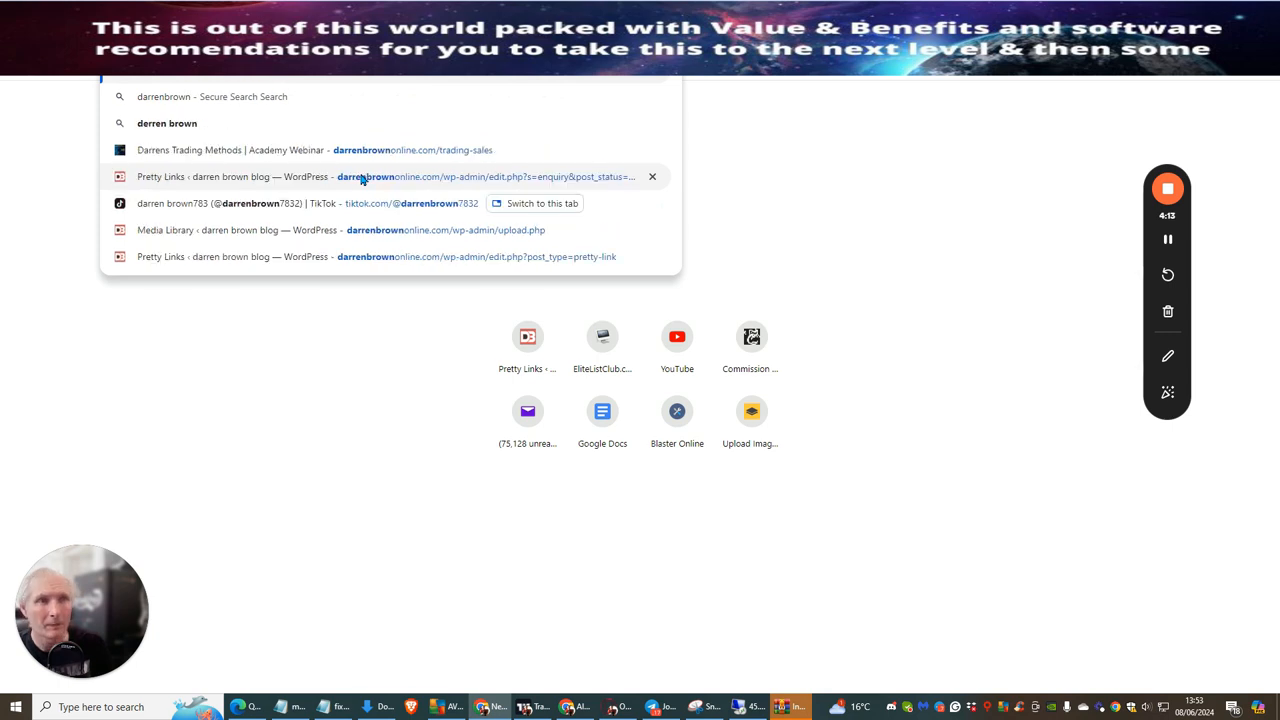
{"action": "mouse_move", "coordinate": [367, 203]}
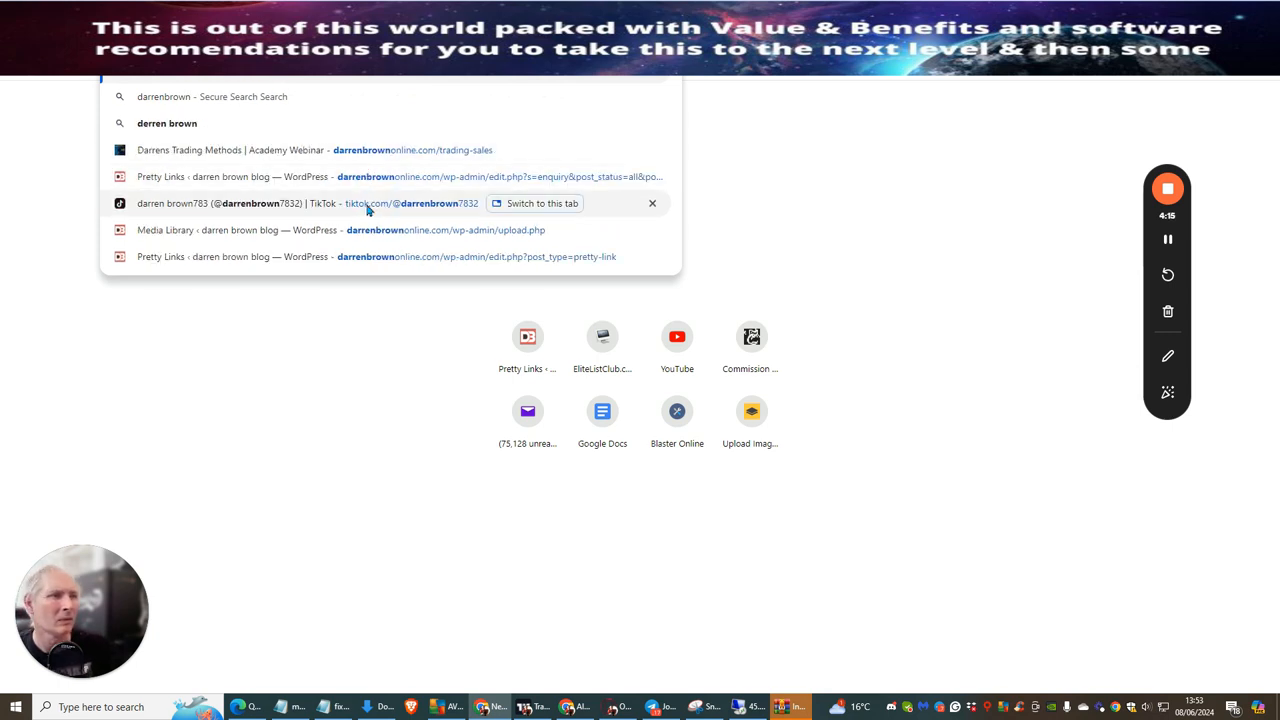
{"action": "mouse_move", "coordinate": [390, 102]}
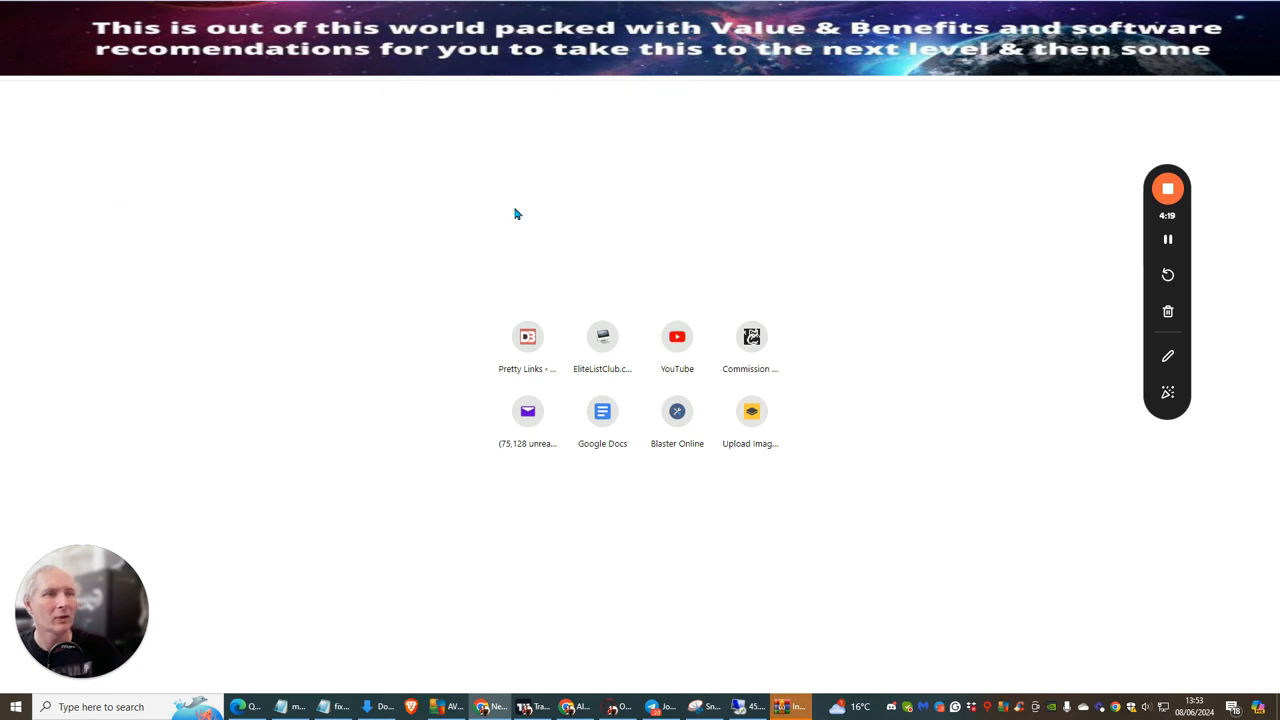
{"action": "mouse_move", "coordinate": [832, 230]}
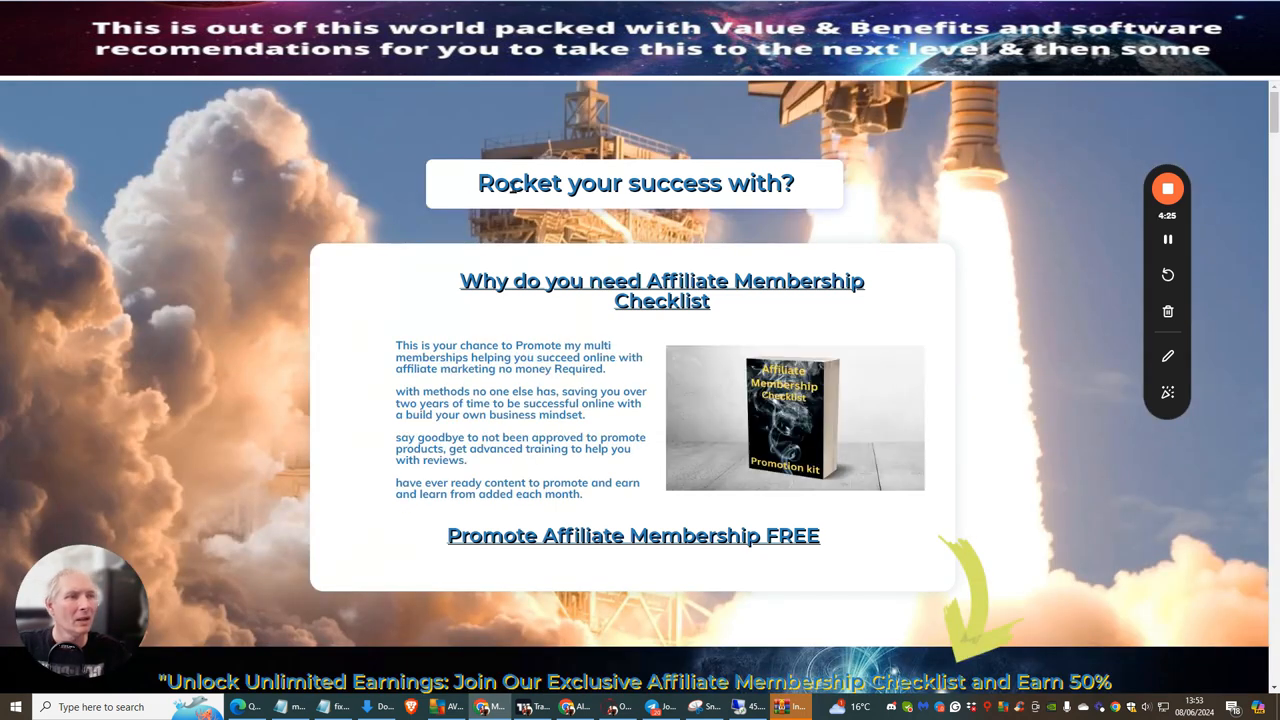
Step: Scroll down the Builderall squeeze page to its $6 membership and free beta offers
{"action": "scroll", "scroll_direction": "down", "scroll_amount": 3}
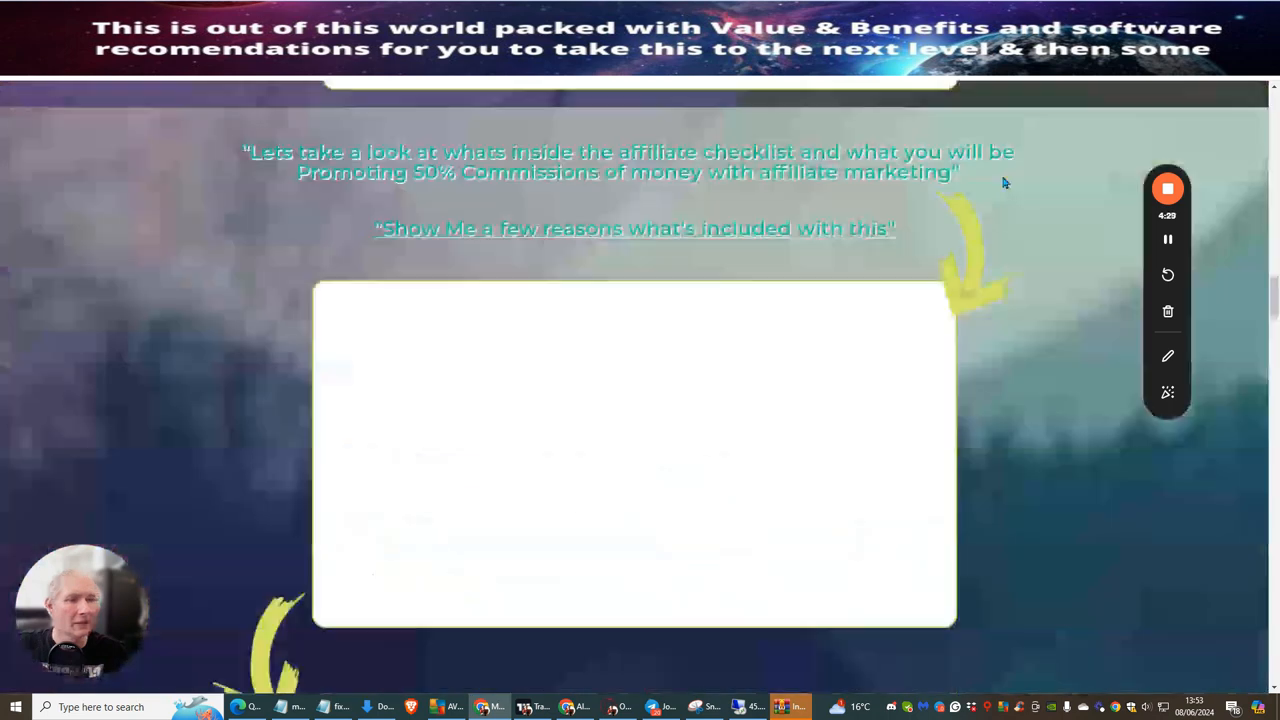
{"action": "scroll", "scroll_direction": "down", "scroll_amount": 3}
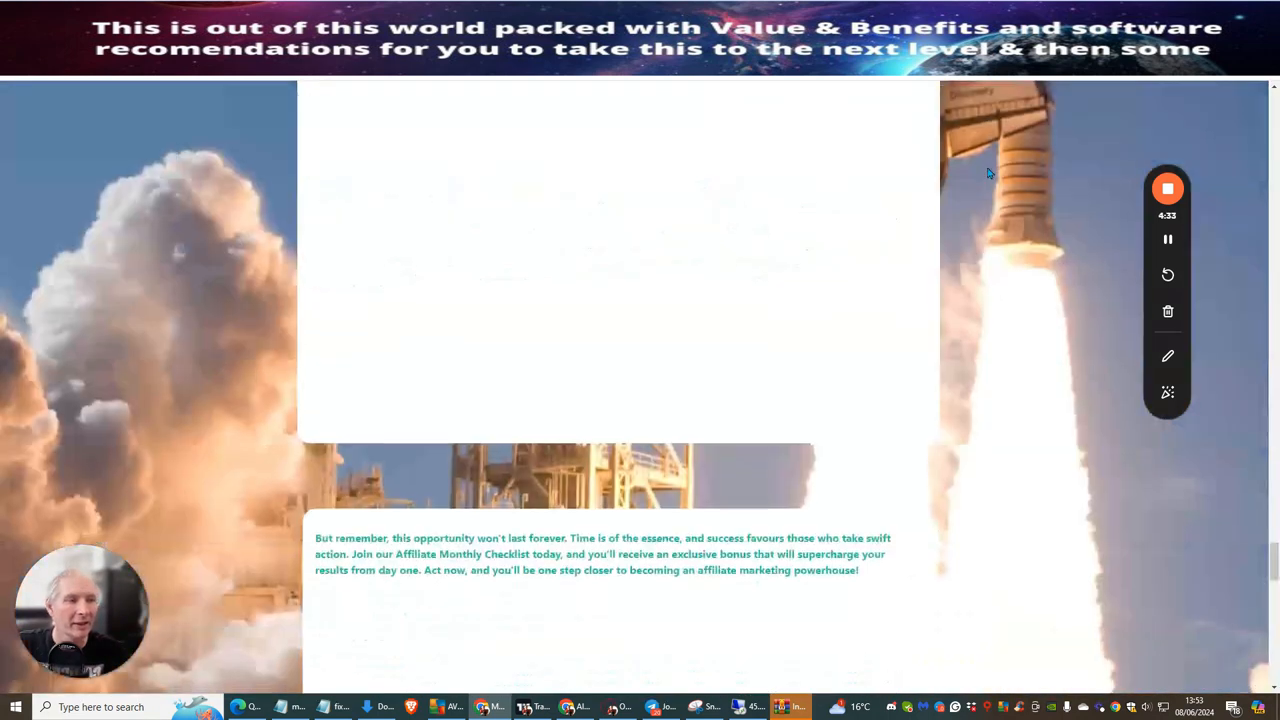
{"action": "scroll", "scroll_direction": "down", "scroll_amount": 3}
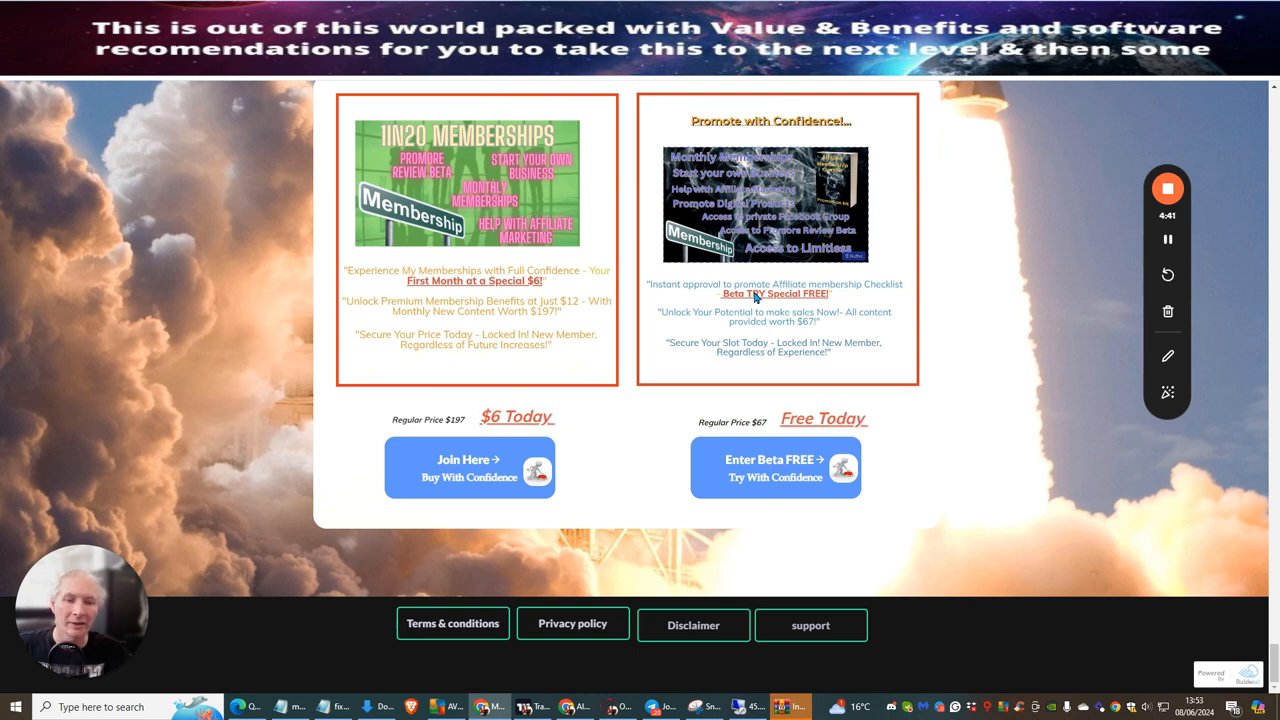
{"action": "mouse_move", "coordinate": [695, 320]}
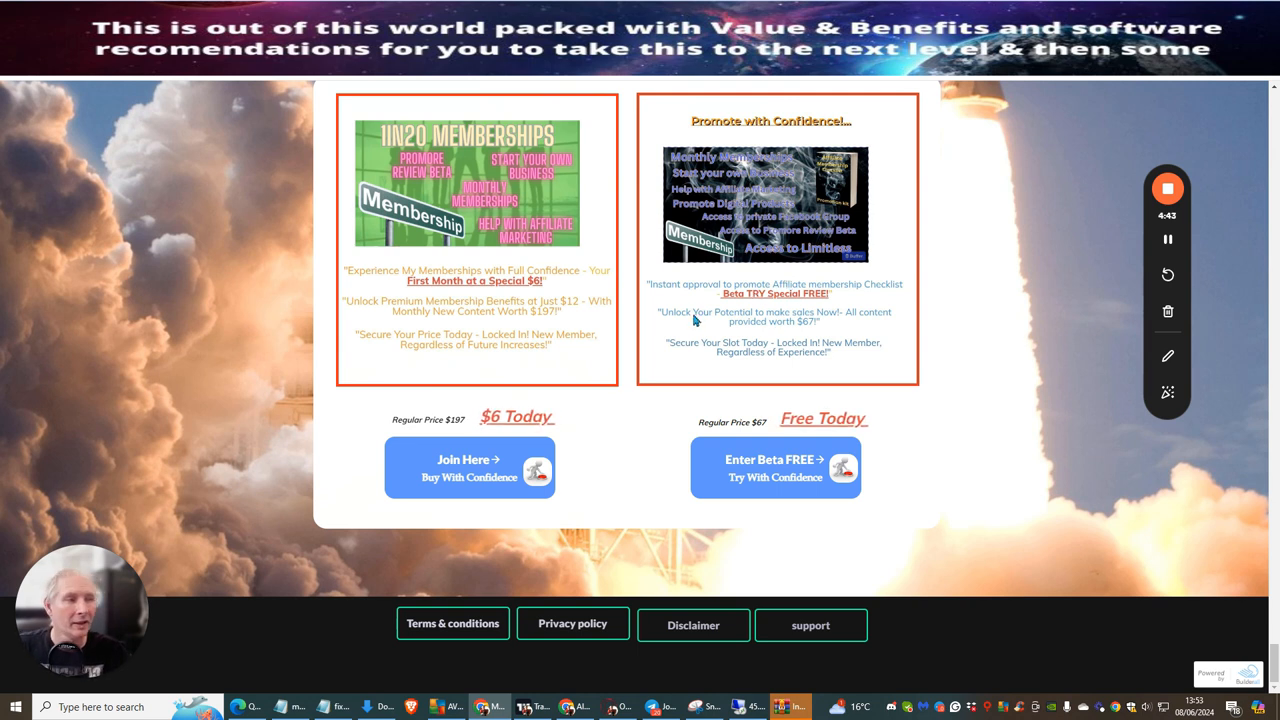
{"action": "mouse_move", "coordinate": [753, 299]}
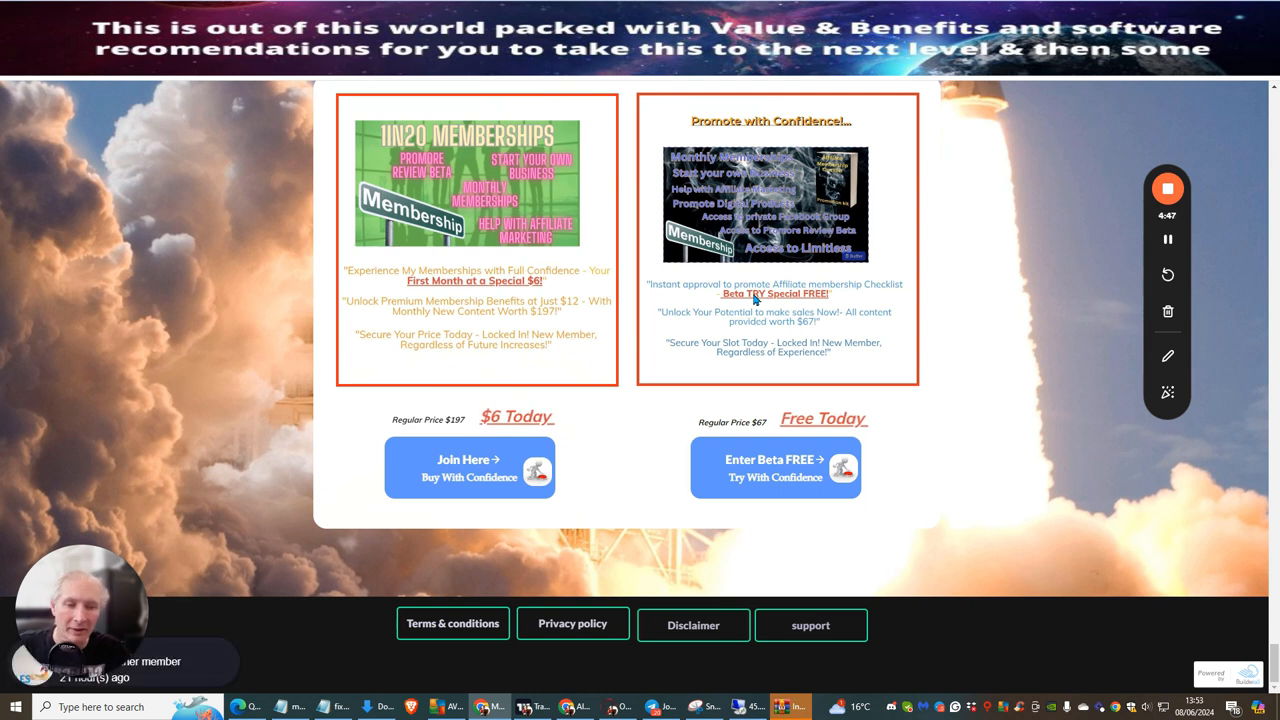
{"action": "mouse_move", "coordinate": [778, 308]}
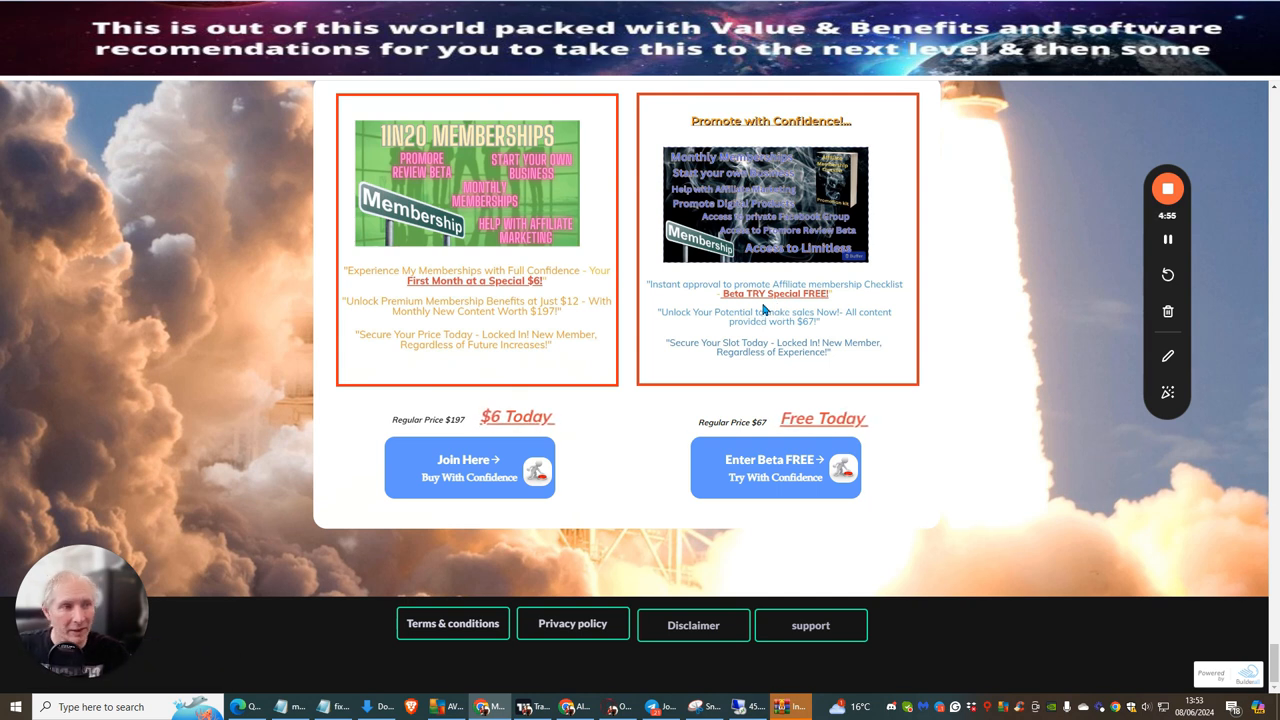
{"action": "mouse_move", "coordinate": [500, 200]}
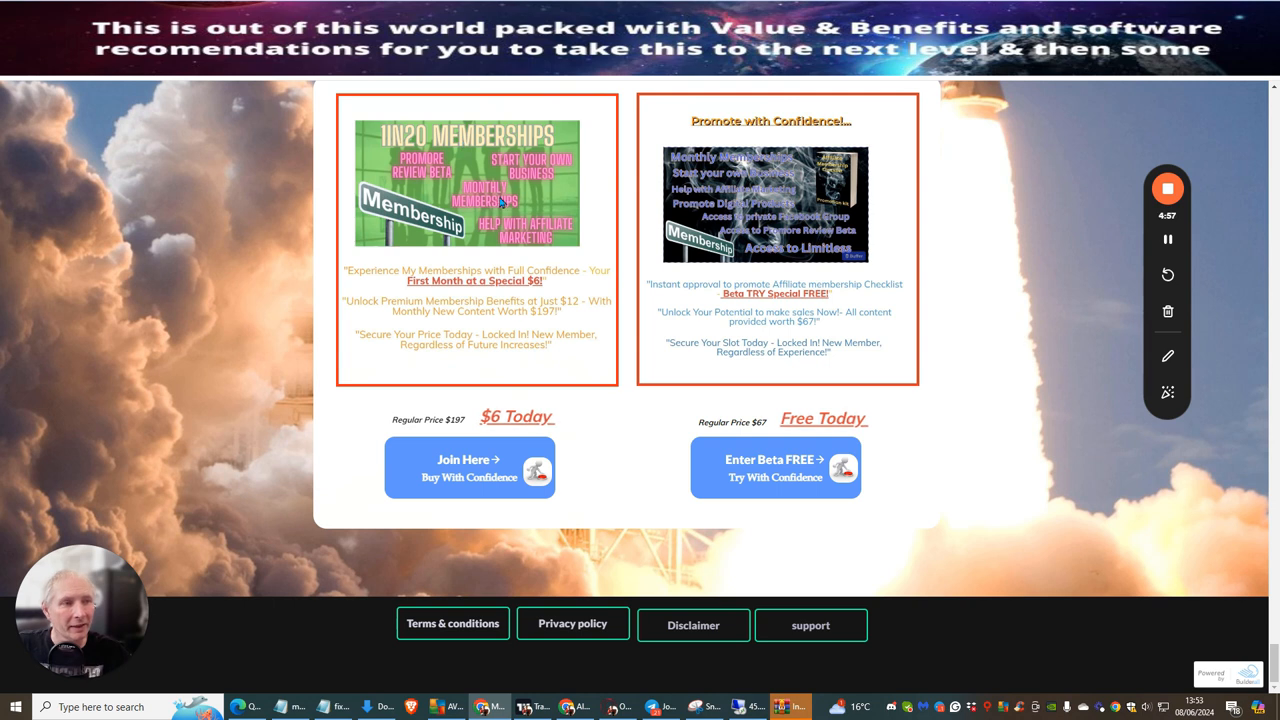
{"action": "mouse_move", "coordinate": [500, 280]}
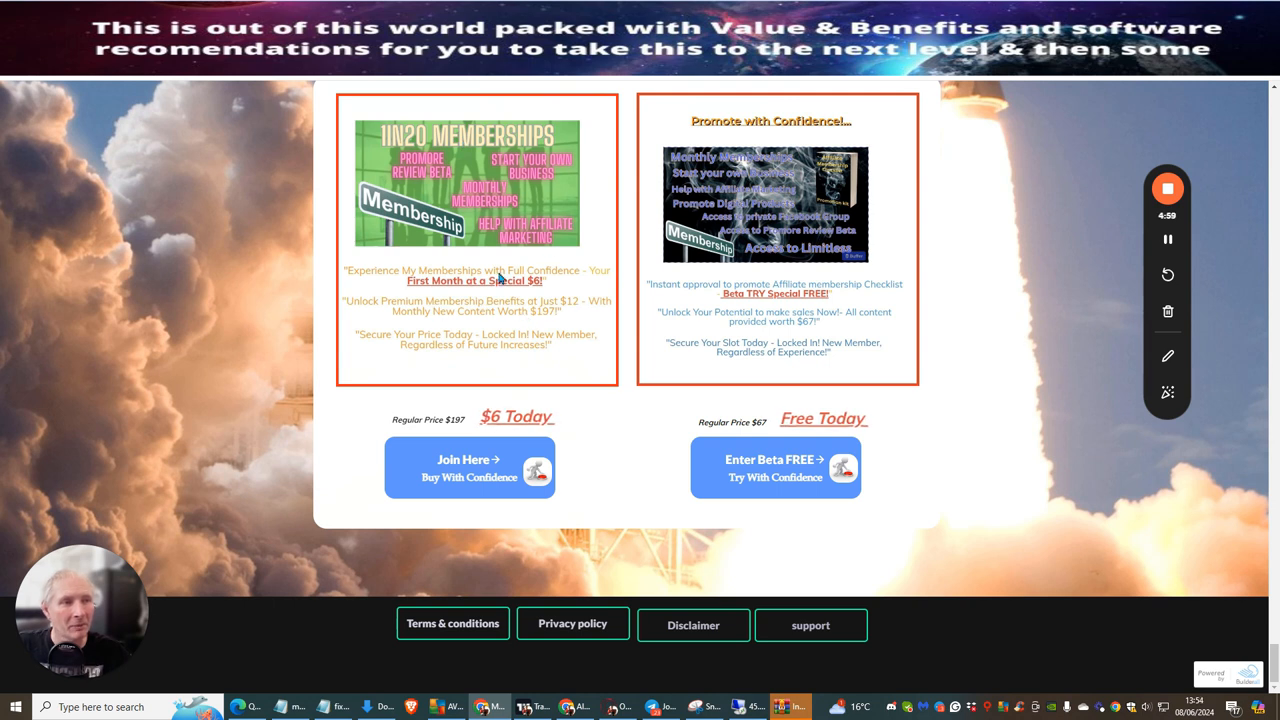
{"action": "mouse_move", "coordinate": [567, 308]}
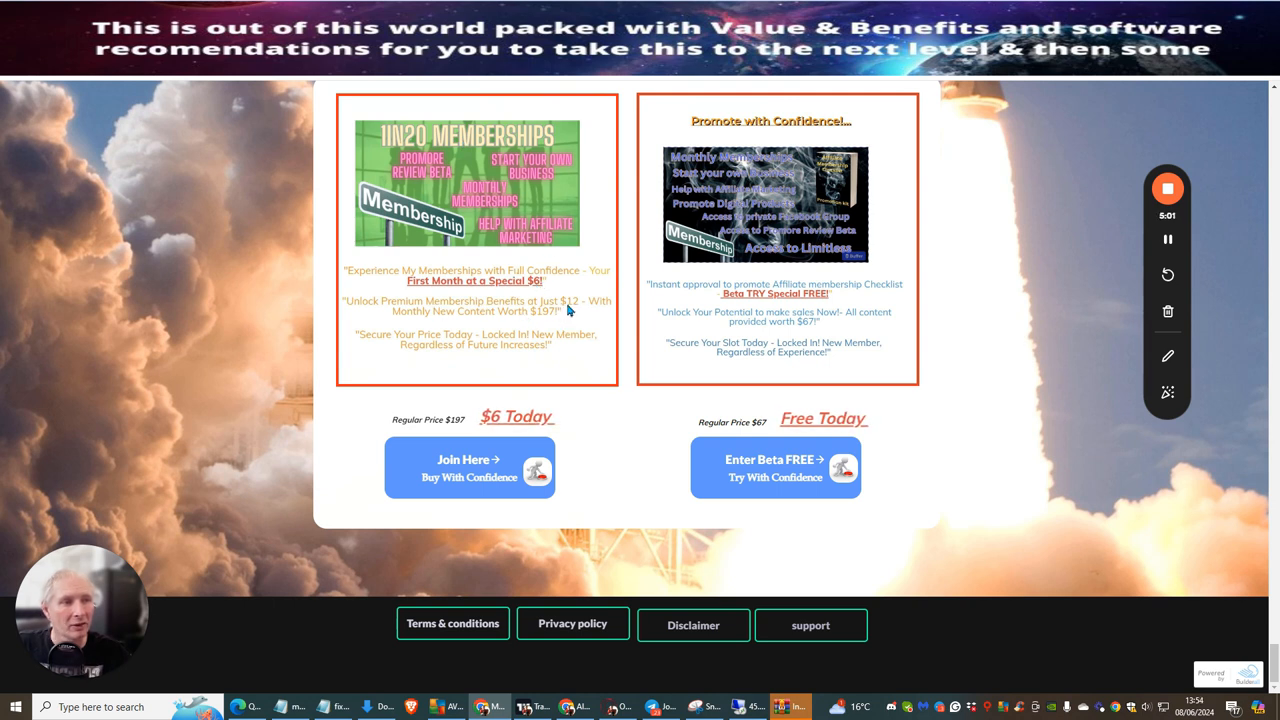
{"action": "mouse_move", "coordinate": [540, 288]}
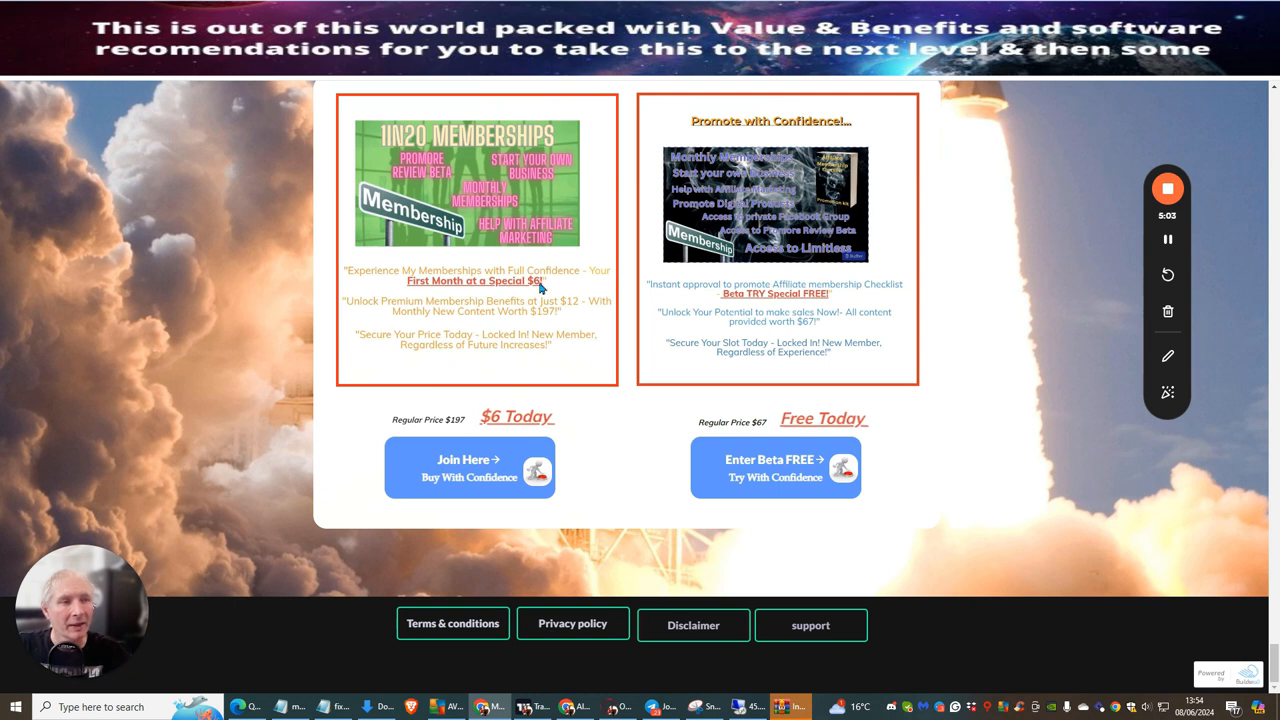
{"action": "mouse_move", "coordinate": [519, 300]}
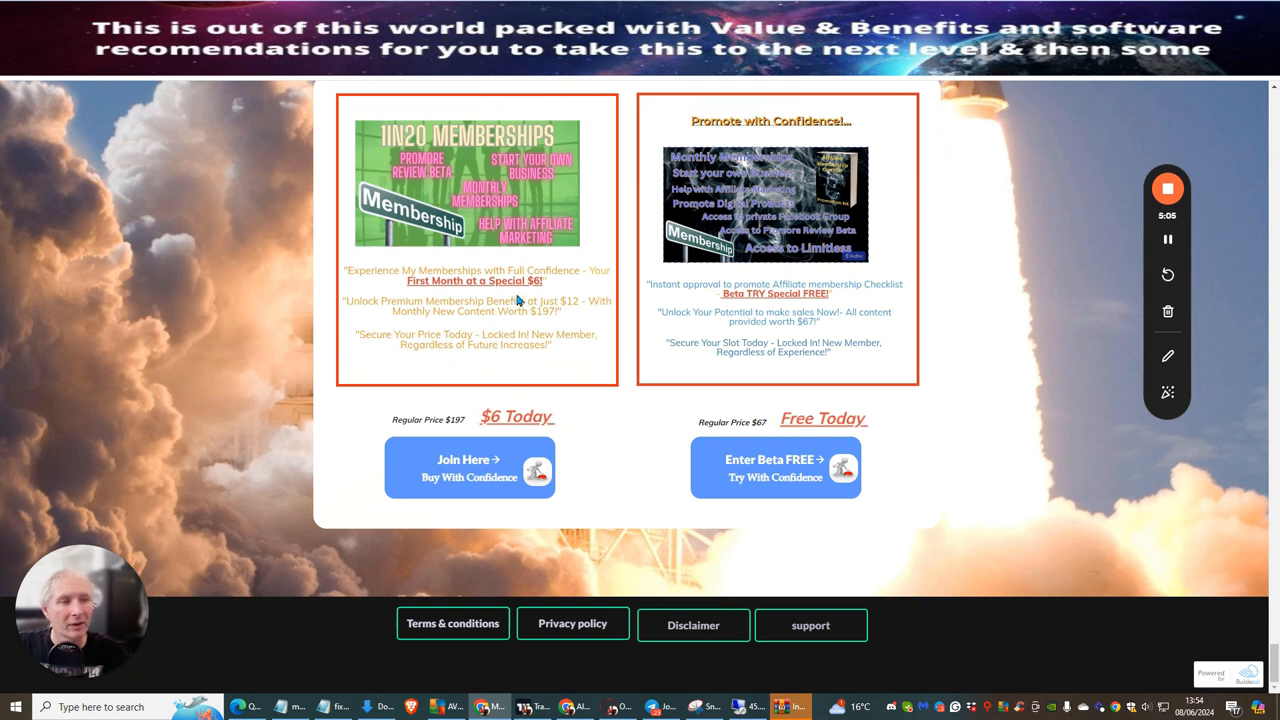
{"action": "mouse_move", "coordinate": [530, 198]}
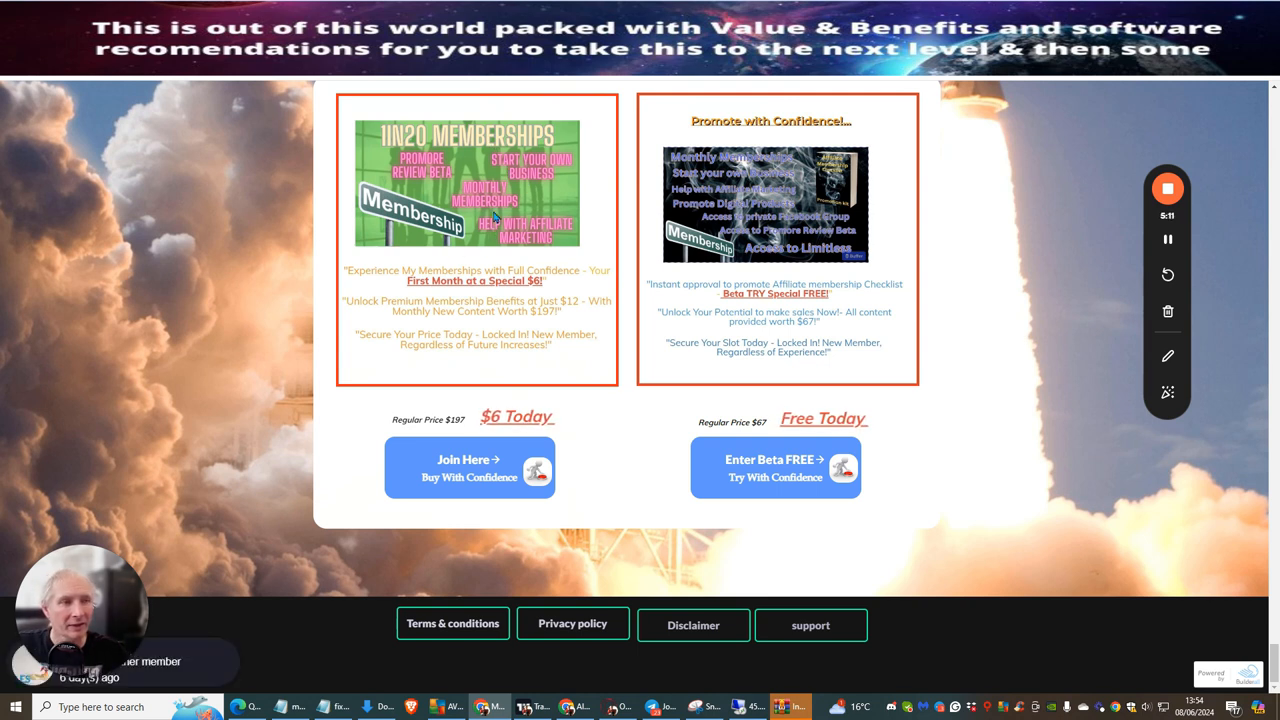
{"action": "mouse_move", "coordinate": [508, 200]}
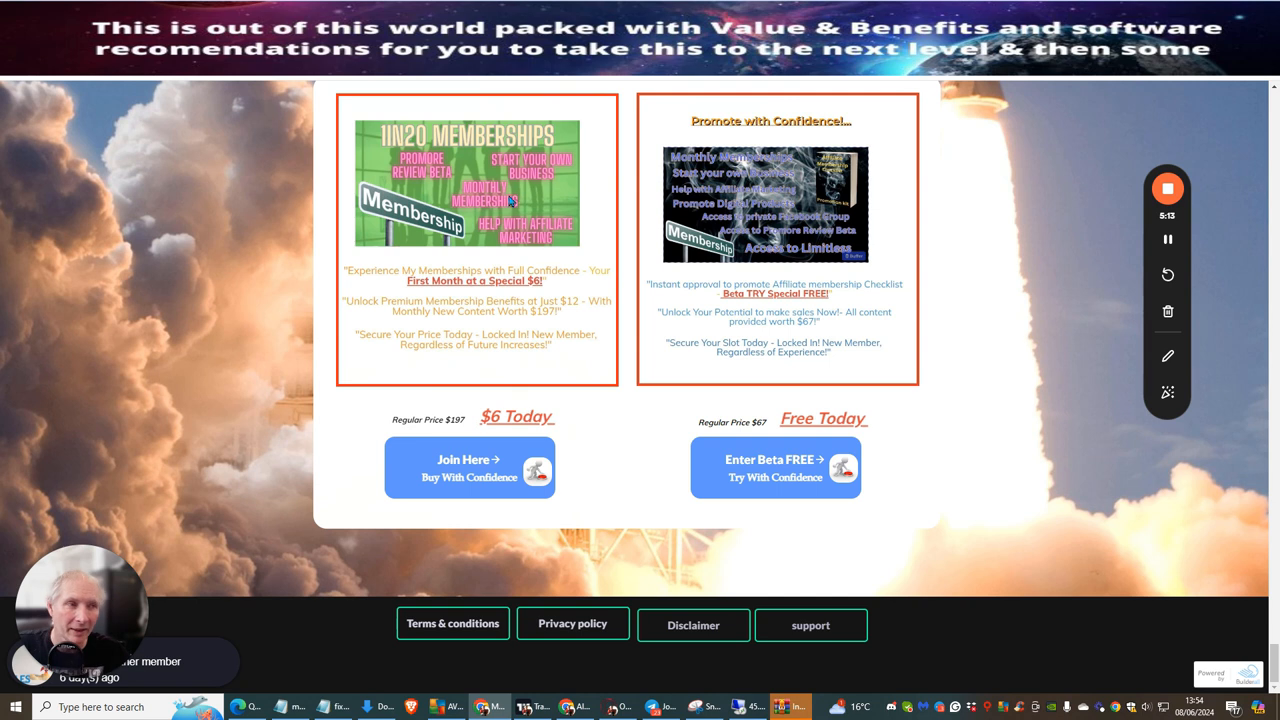
{"action": "mouse_move", "coordinate": [557, 307]}
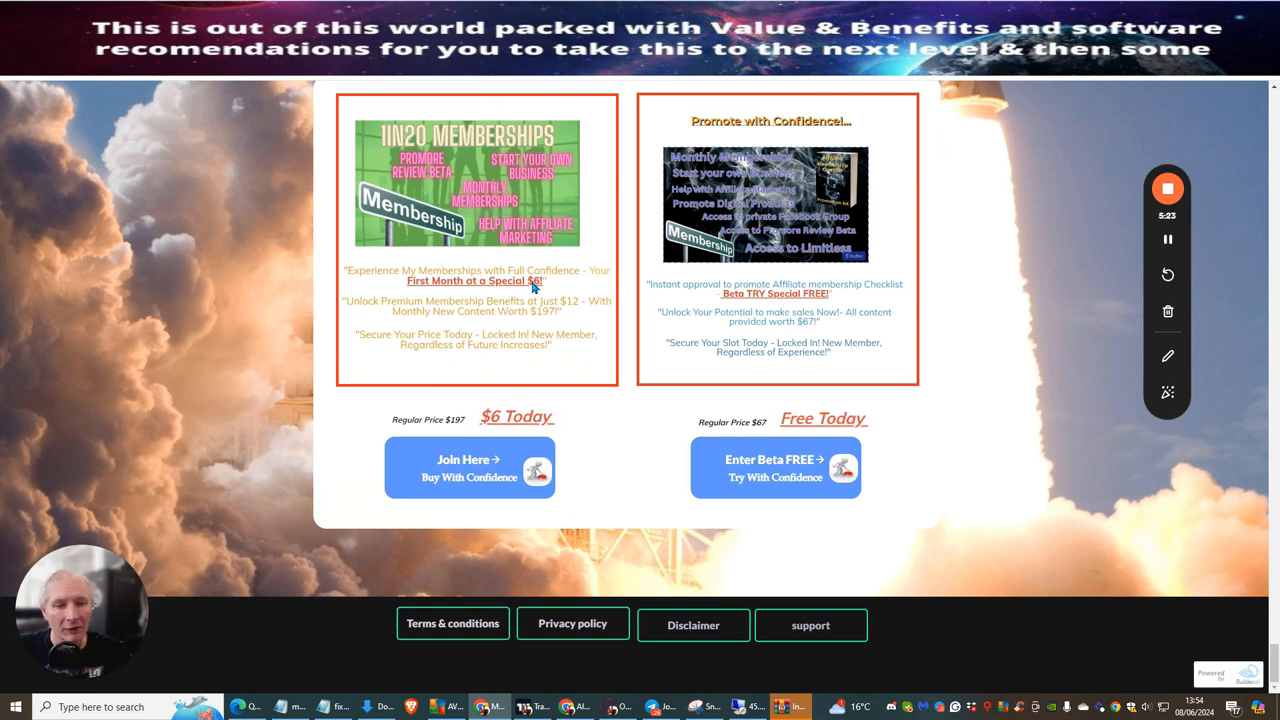
{"action": "mouse_move", "coordinate": [524, 302]}
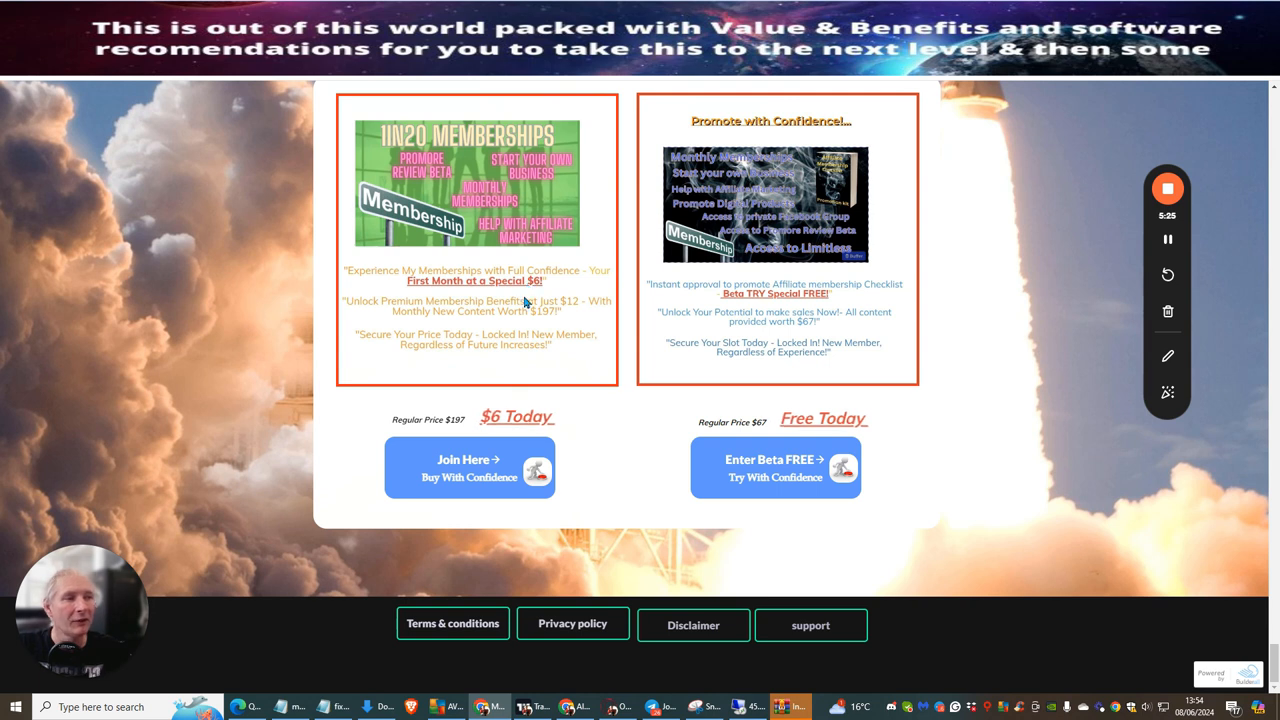
{"action": "mouse_move", "coordinate": [531, 339]}
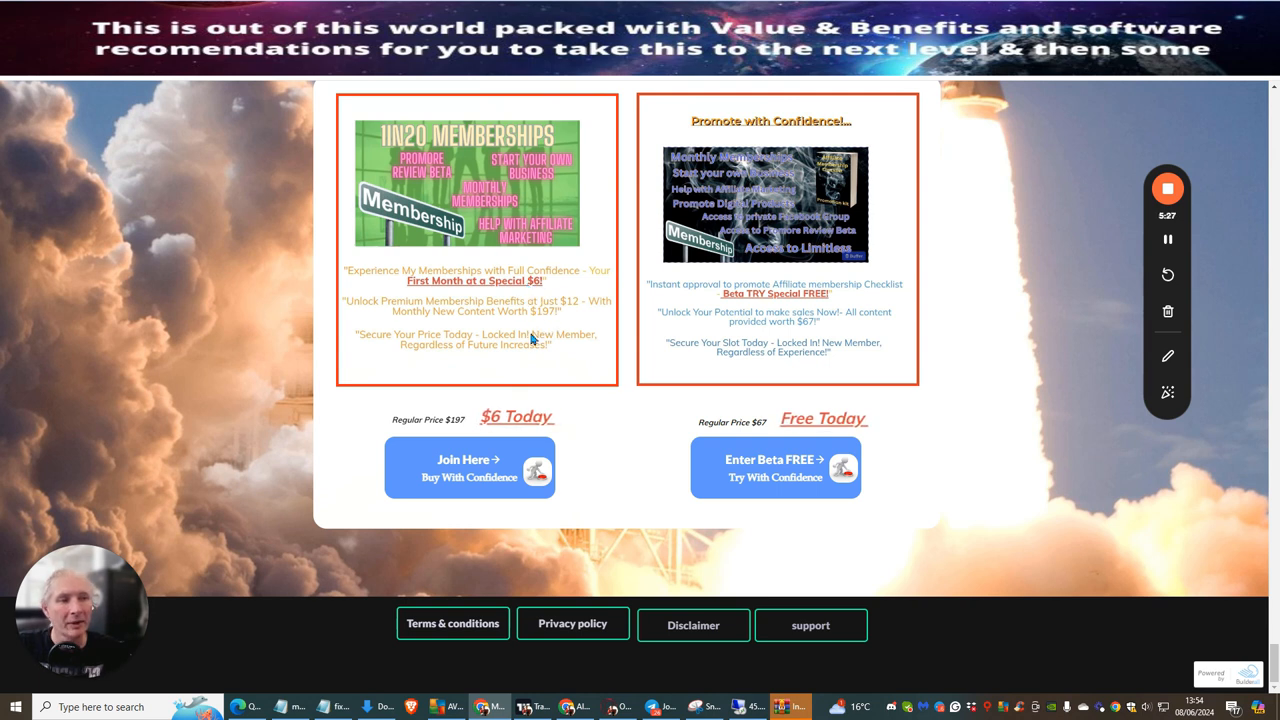
{"action": "mouse_move", "coordinate": [500, 270]}
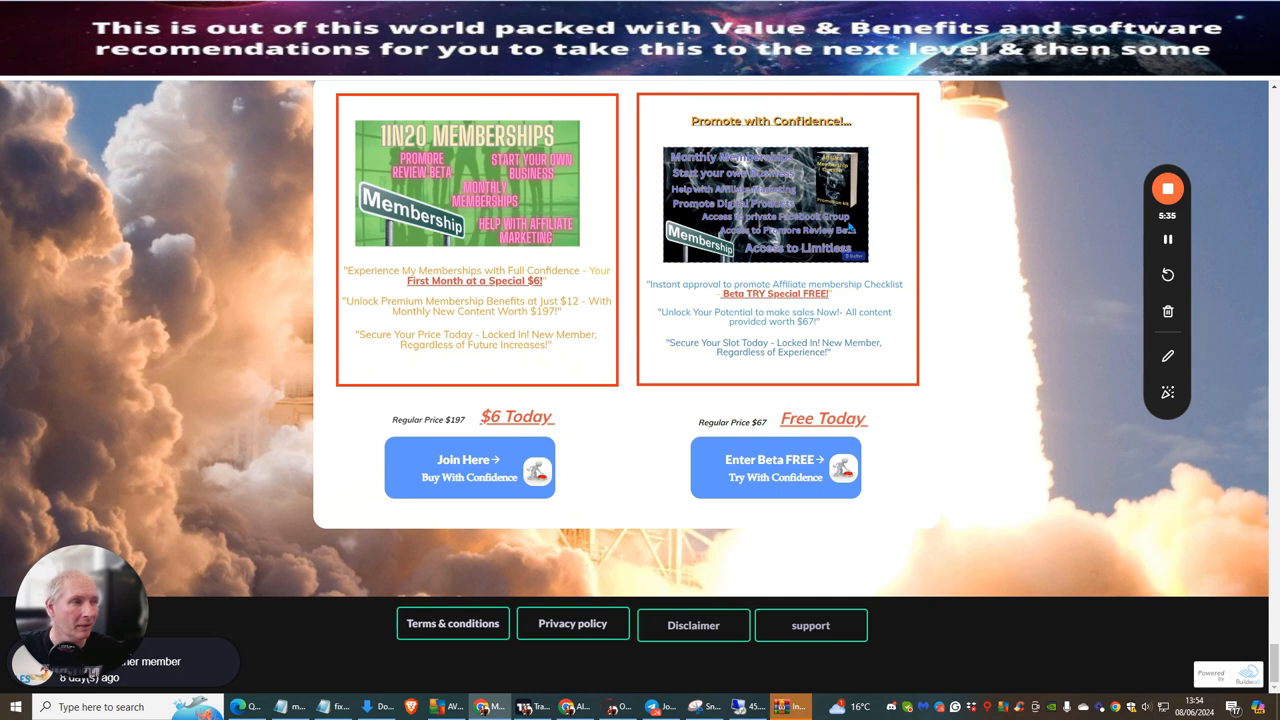
{"action": "mouse_move", "coordinate": [751, 307]}
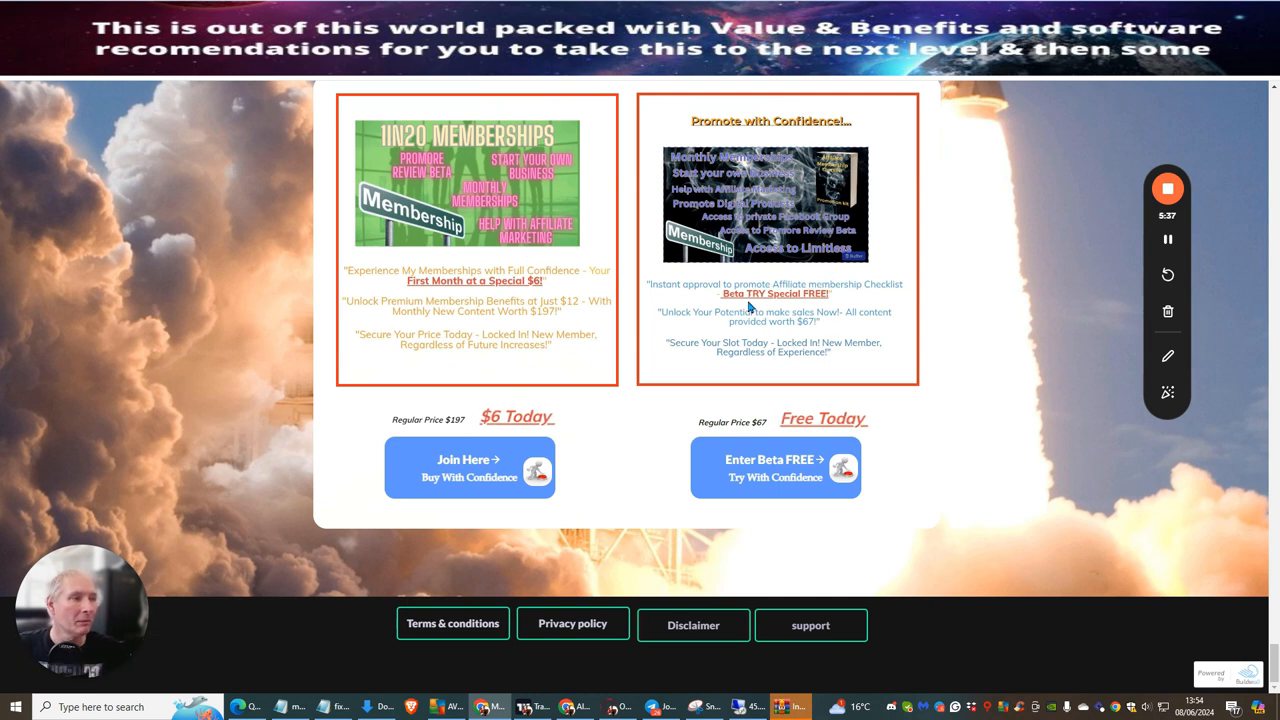
{"action": "mouse_move", "coordinate": [840, 282]}
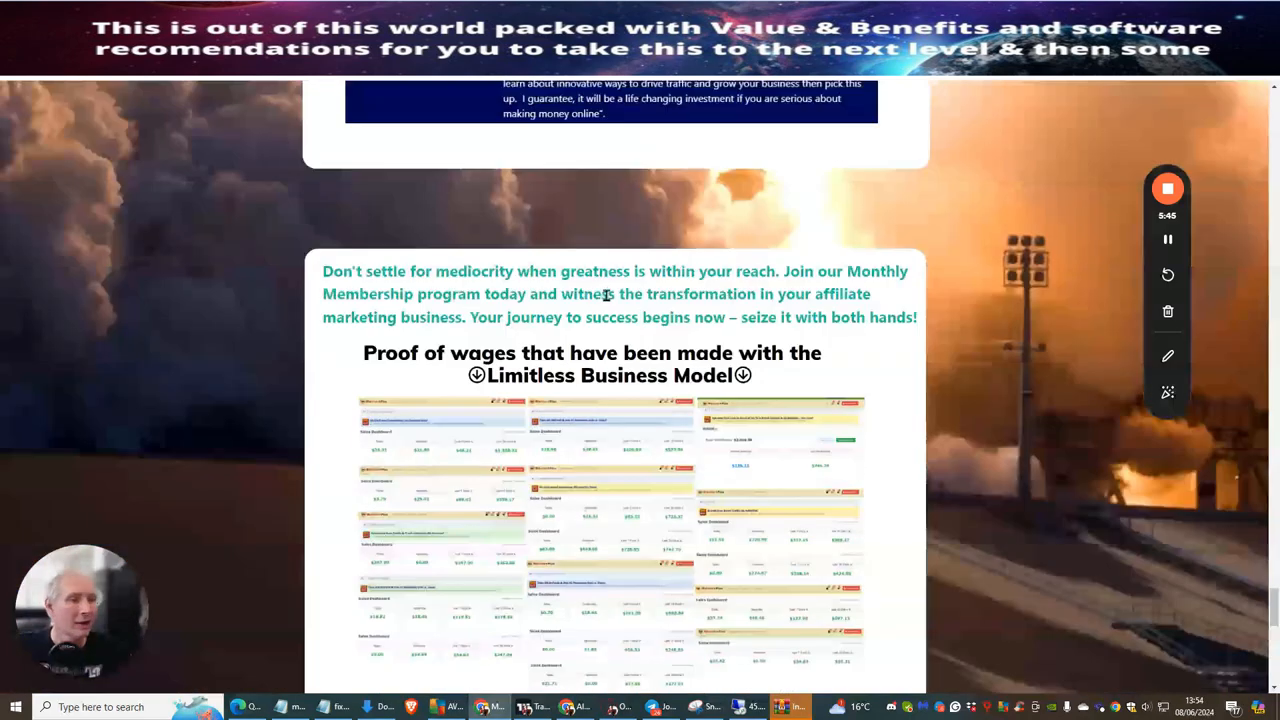
Step: Scroll the Builderall page down and back up to its welcome heading and intro video
{"action": "scroll", "scroll_direction": "down", "scroll_amount": 3}
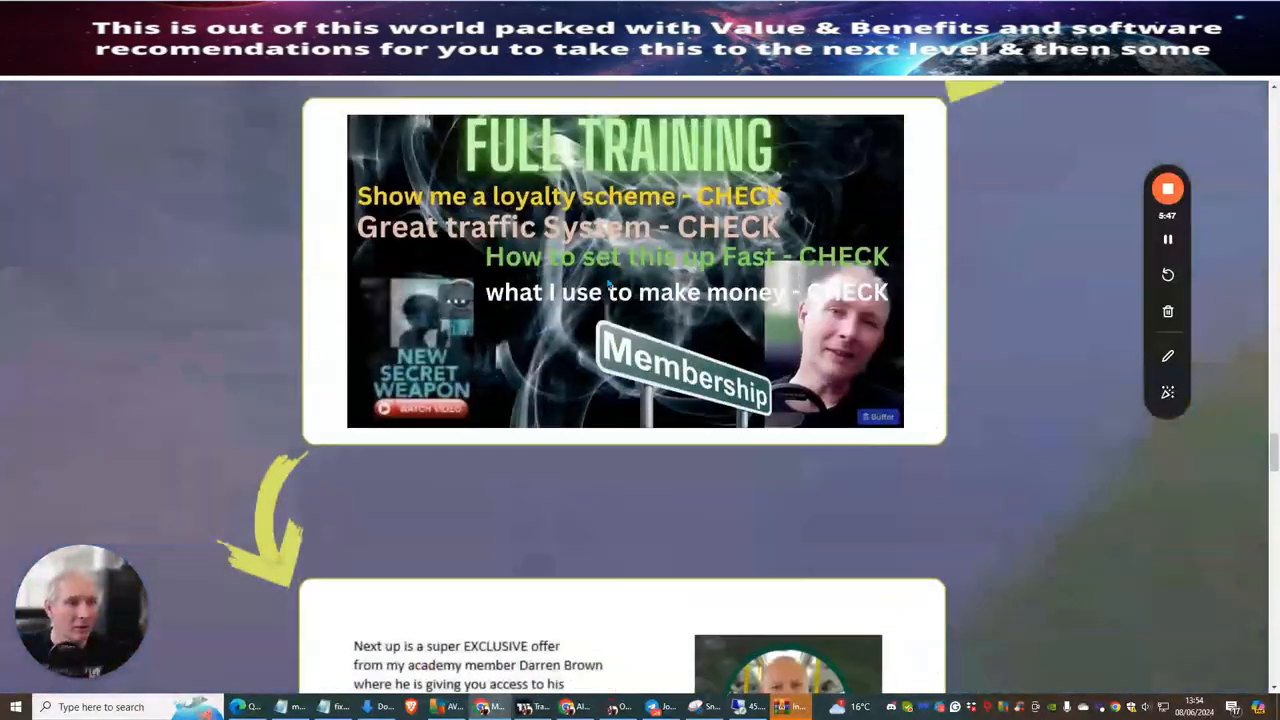
{"action": "scroll", "scroll_direction": "down", "scroll_amount": 3}
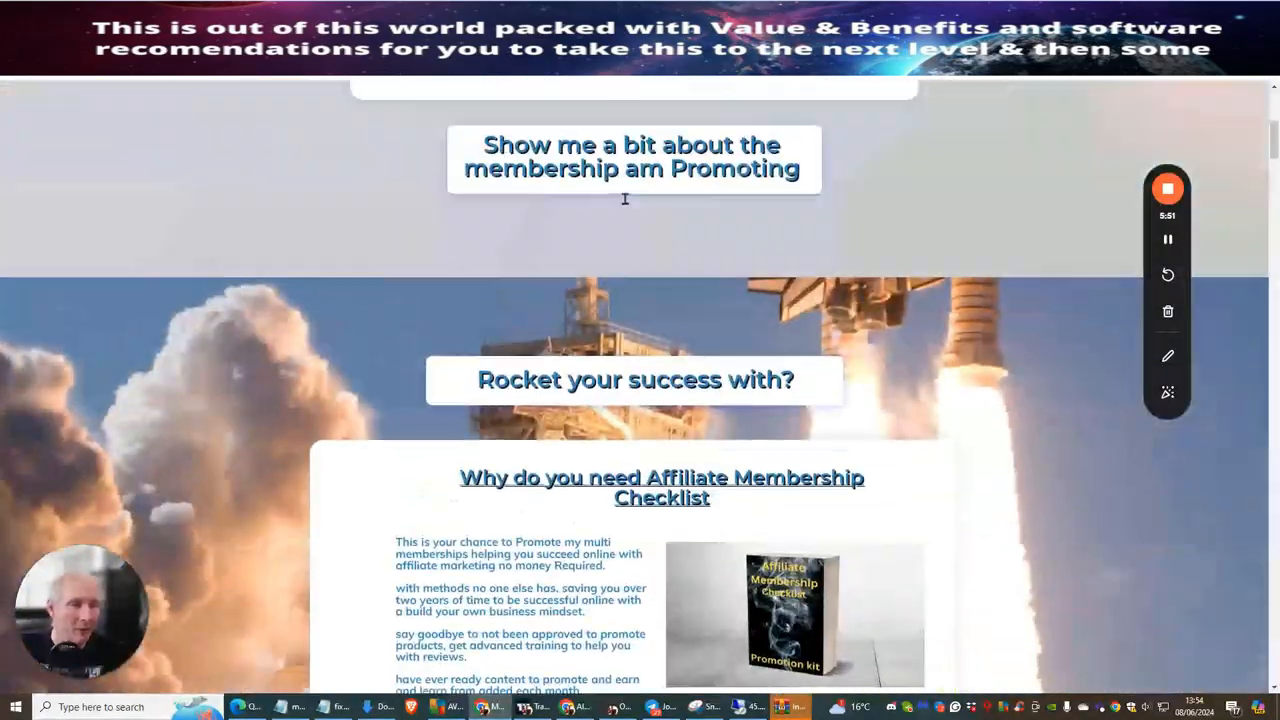
{"action": "scroll", "scroll_direction": "up", "scroll_amount": 3}
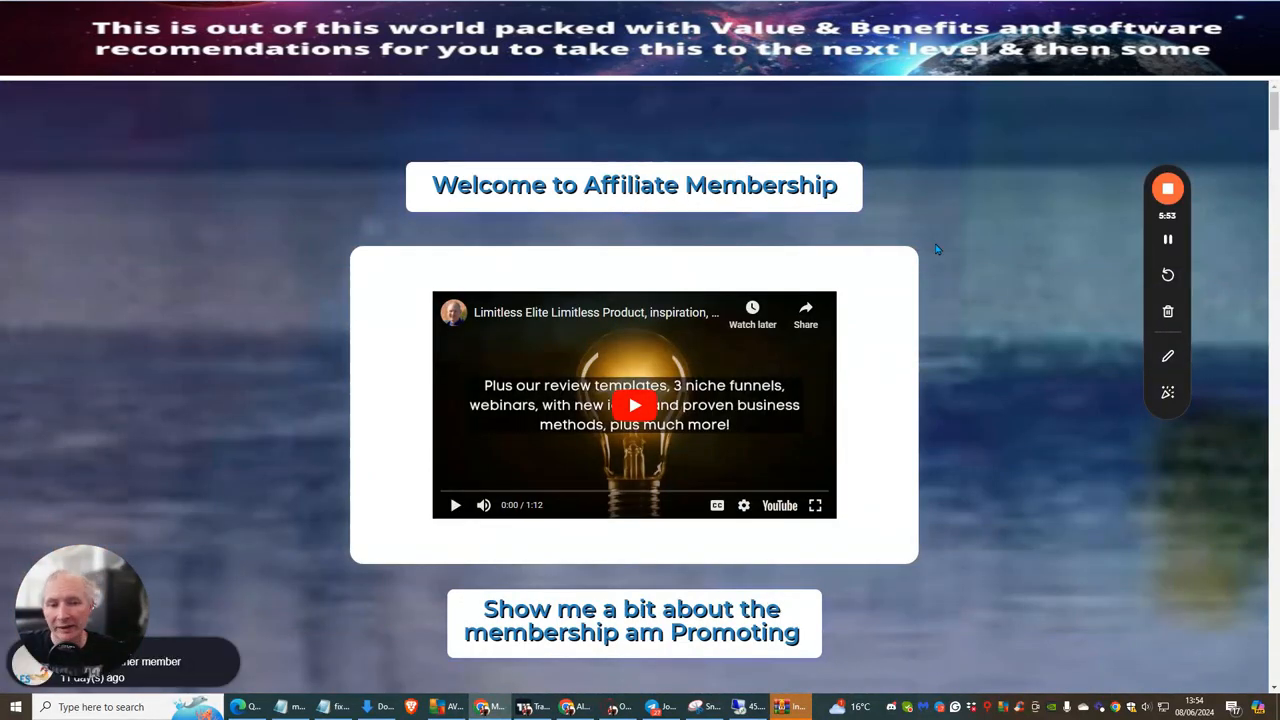
{"action": "mouse_move", "coordinate": [963, 203]}
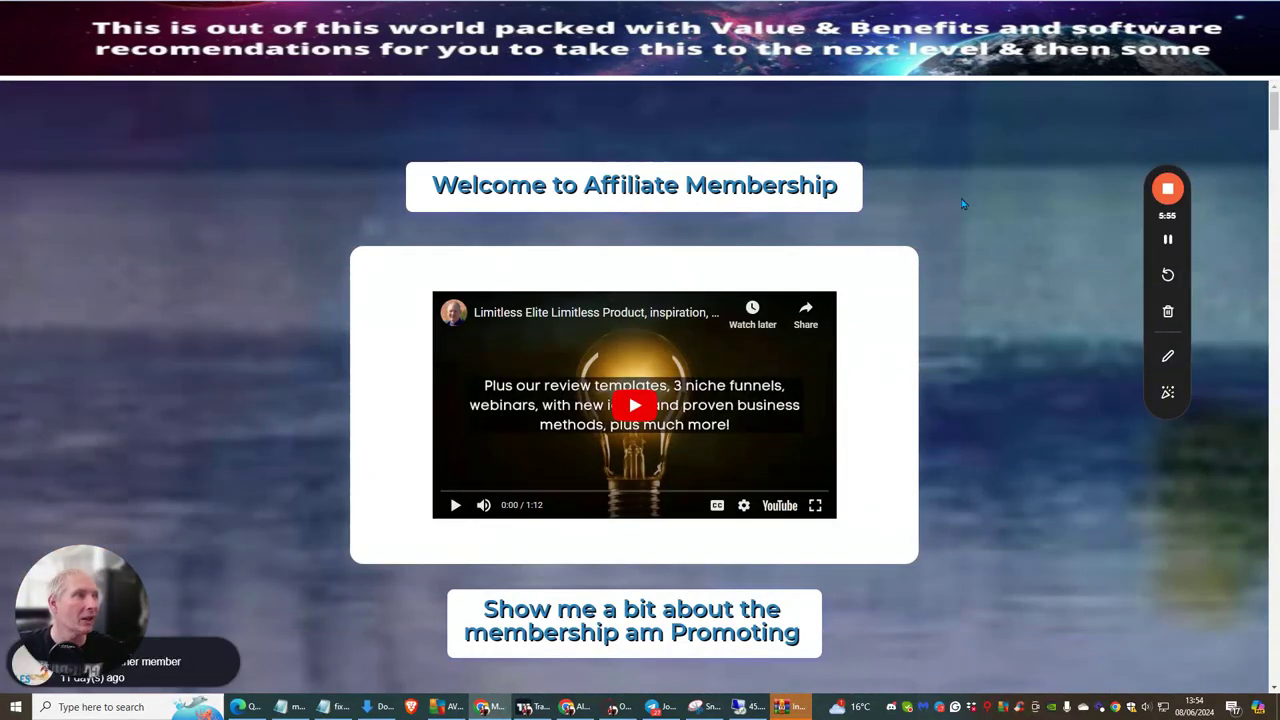
{"action": "mouse_move", "coordinate": [993, 211]}
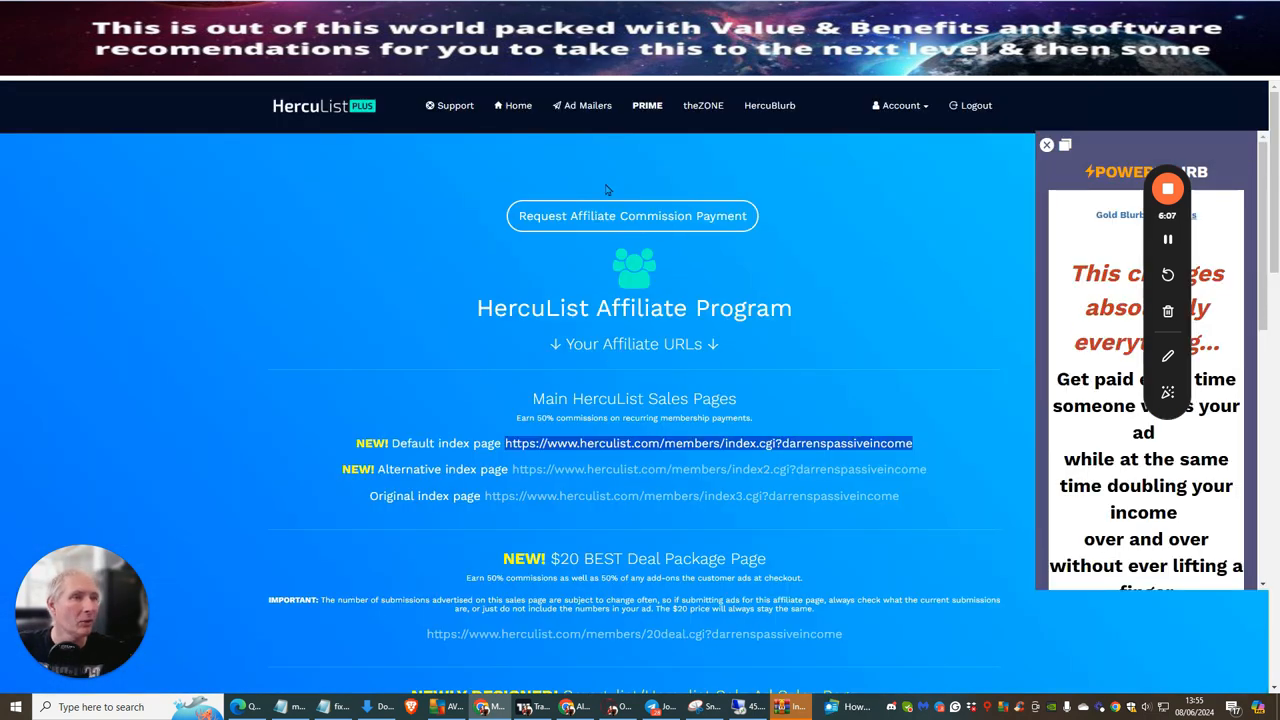
{"action": "mouse_move", "coordinate": [805, 334]}
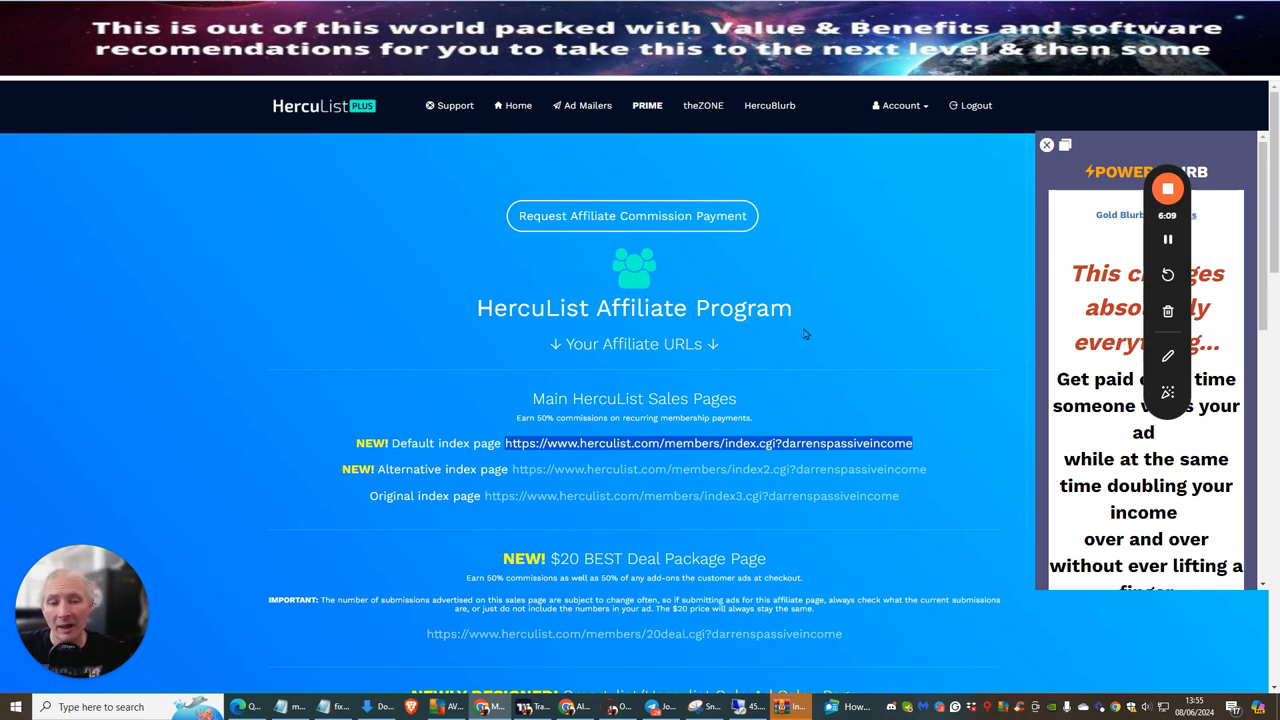
{"action": "mouse_move", "coordinate": [834, 302]}
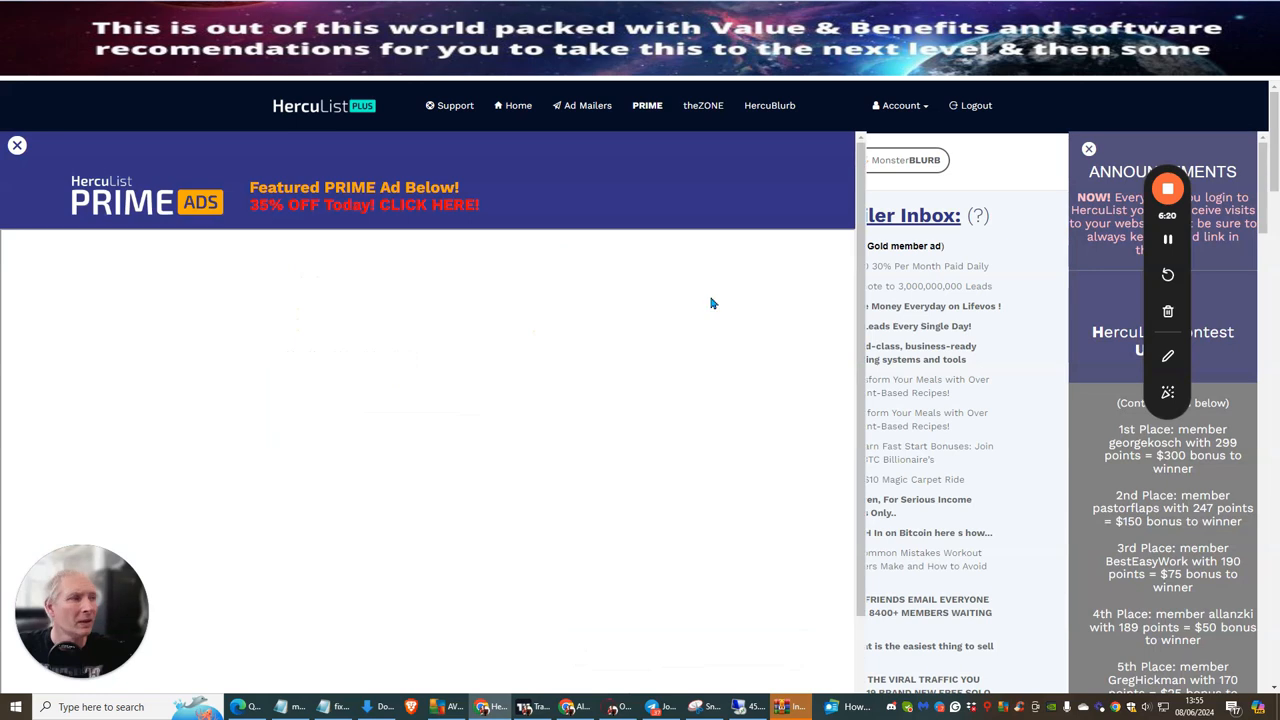
Step: Open an ad from the mailer inbox and reload the page after it times out
{"action": "left_click", "coordinate": [17, 145]}
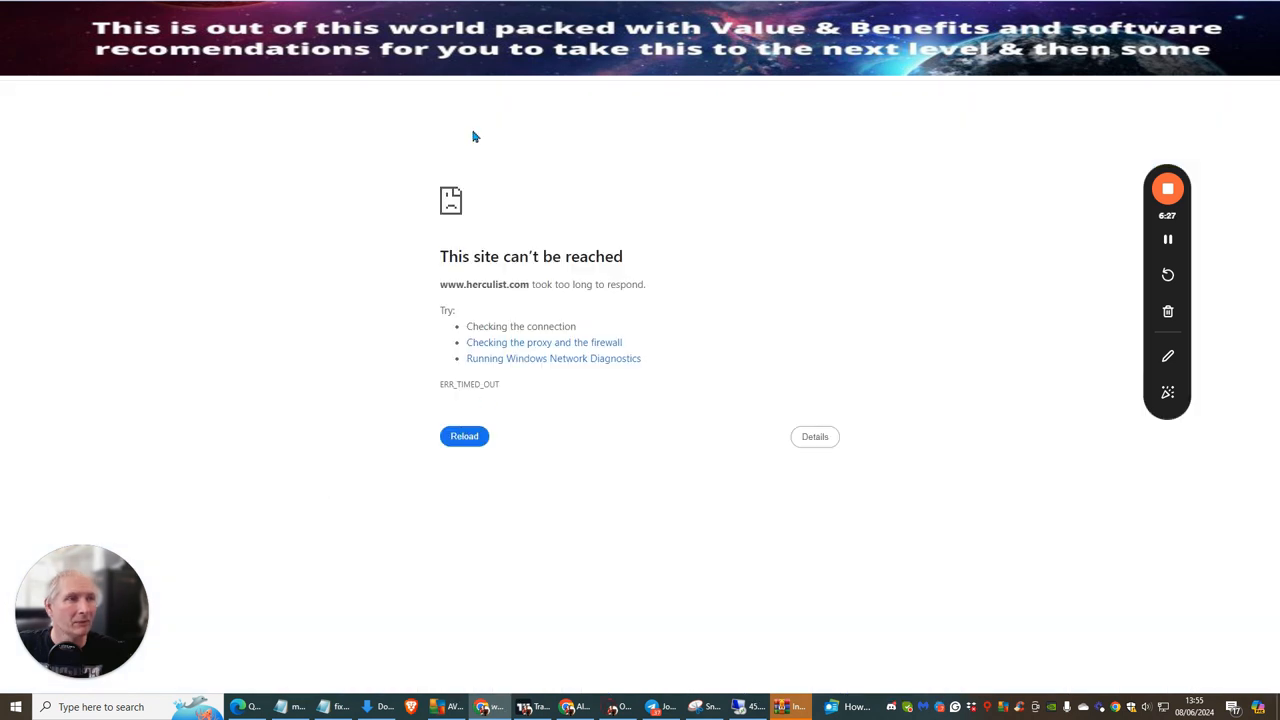
{"action": "mouse_move", "coordinate": [648, 217]}
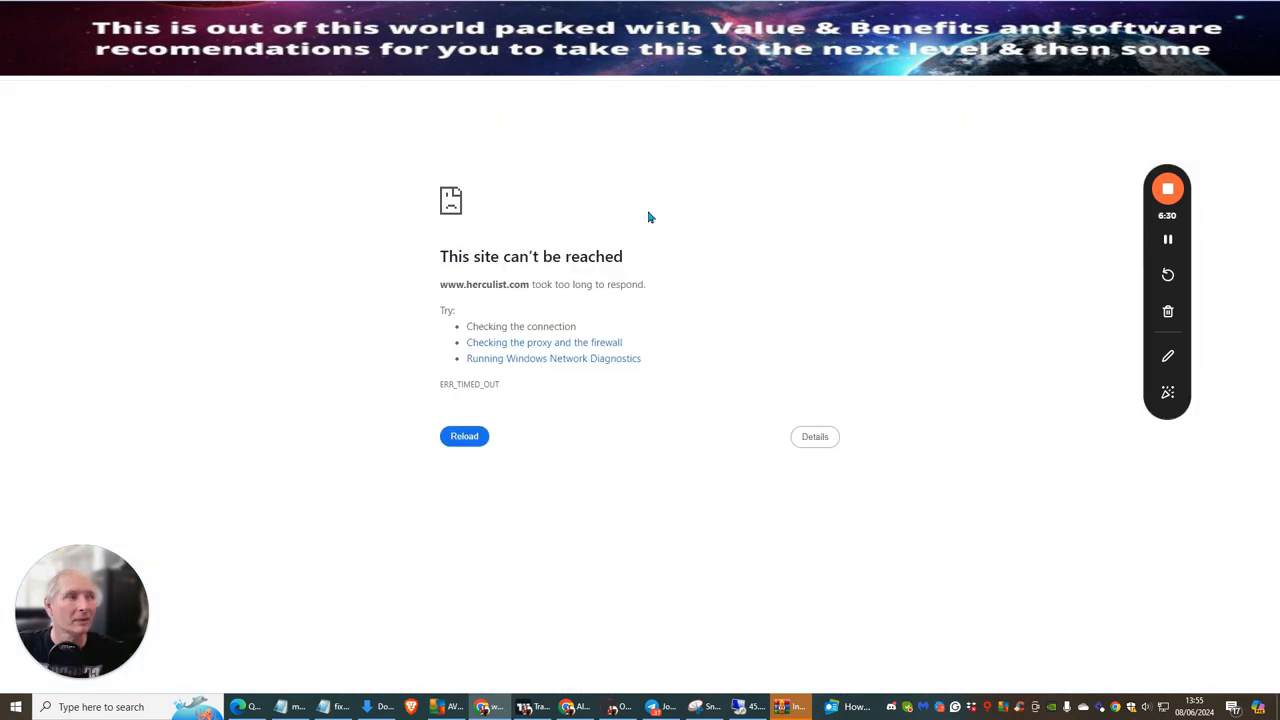
{"action": "mouse_move", "coordinate": [669, 261]}
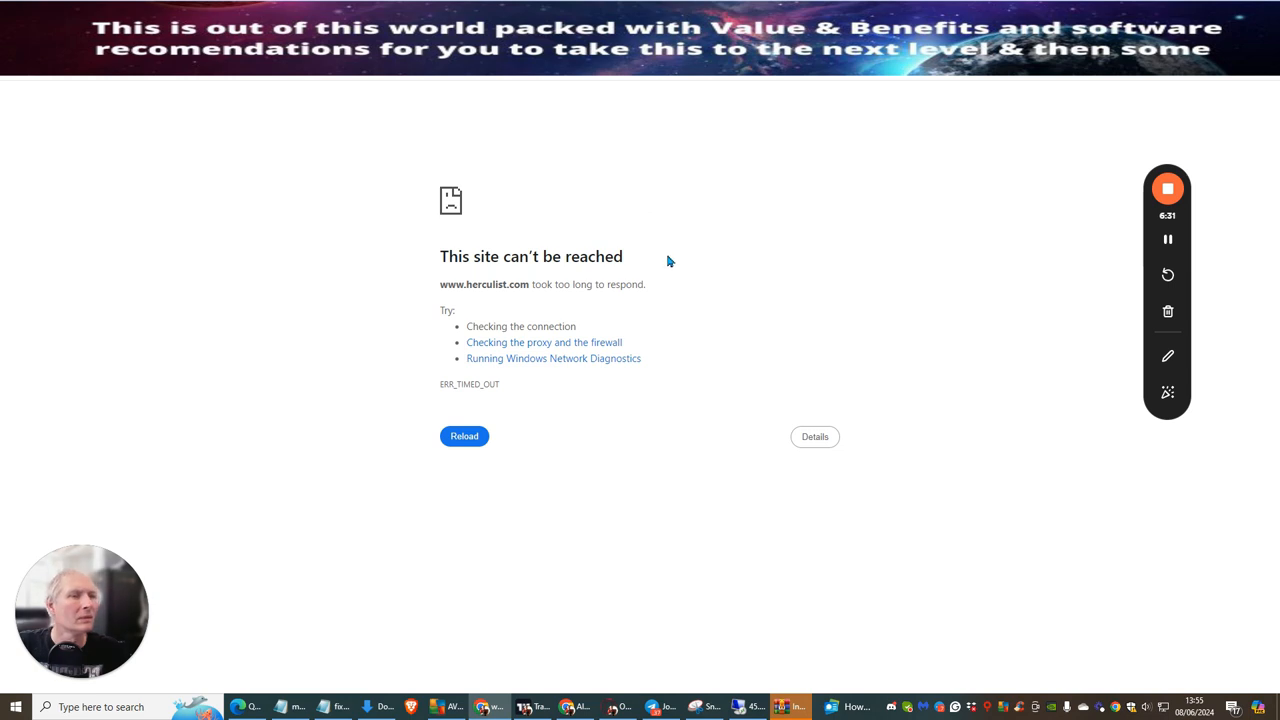
{"action": "mouse_move", "coordinate": [862, 227]}
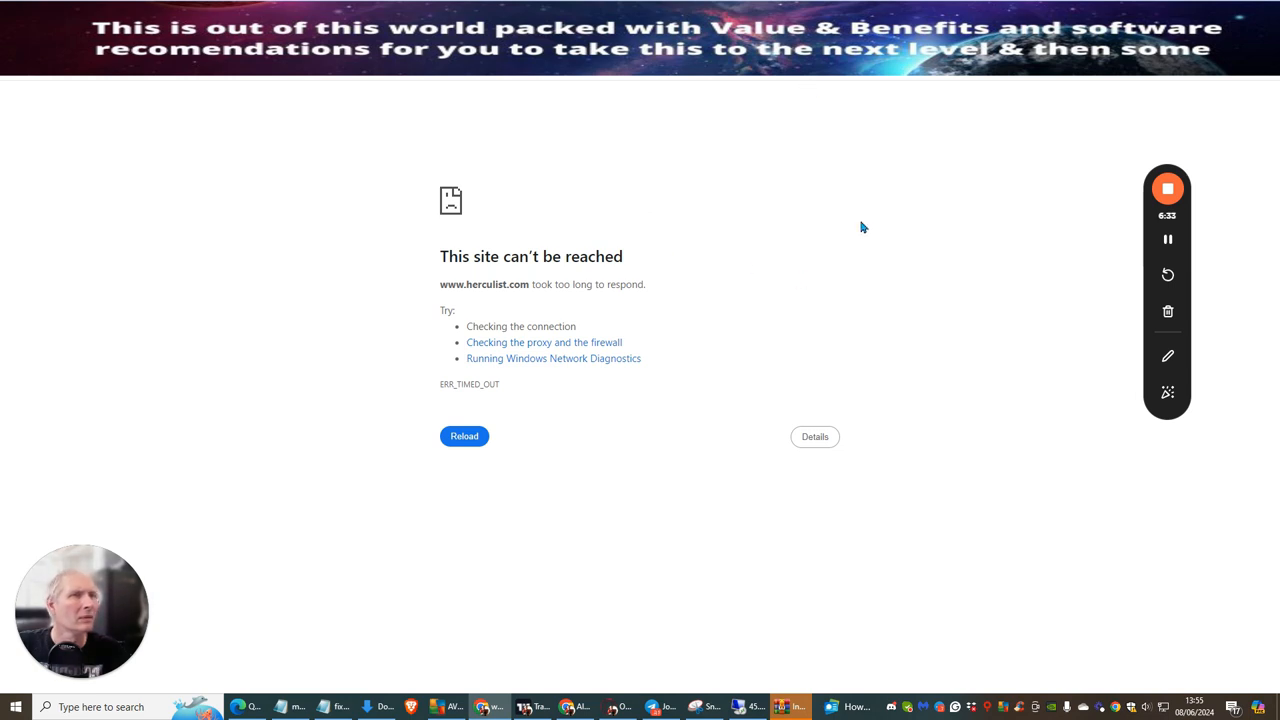
{"action": "left_click", "coordinate": [464, 436]}
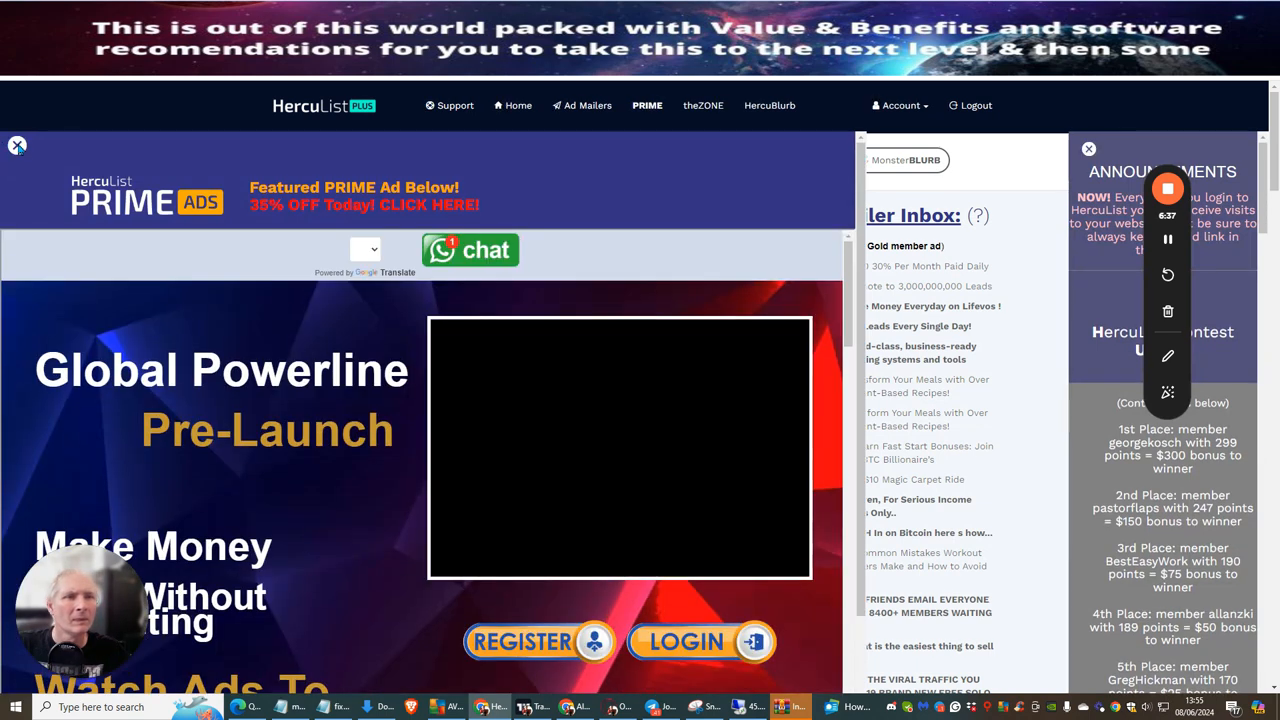
Step: Open a member's ad showing the proven online business blueprint squeeze page
{"action": "left_click", "coordinate": [17, 145]}
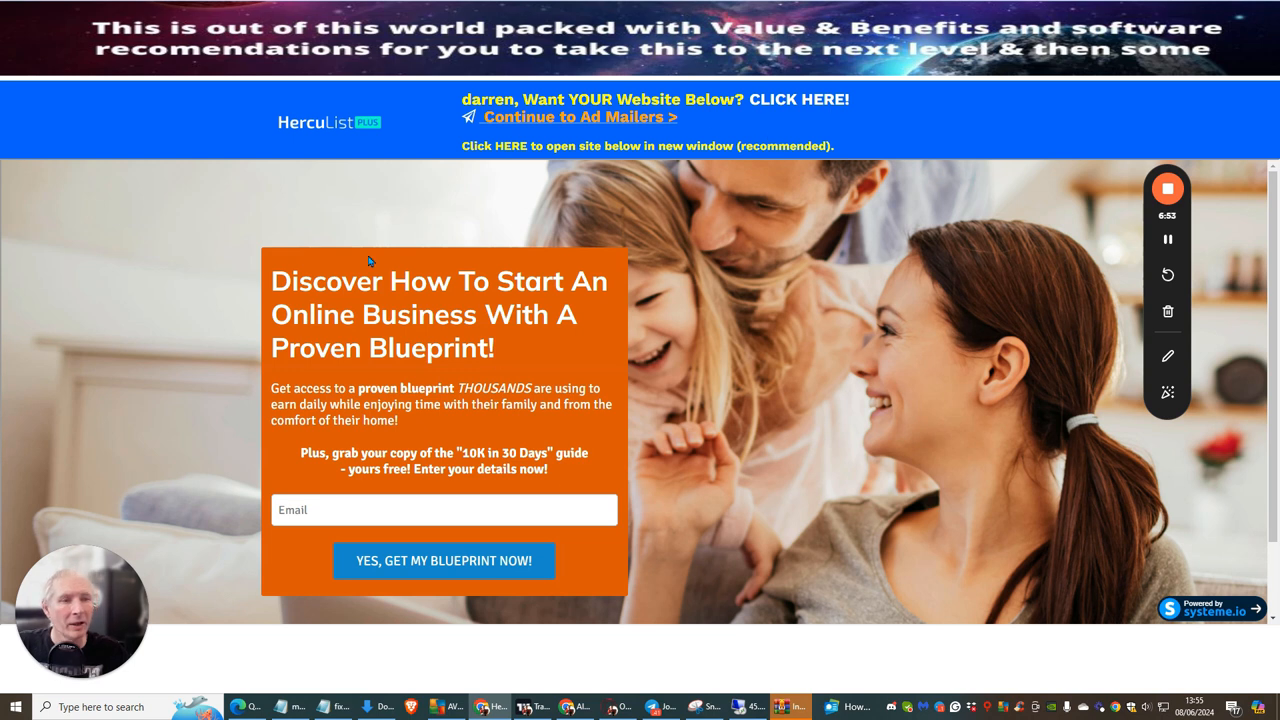
{"action": "mouse_move", "coordinate": [545, 296]}
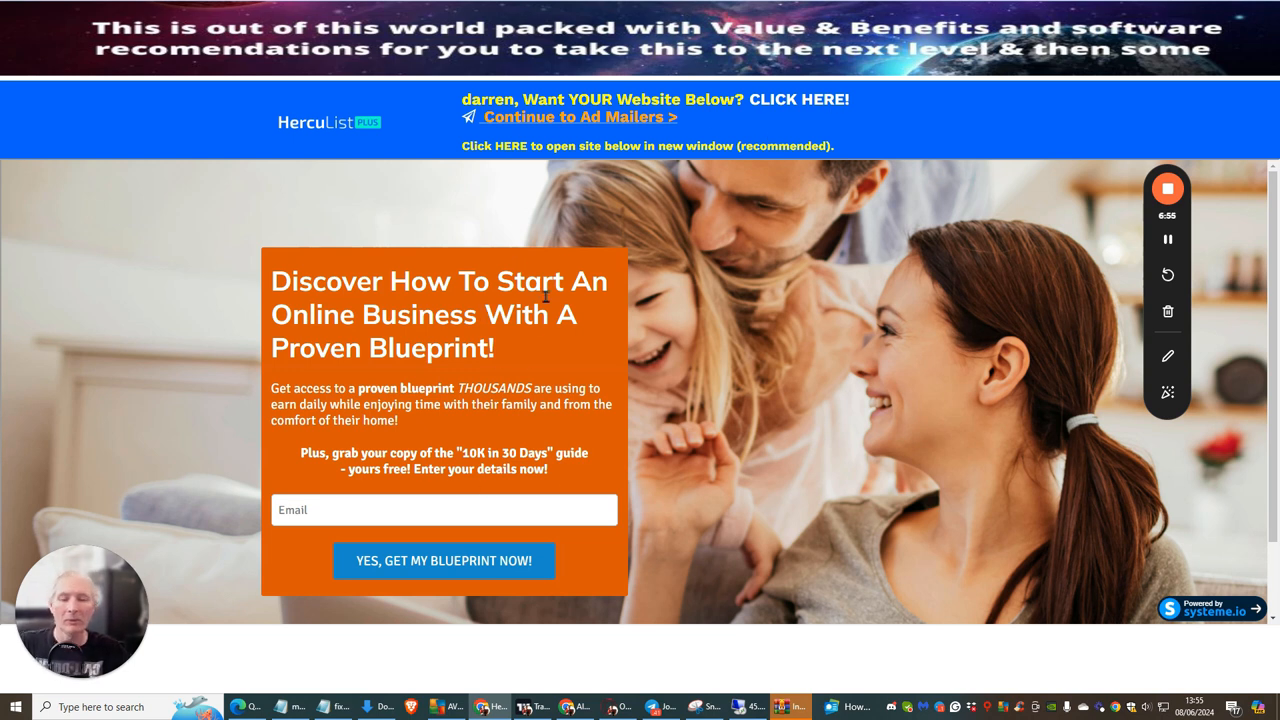
{"action": "mouse_move", "coordinate": [538, 360]}
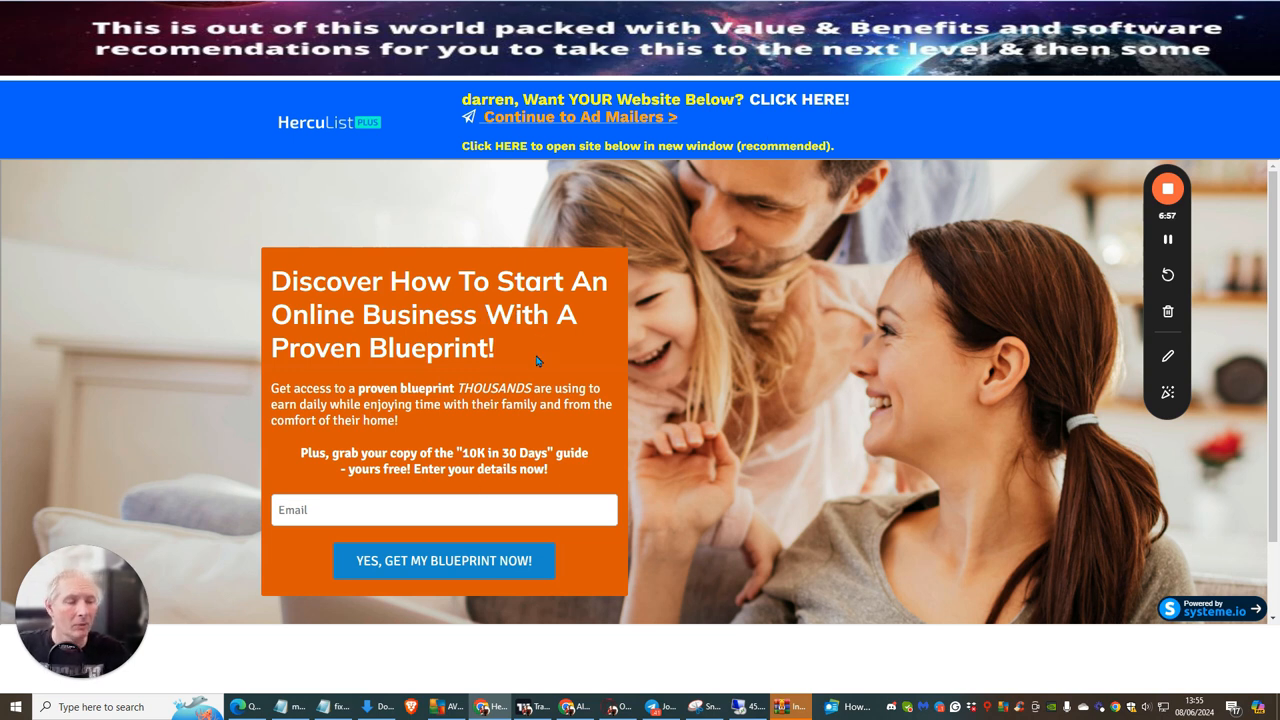
{"action": "mouse_move", "coordinate": [550, 347]}
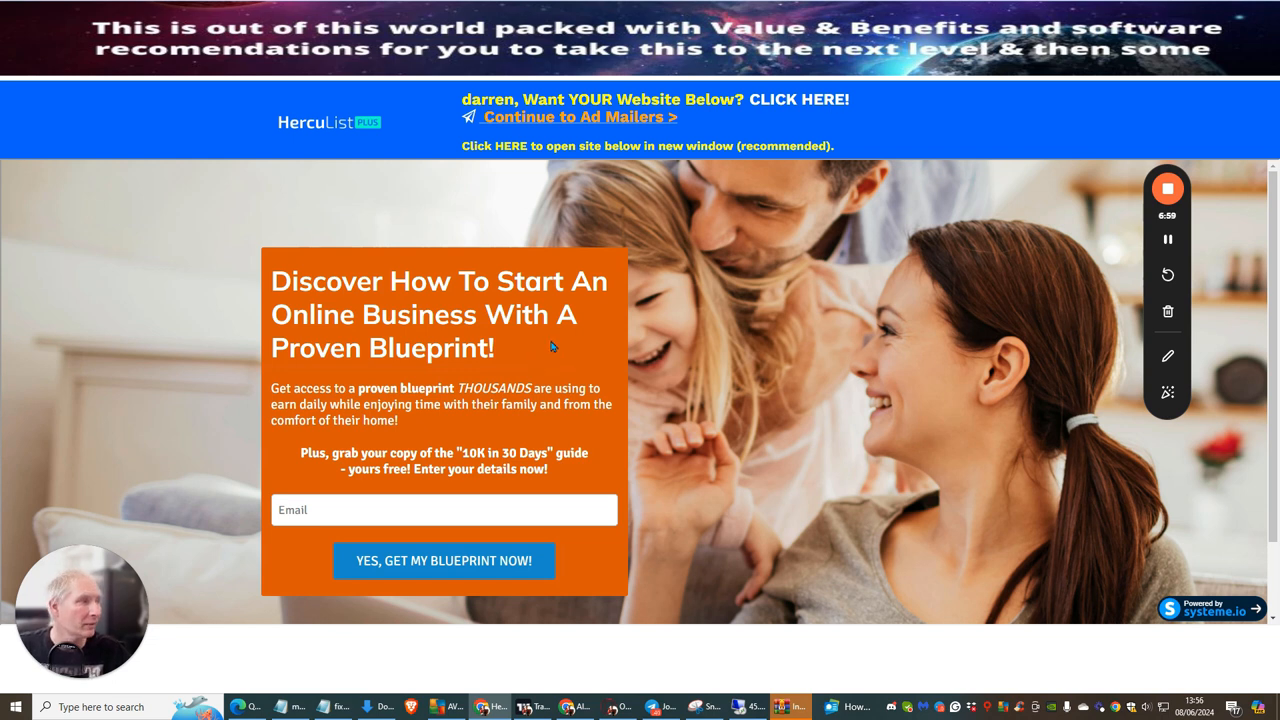
{"action": "mouse_move", "coordinate": [680, 308]}
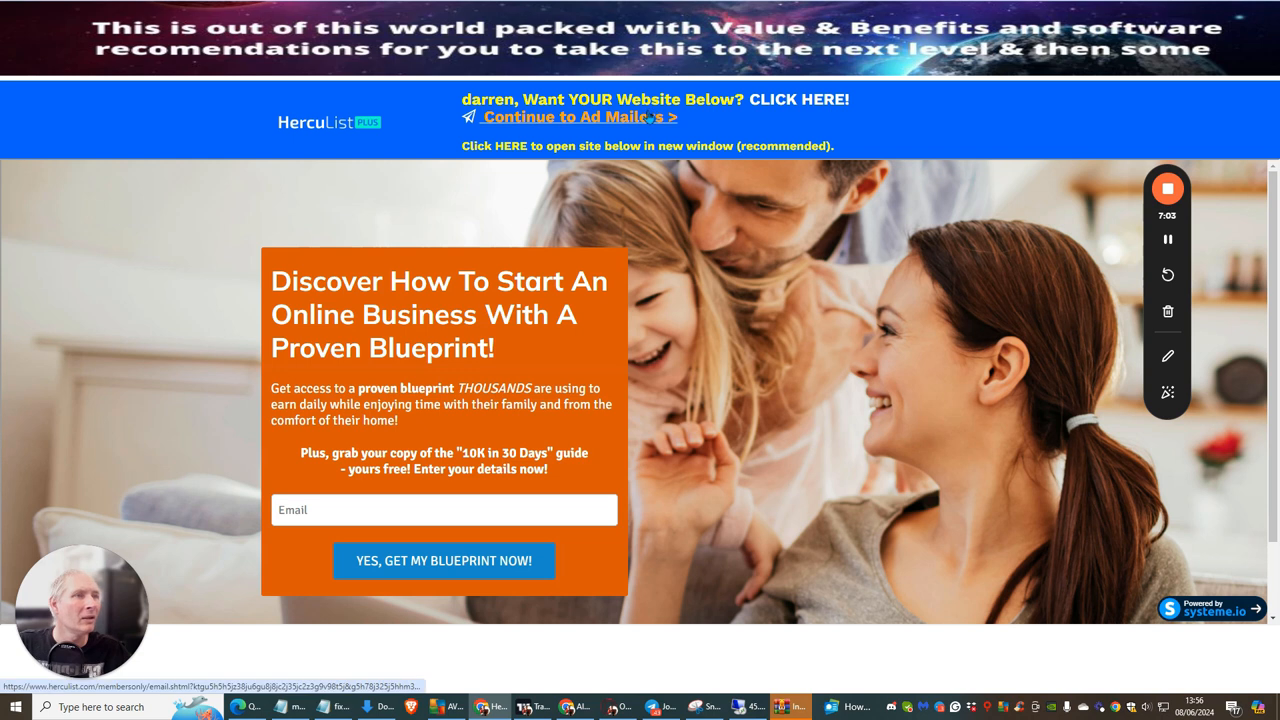
{"action": "mouse_move", "coordinate": [765, 364]}
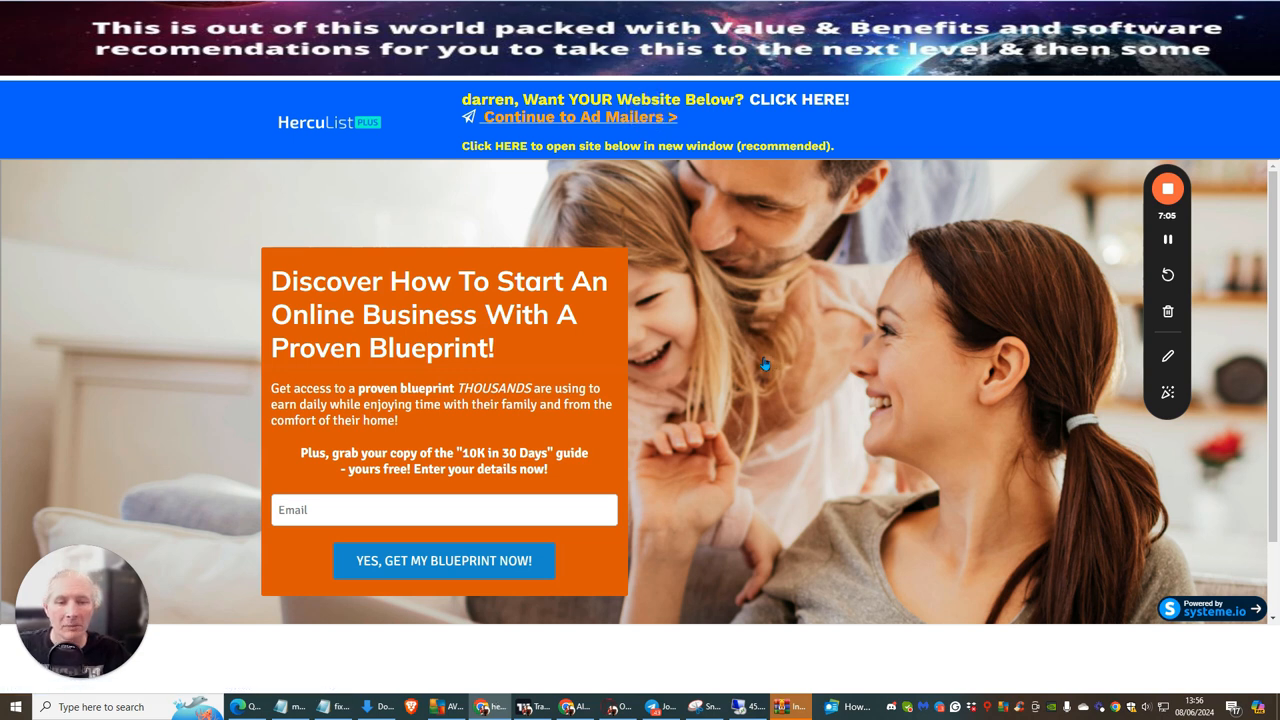
Step: Start a new ad, choose the saved beta-tester subject, and paste the Builderall squeeze-page link
{"action": "left_click", "coordinate": [578, 116]}
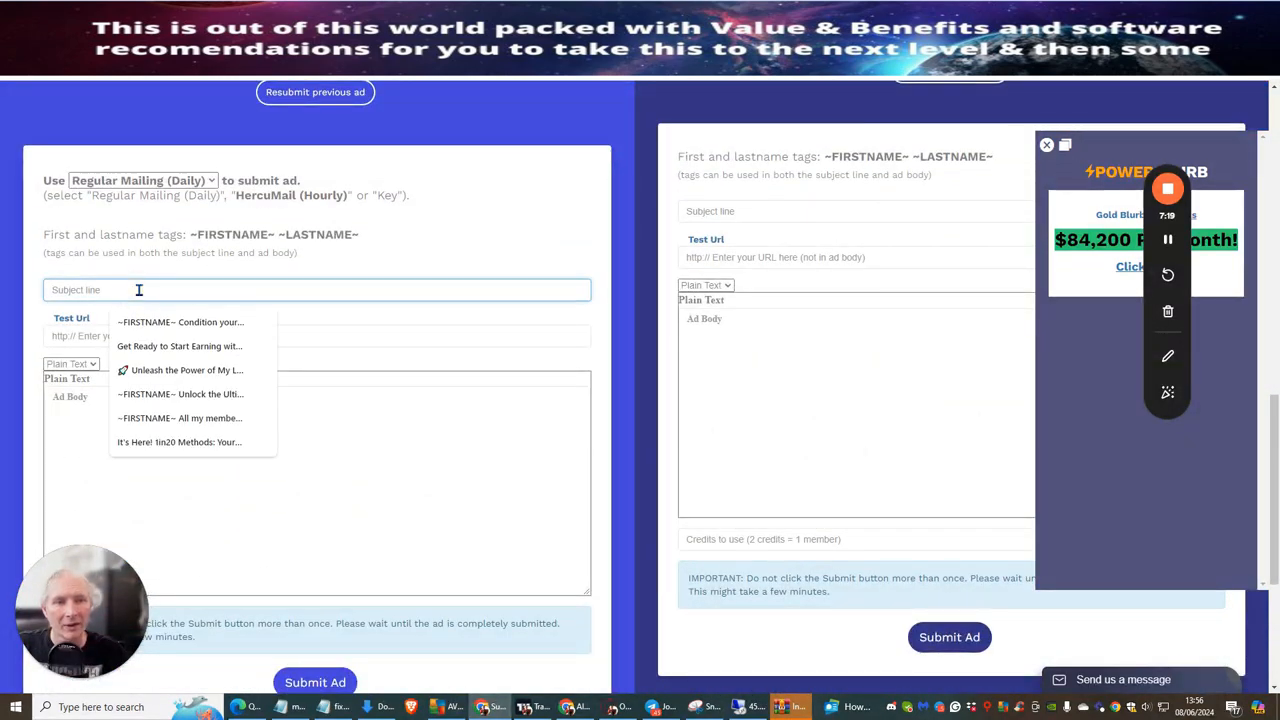
{"action": "left_click", "coordinate": [180, 345]}
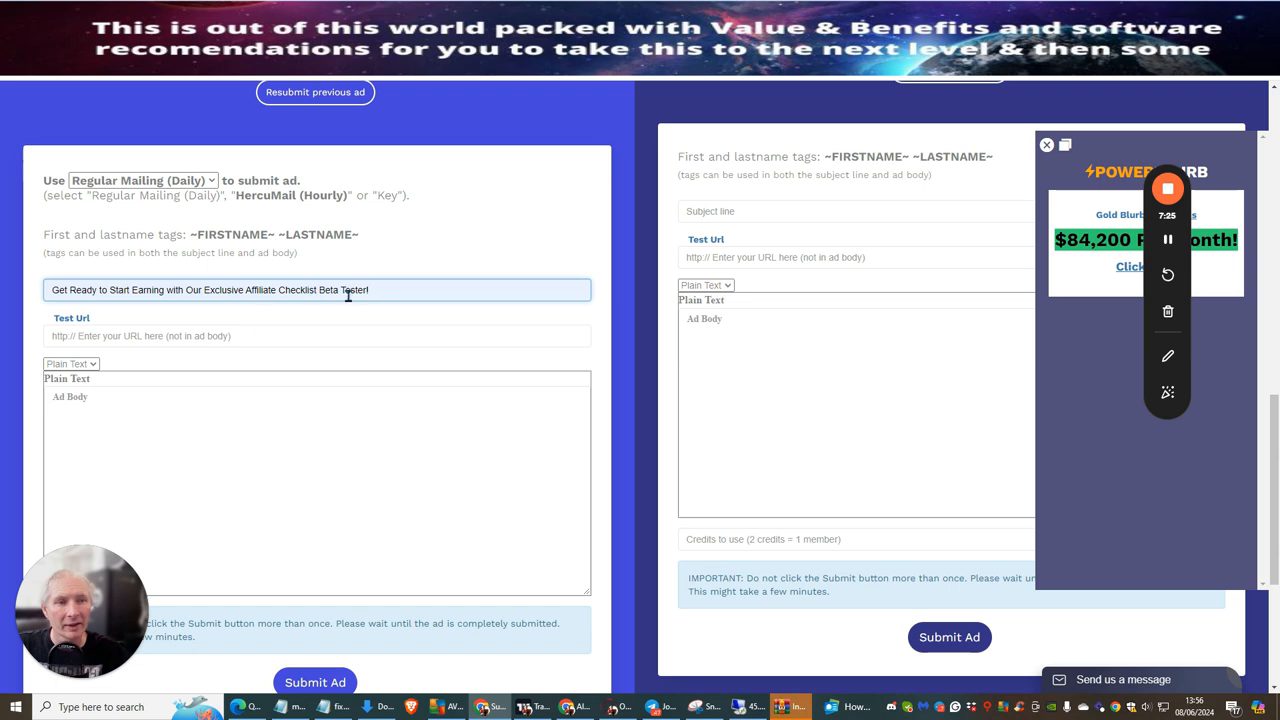
{"action": "left_click", "coordinate": [317, 335]}
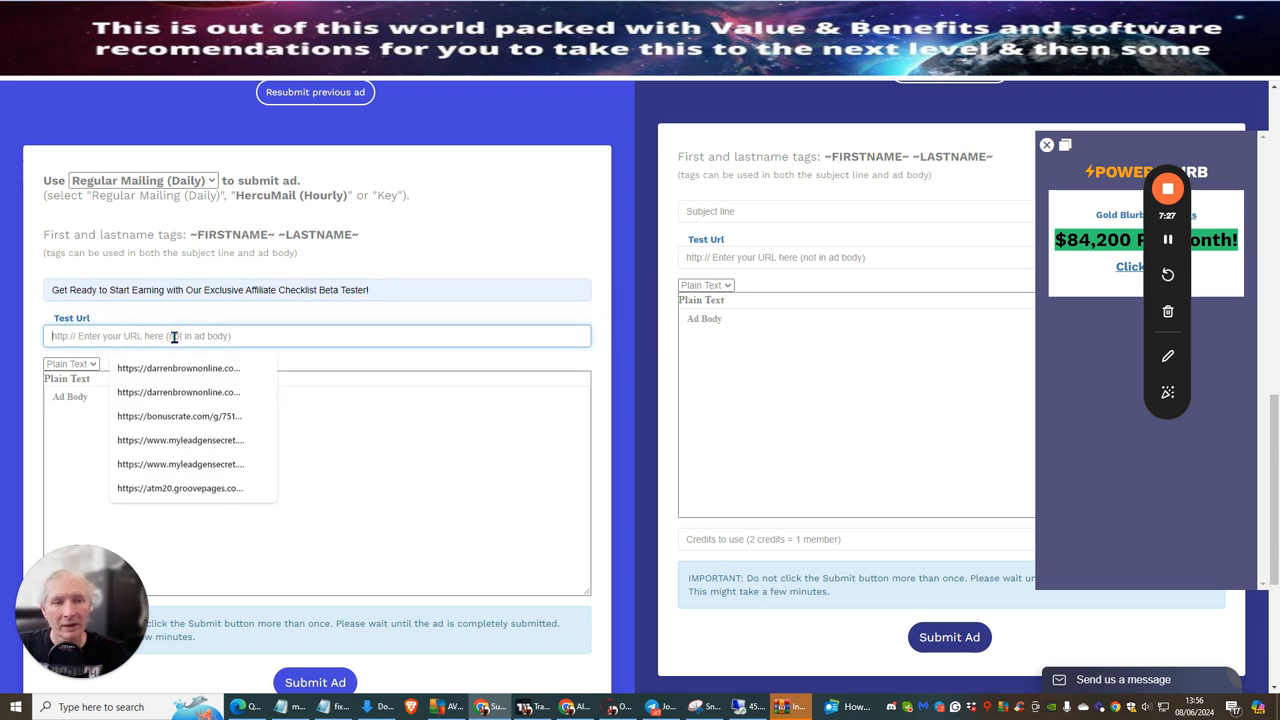
{"action": "right_click", "coordinate": [317, 335]}
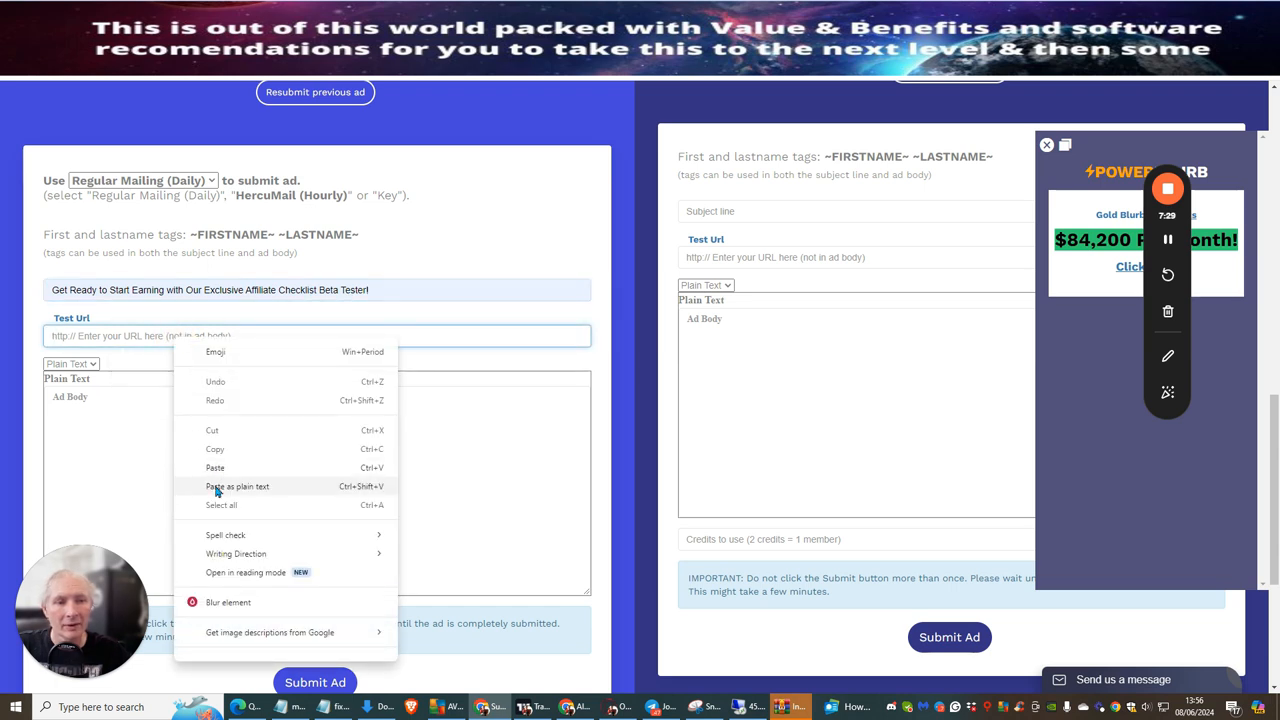
{"action": "left_click", "coordinate": [237, 486]}
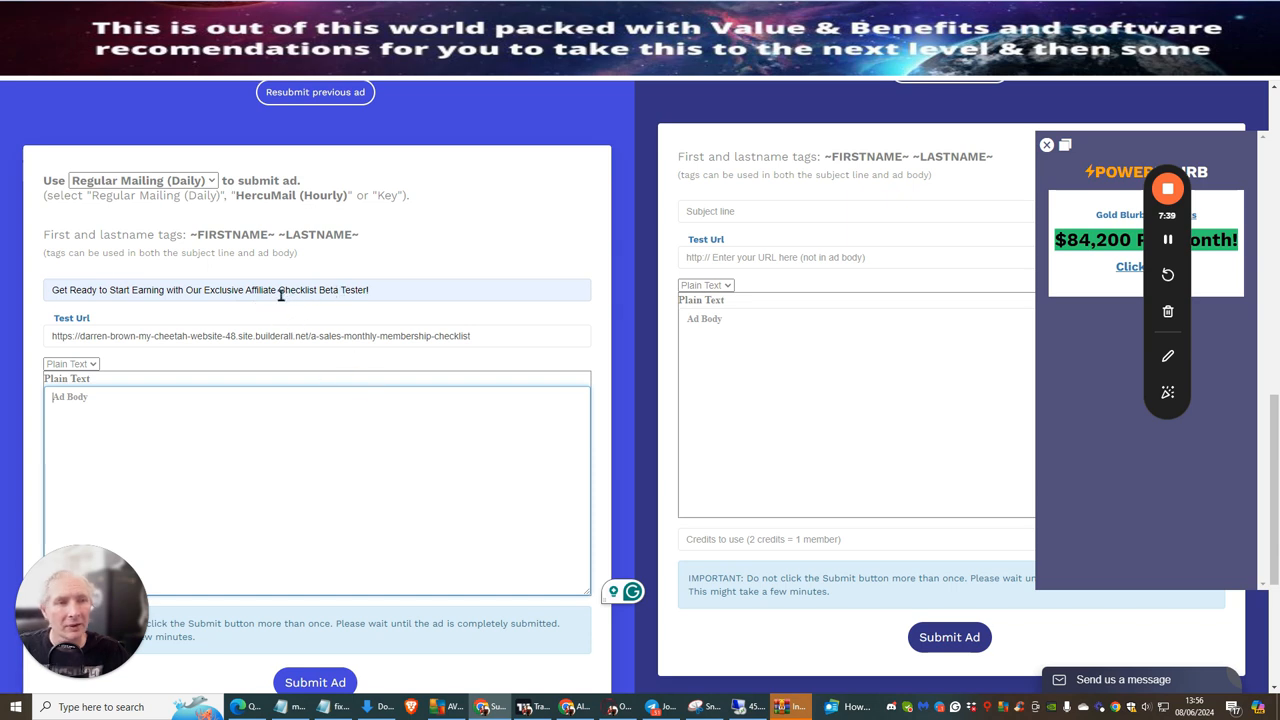
{"action": "mouse_move", "coordinate": [420, 167]}
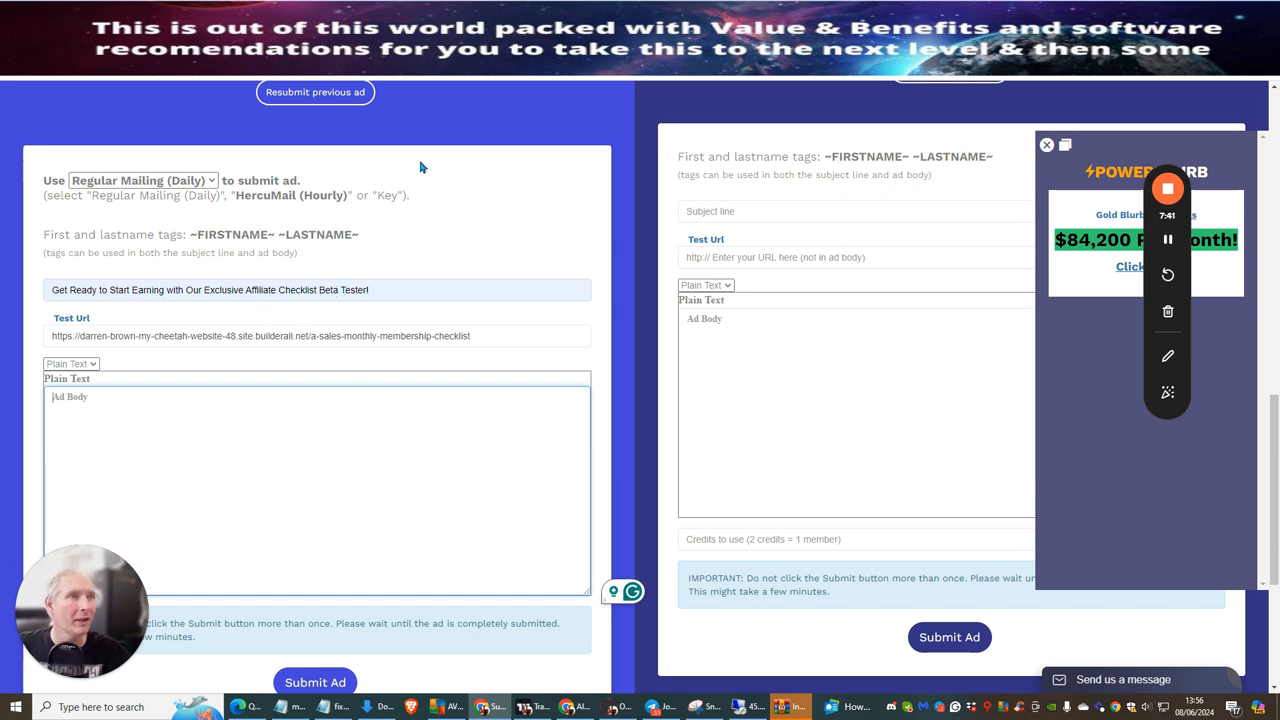
{"action": "mouse_move", "coordinate": [505, 302]}
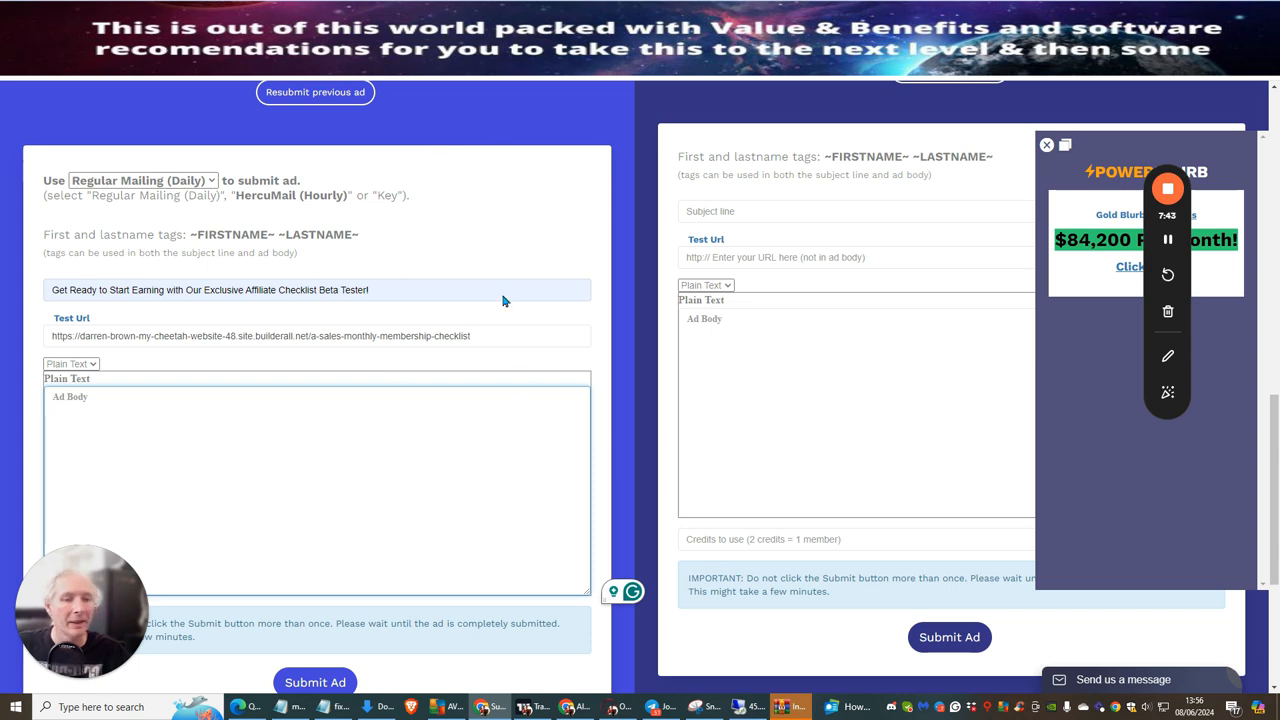
{"action": "mouse_move", "coordinate": [952, 297]}
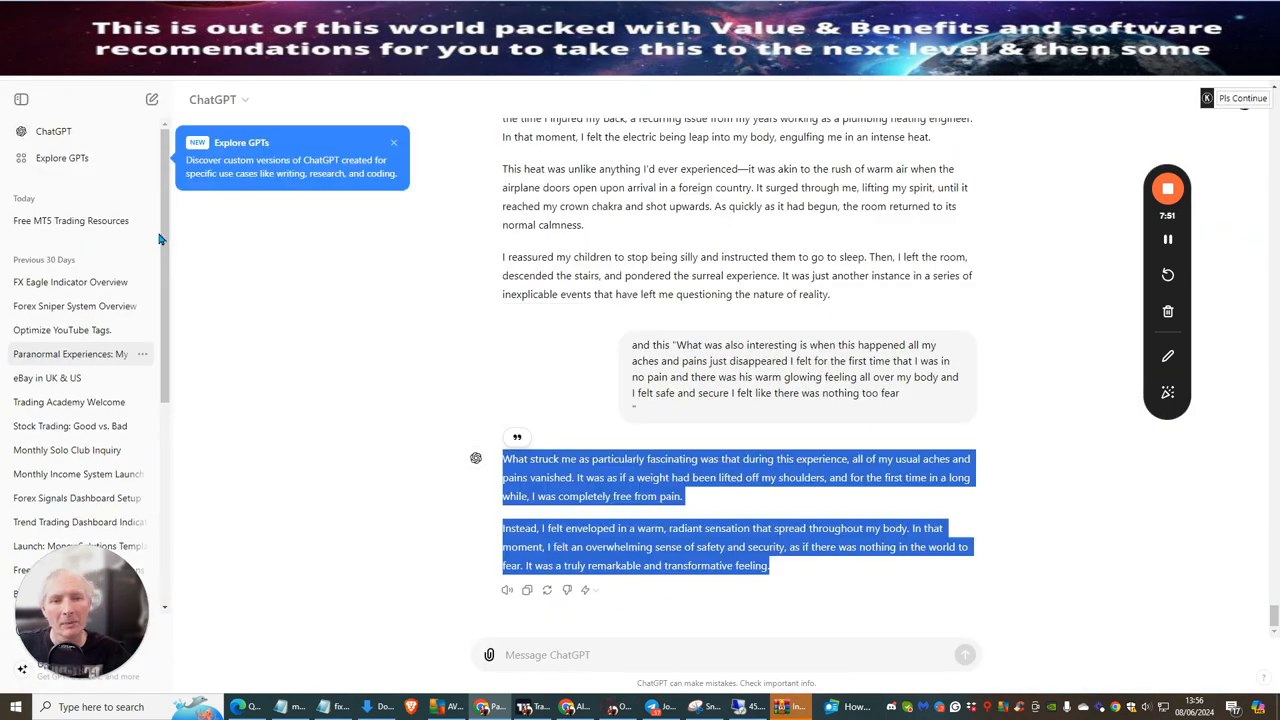
Step: Review the ChatGPT checklist announcement and select its opening text for copying
{"action": "scroll", "scroll_direction": "down", "scroll_amount": 3}
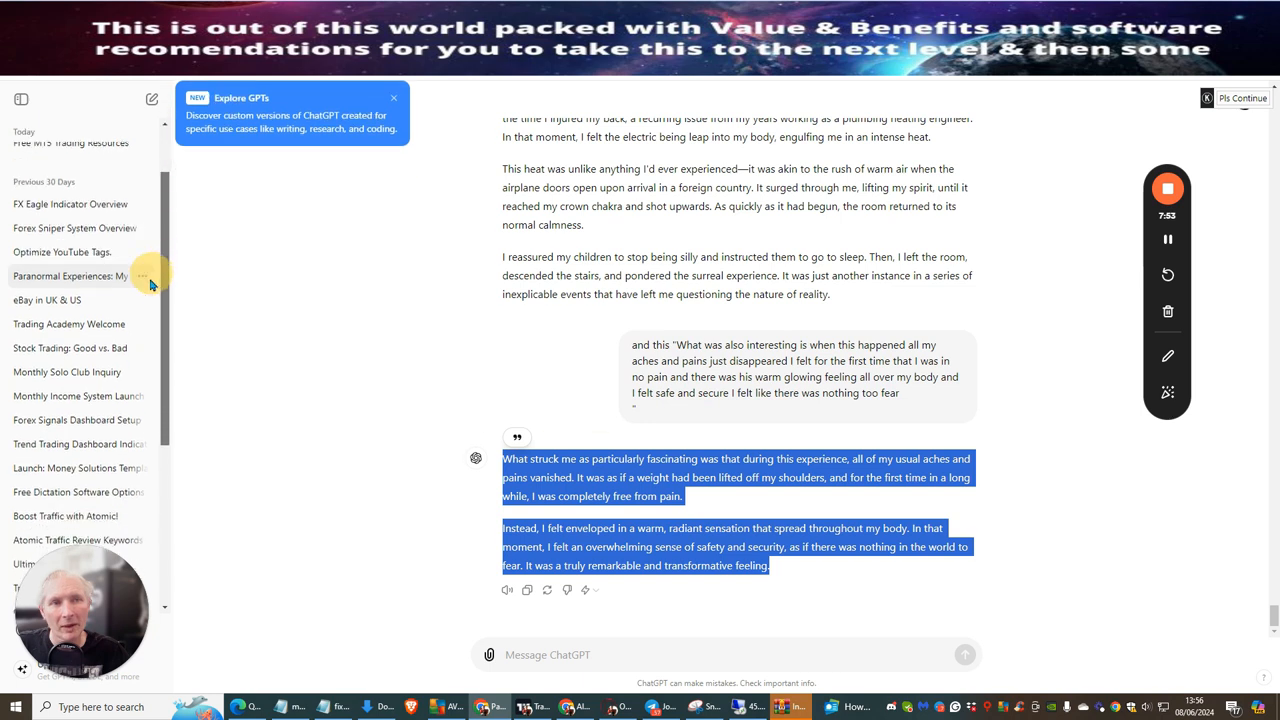
{"action": "scroll", "scroll_direction": "down", "scroll_amount": 3}
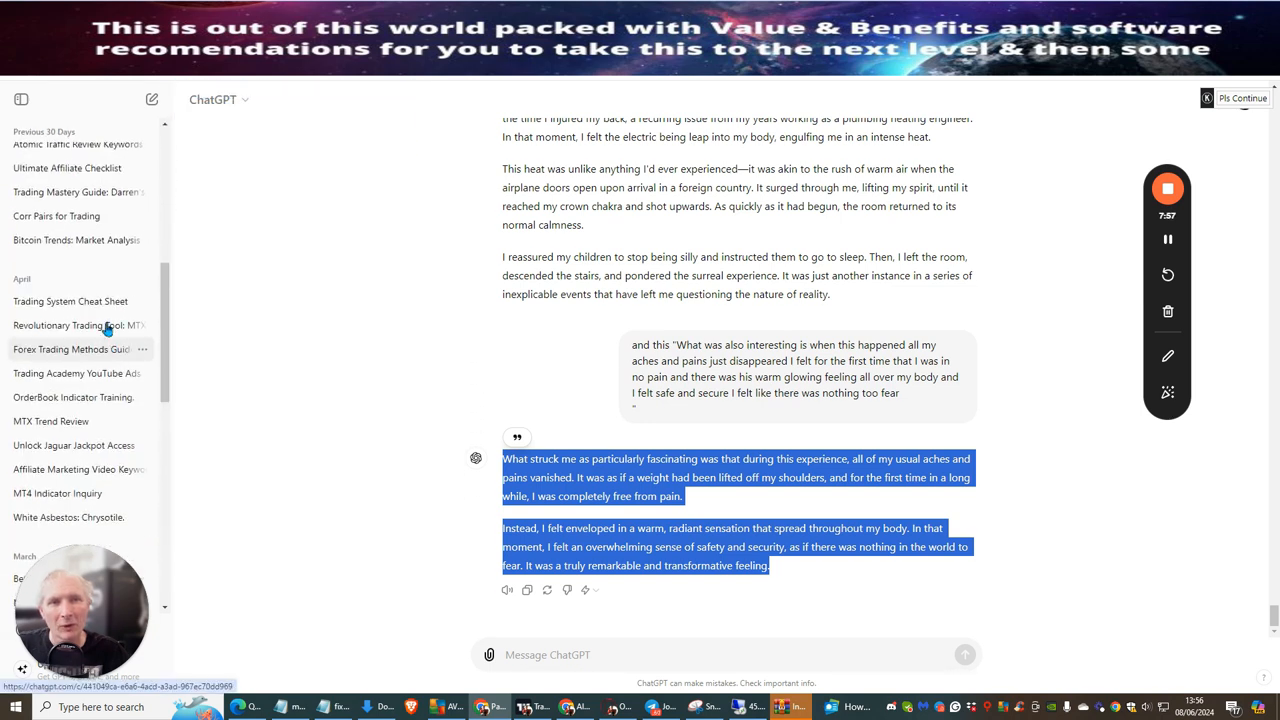
{"action": "scroll", "scroll_direction": "up", "scroll_amount": 3}
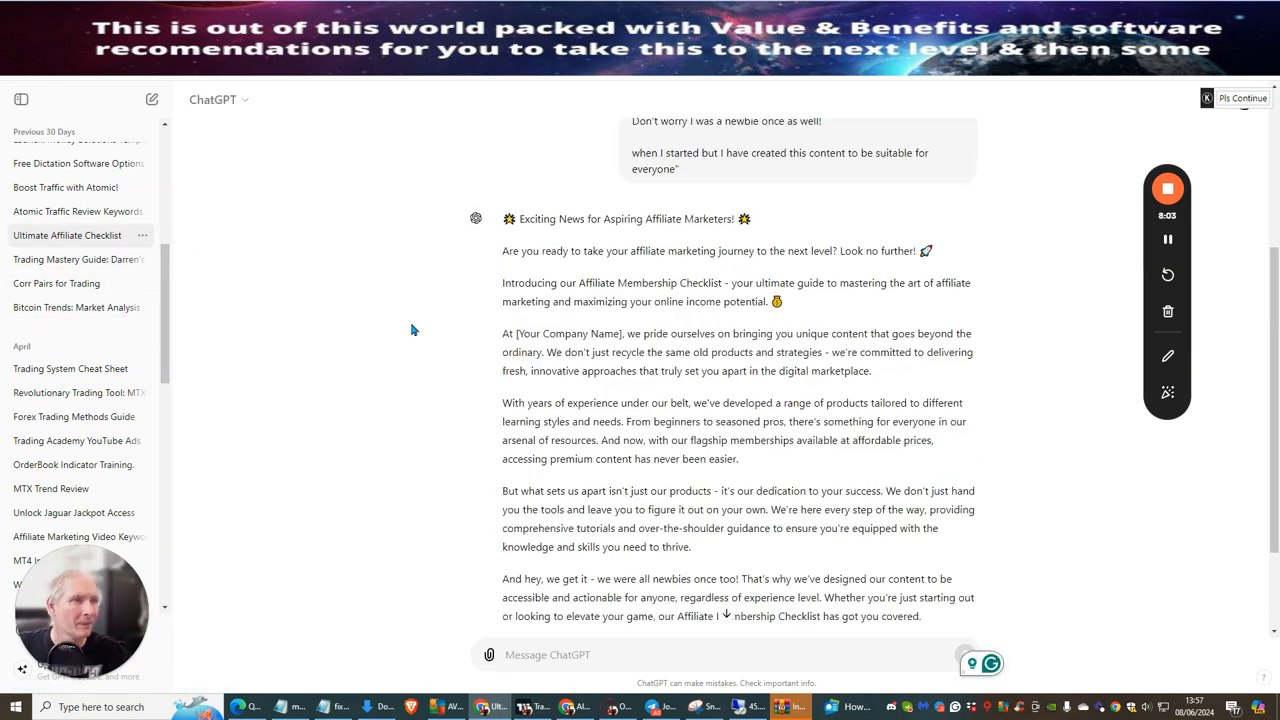
{"action": "scroll", "scroll_direction": "up", "scroll_amount": 3}
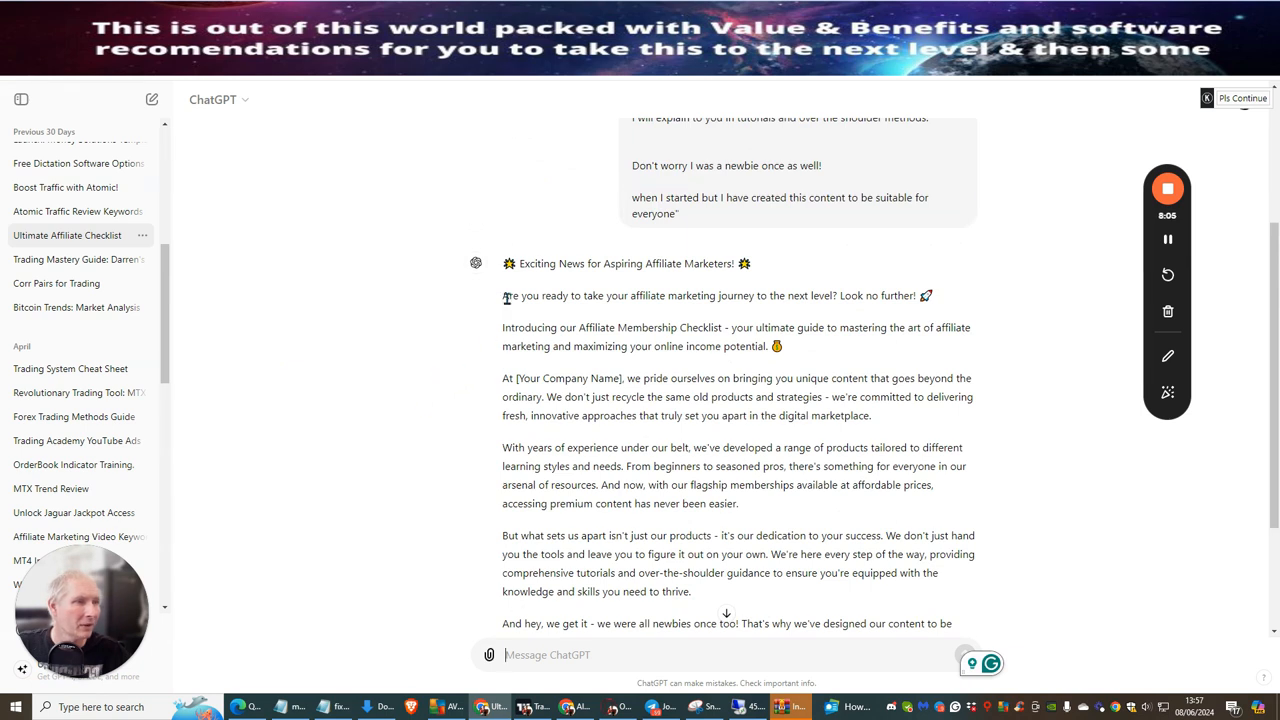
{"action": "left_click_drag", "start_coordinate": [505, 263], "coordinate": [575, 295]}
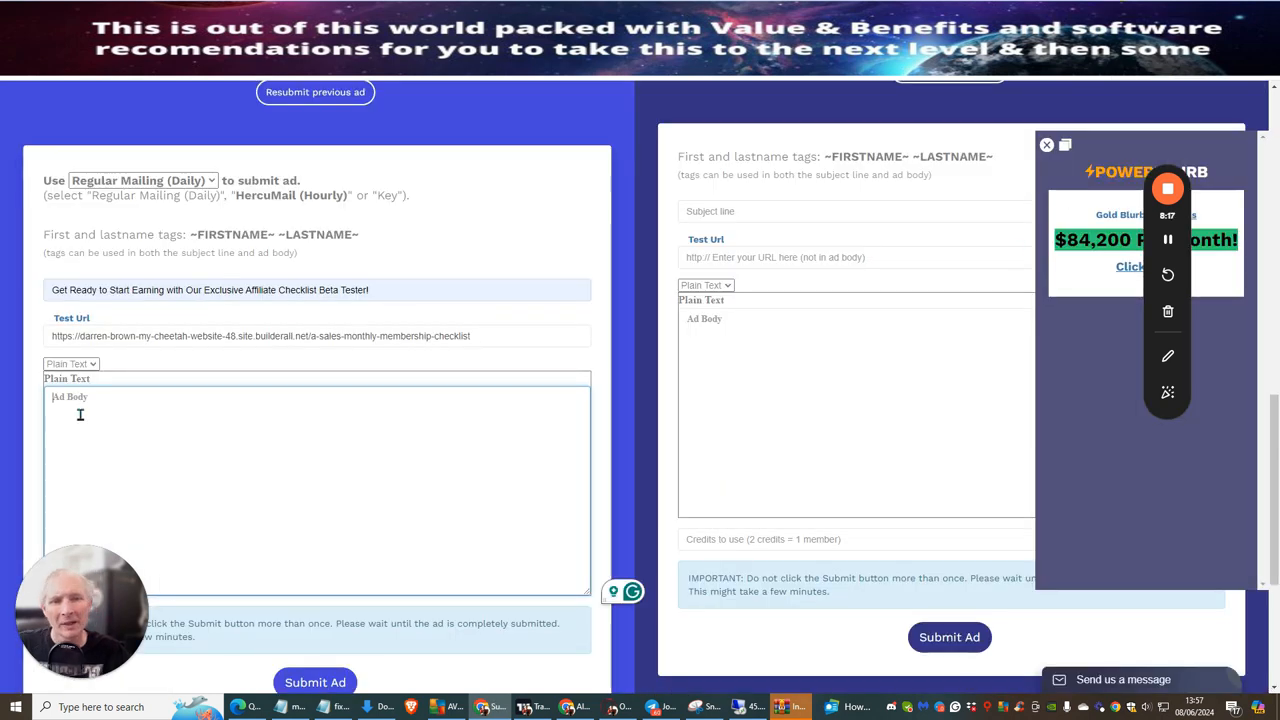
Step: Paste the ChatGPT announcement into the Ad Body as plain text
{"action": "right_click", "coordinate": [80, 414]}
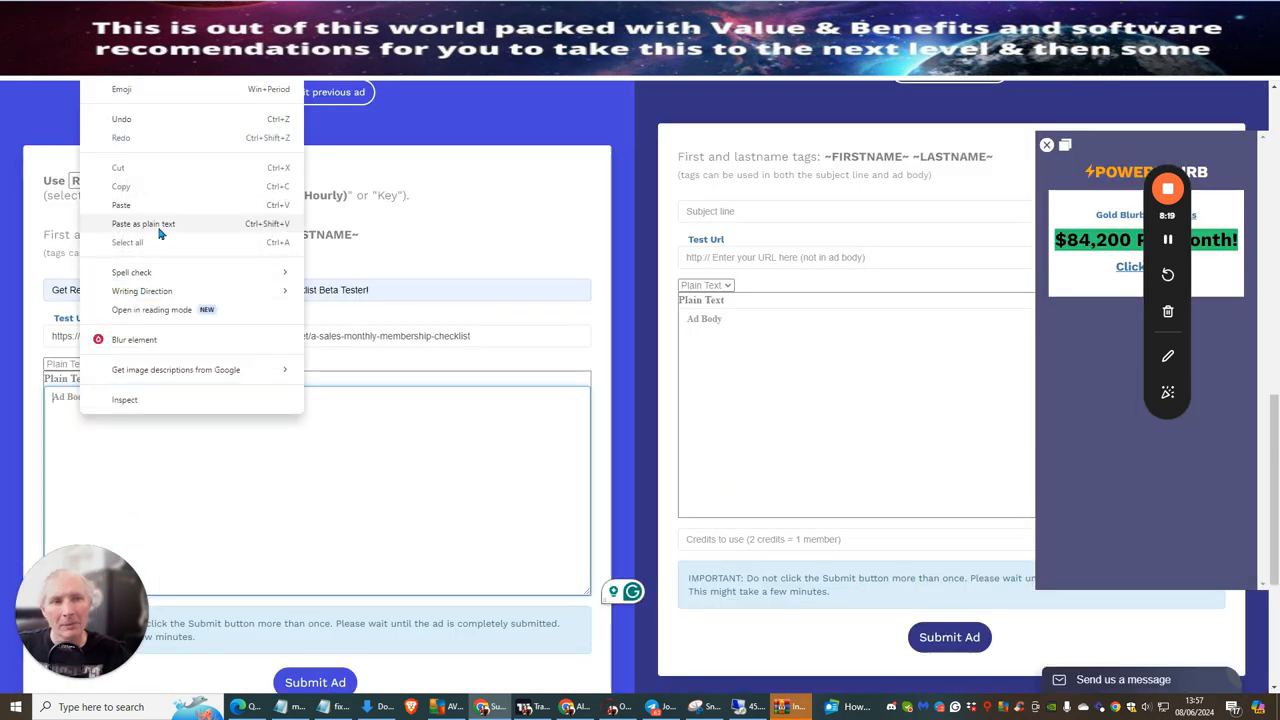
{"action": "left_click", "coordinate": [143, 223]}
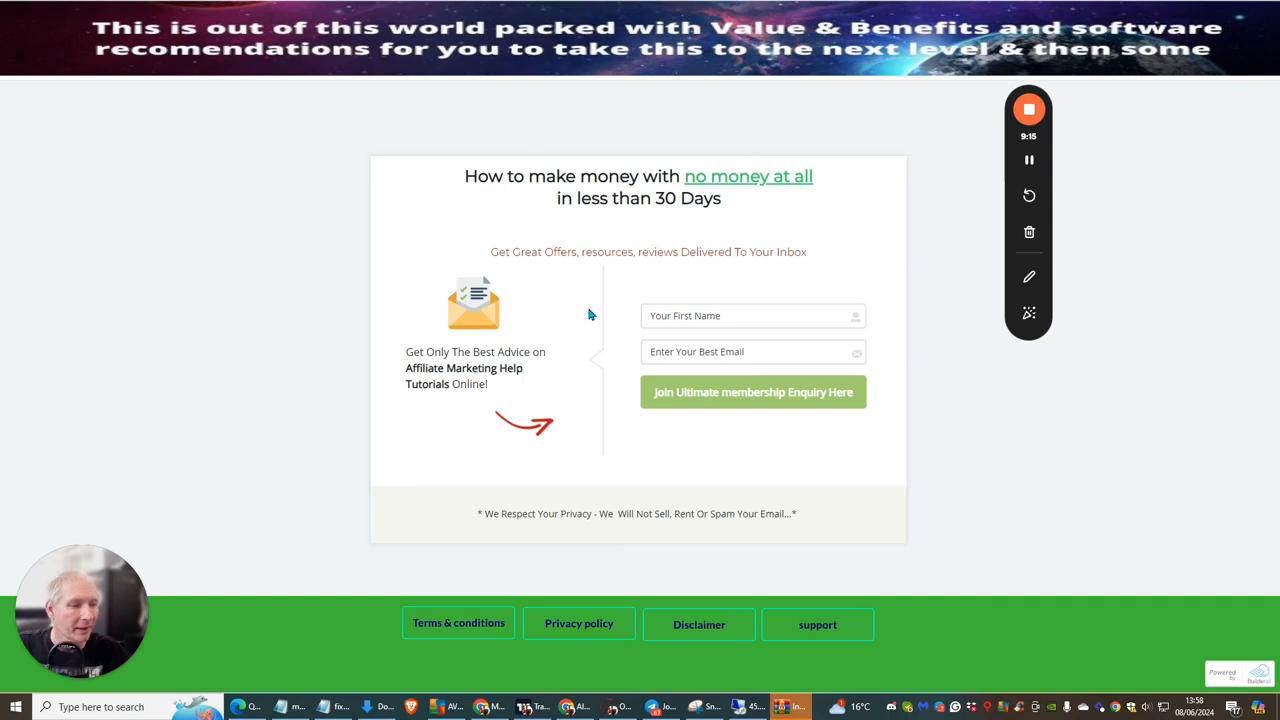
{"action": "mouse_move", "coordinate": [576, 293]}
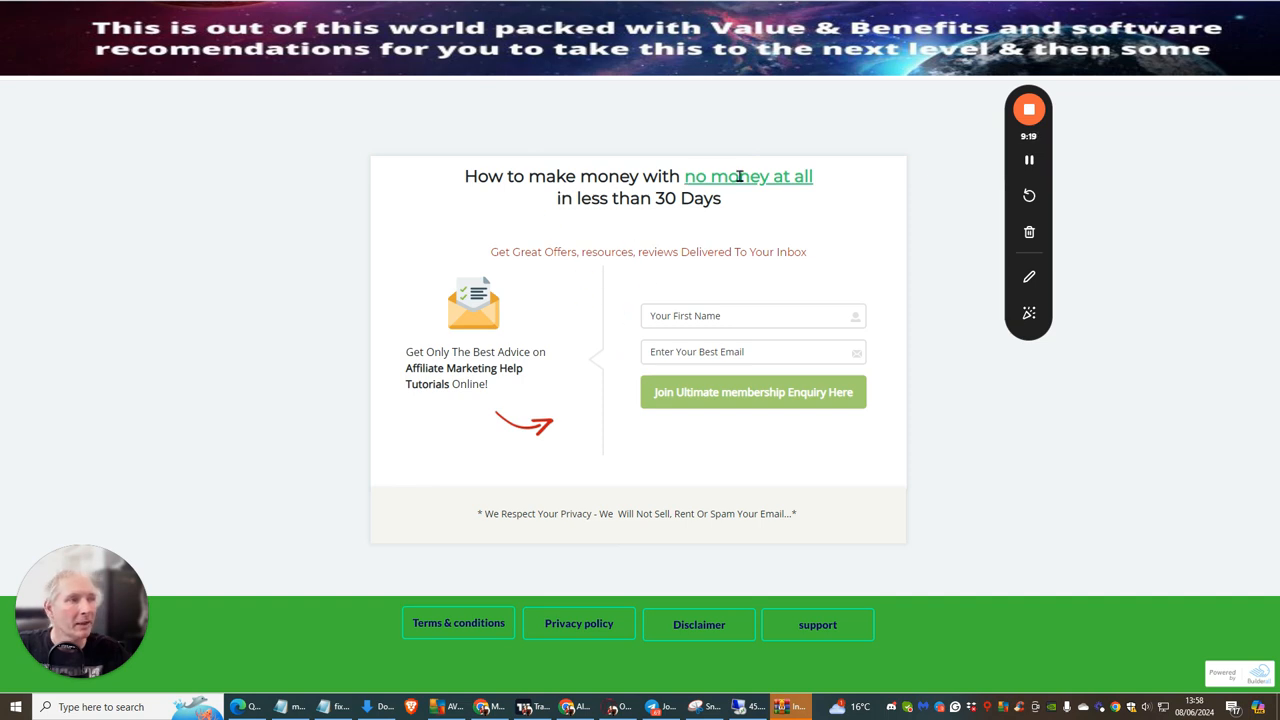
{"action": "mouse_move", "coordinate": [675, 323]}
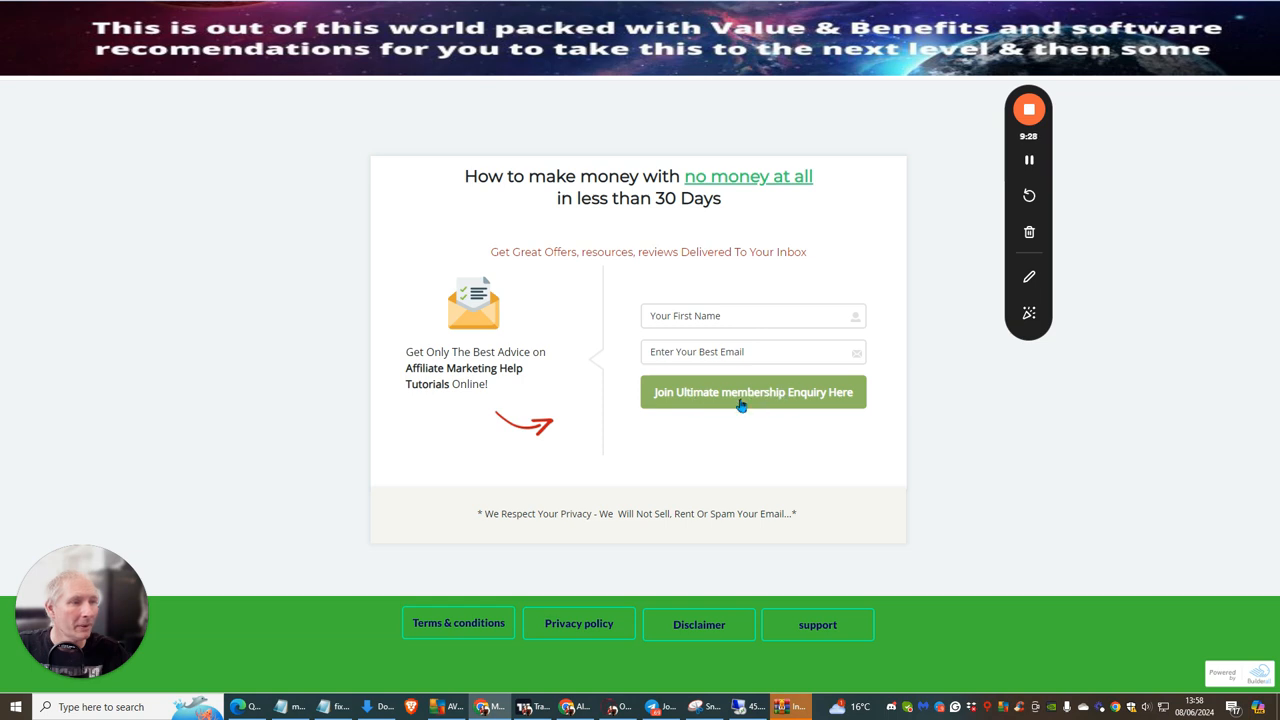
{"action": "mouse_move", "coordinate": [901, 481]}
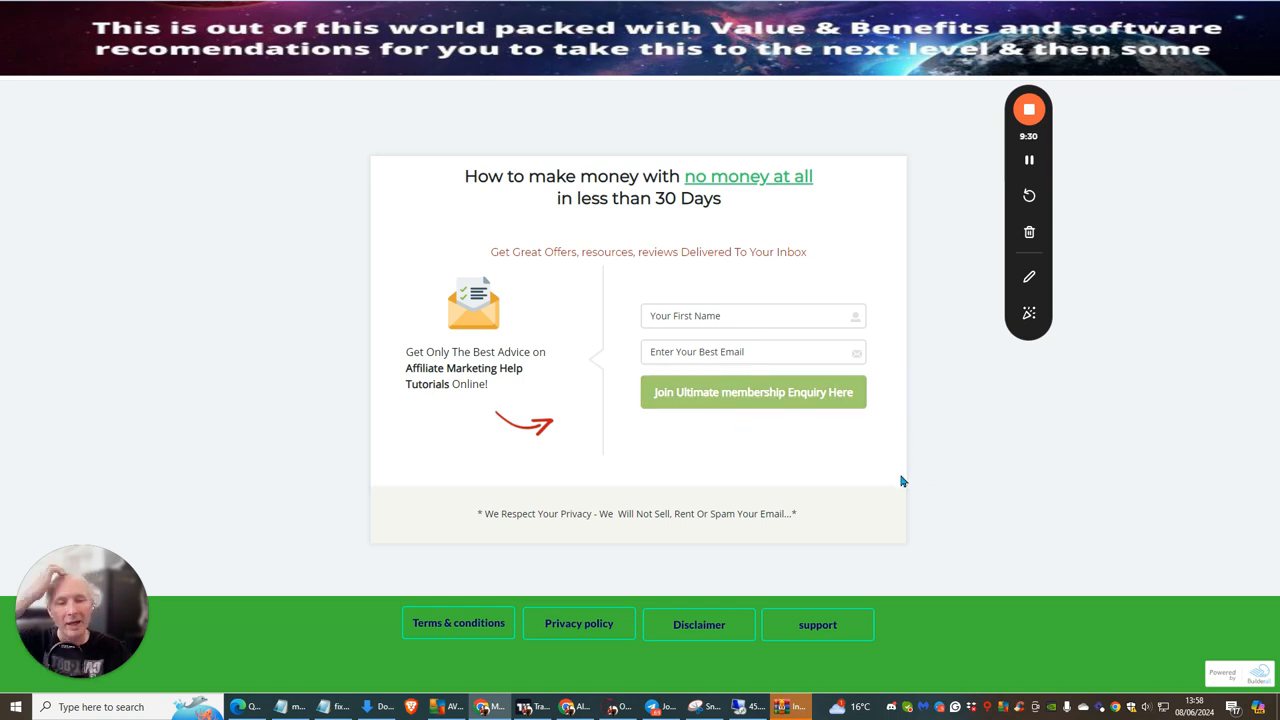
{"action": "mouse_move", "coordinate": [924, 456]}
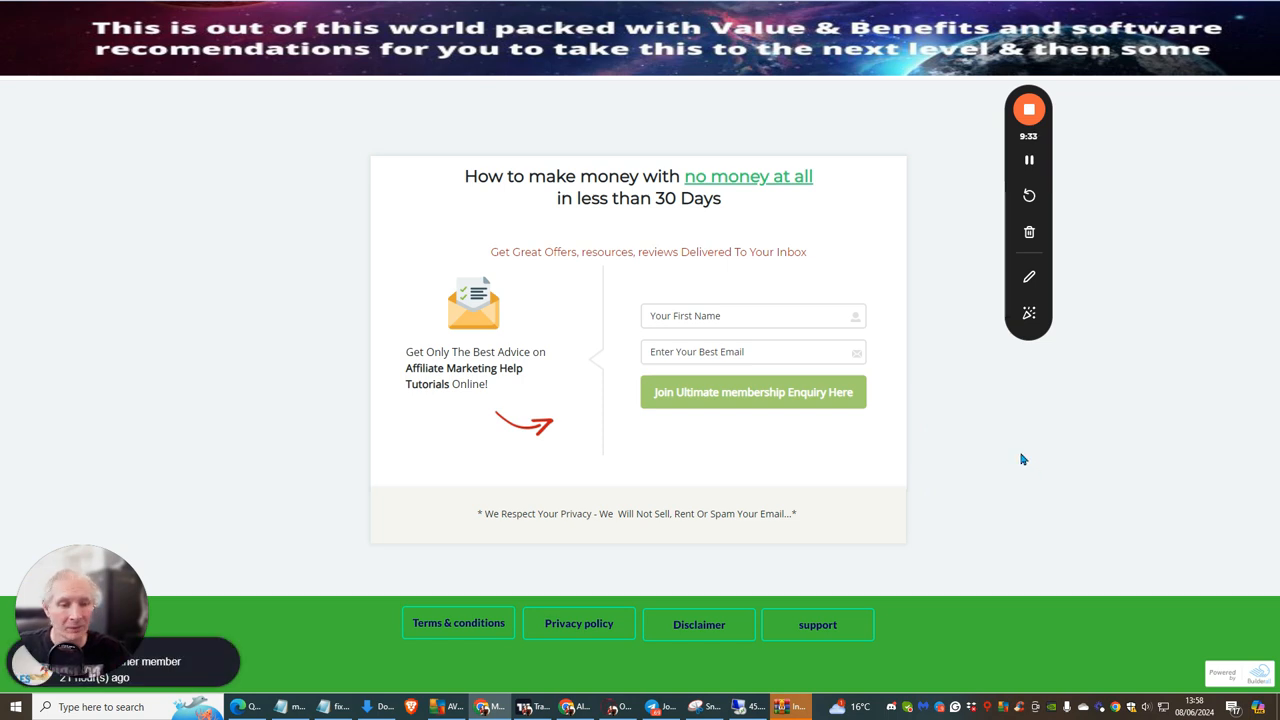
{"action": "mouse_move", "coordinate": [1018, 451]}
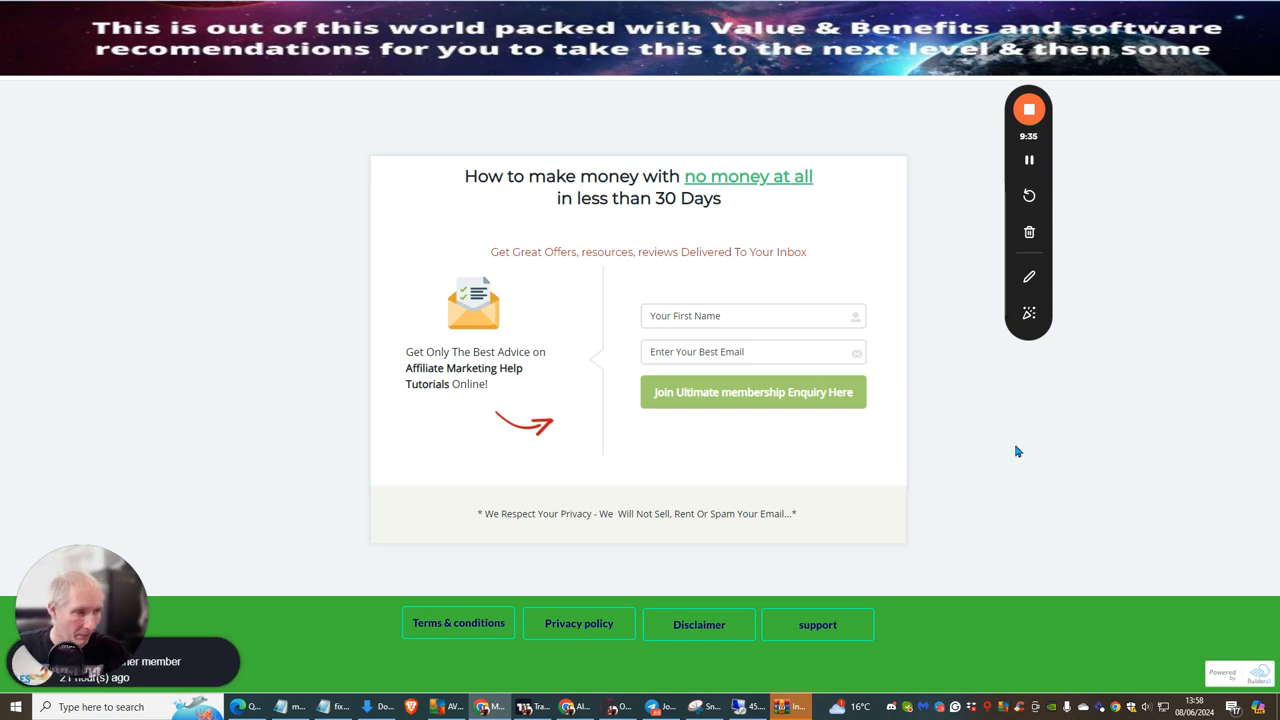
{"action": "mouse_move", "coordinate": [1011, 445]}
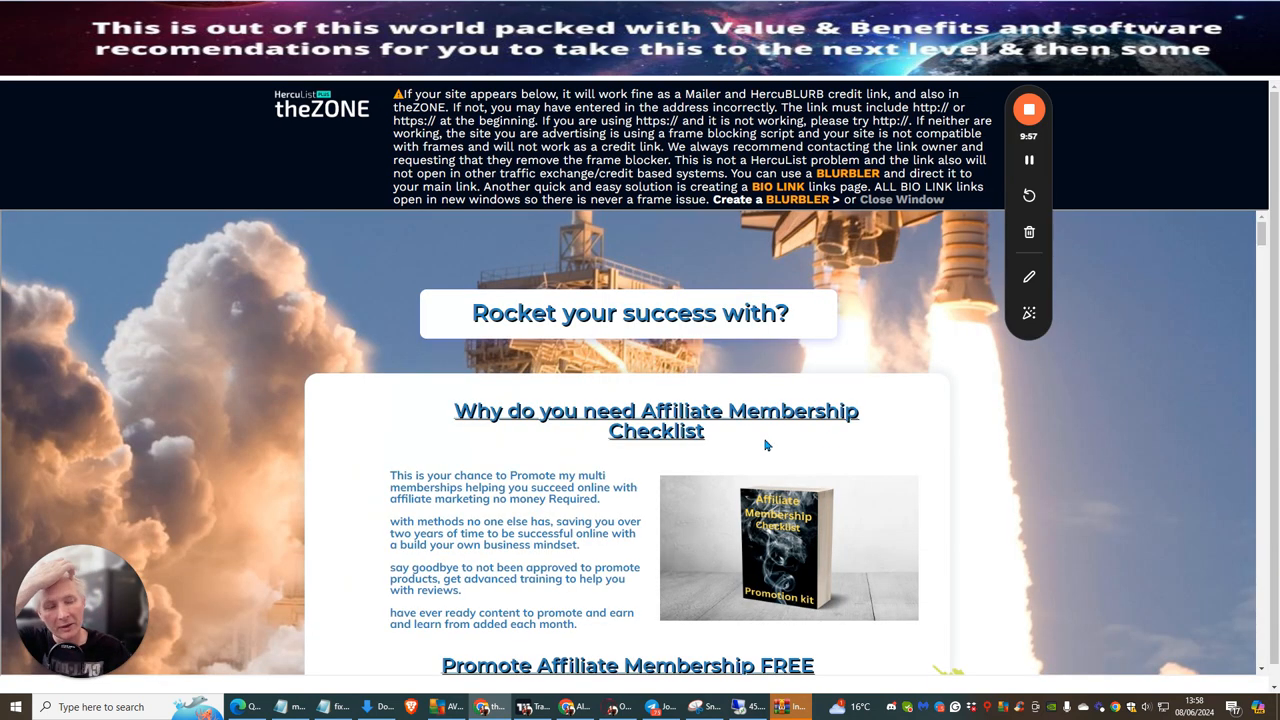
{"action": "mouse_move", "coordinate": [305, 331]}
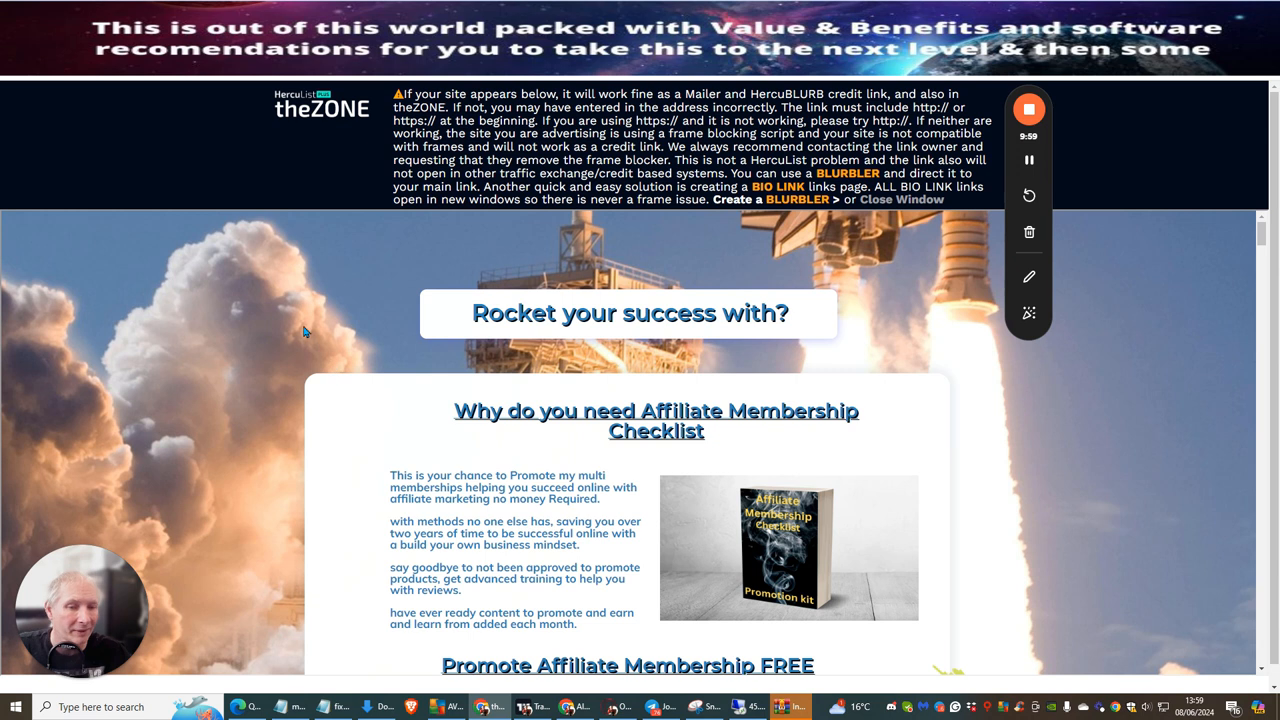
Step: Scroll through the framed Affiliate Membership Checklist page in theZONE preview
{"action": "scroll", "scroll_direction": "down", "scroll_amount": 3}
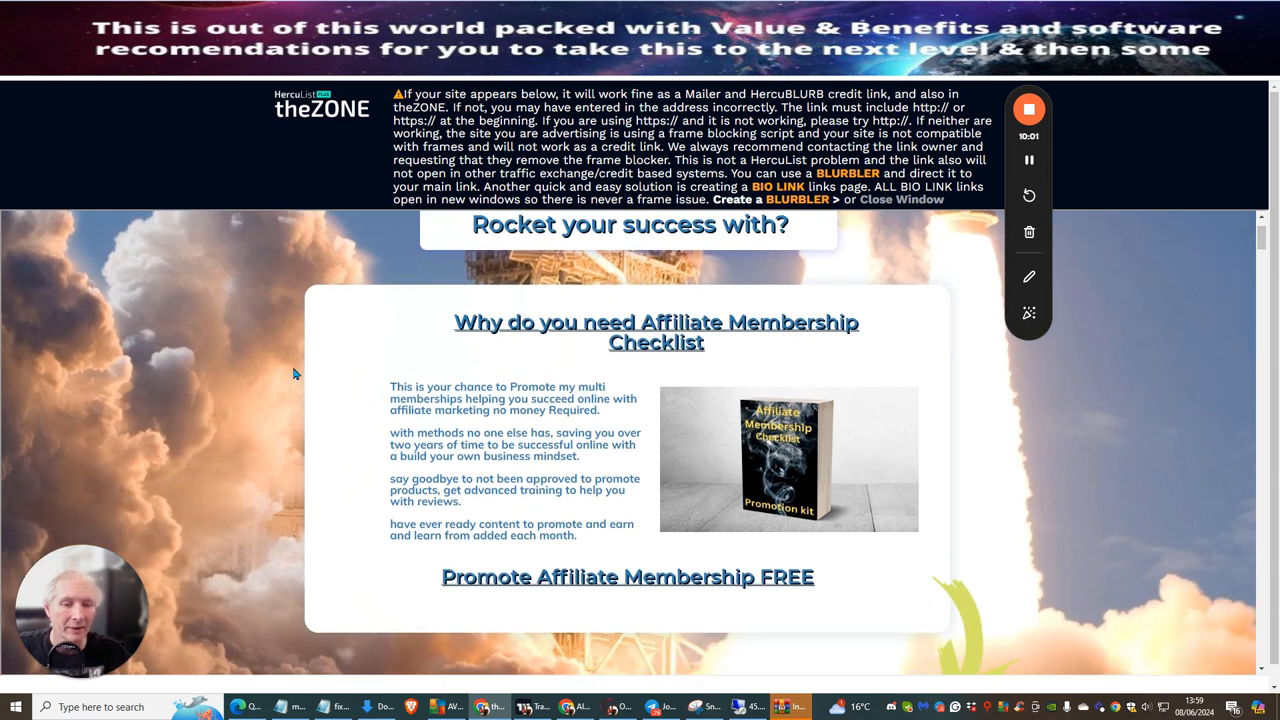
{"action": "mouse_move", "coordinate": [285, 430]}
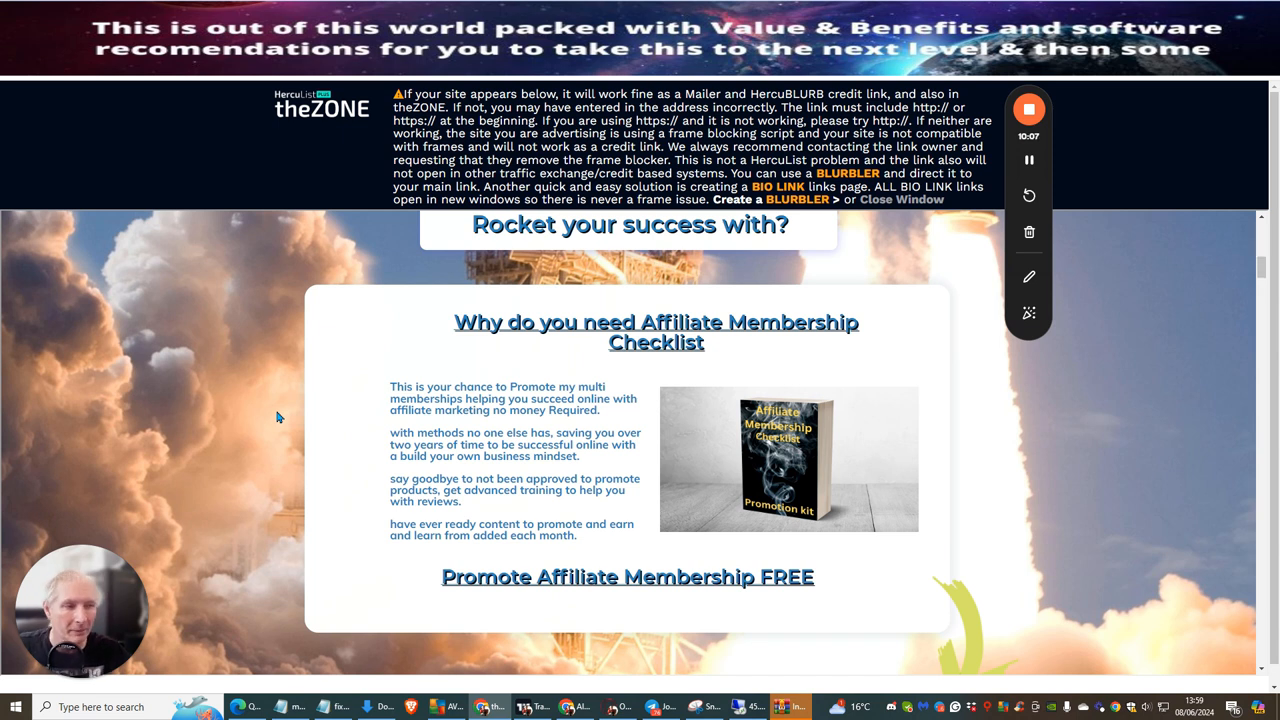
{"action": "scroll", "scroll_direction": "up", "scroll_amount": 3}
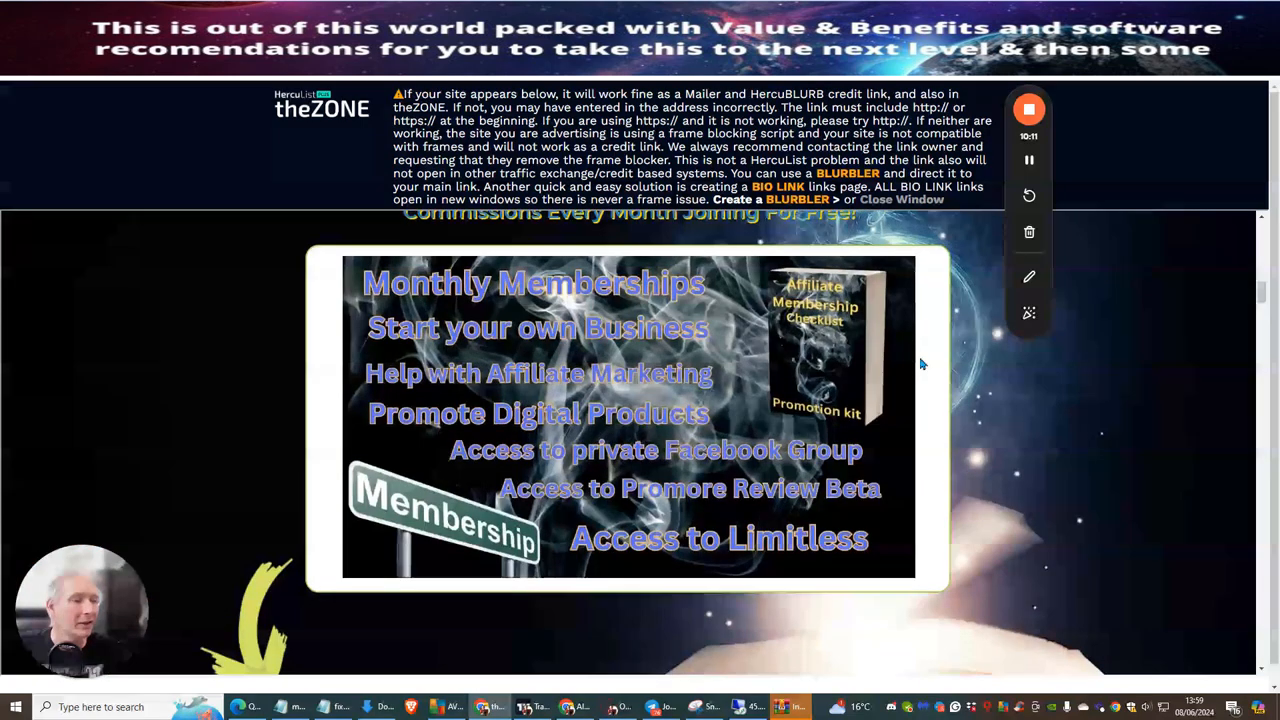
{"action": "scroll", "scroll_direction": "down", "scroll_amount": 3}
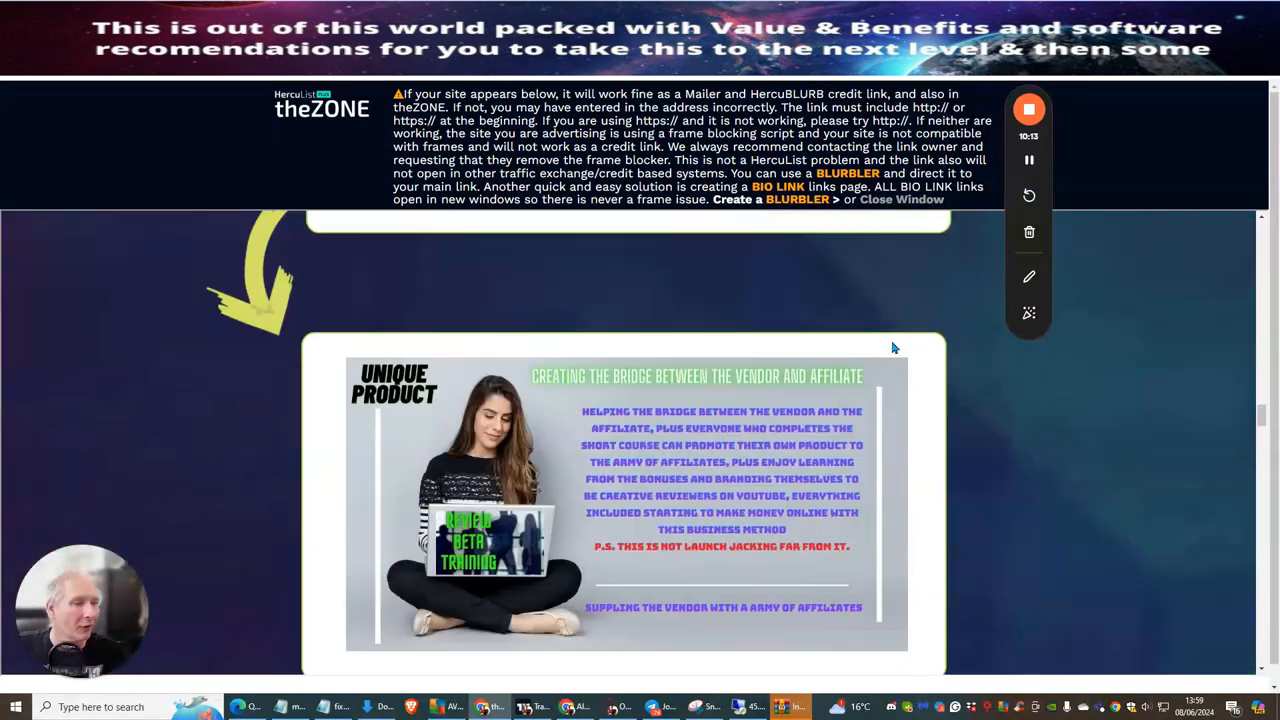
{"action": "scroll", "scroll_direction": "down", "scroll_amount": 3}
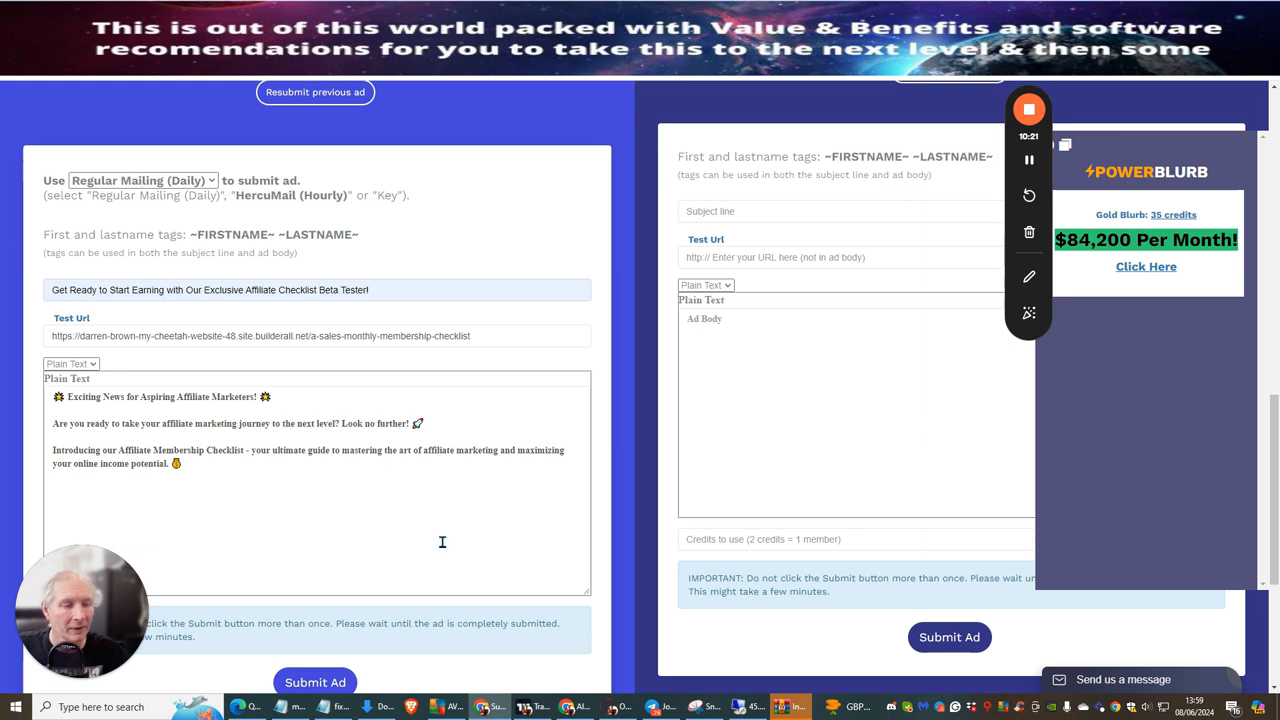
Step: Submit the completed ad to HercuList Plus members with Submit Ad
{"action": "left_click", "coordinate": [315, 682]}
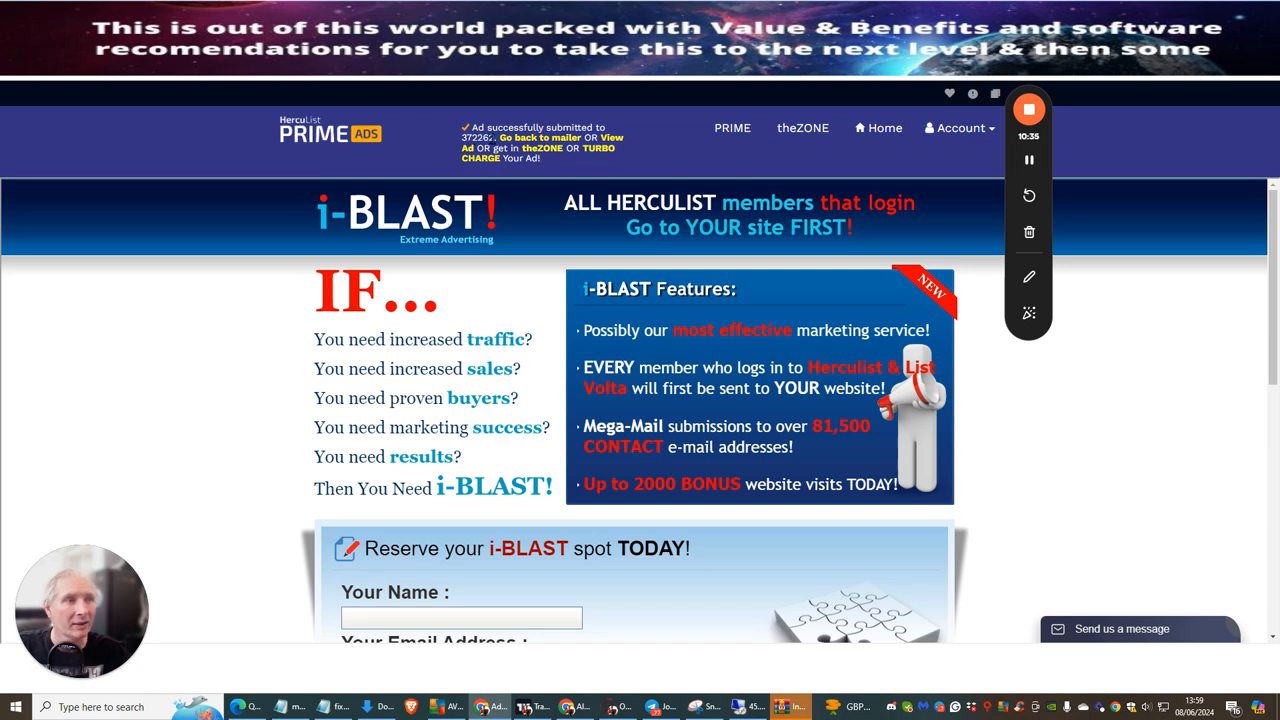
{"action": "mouse_move", "coordinate": [921, 431]}
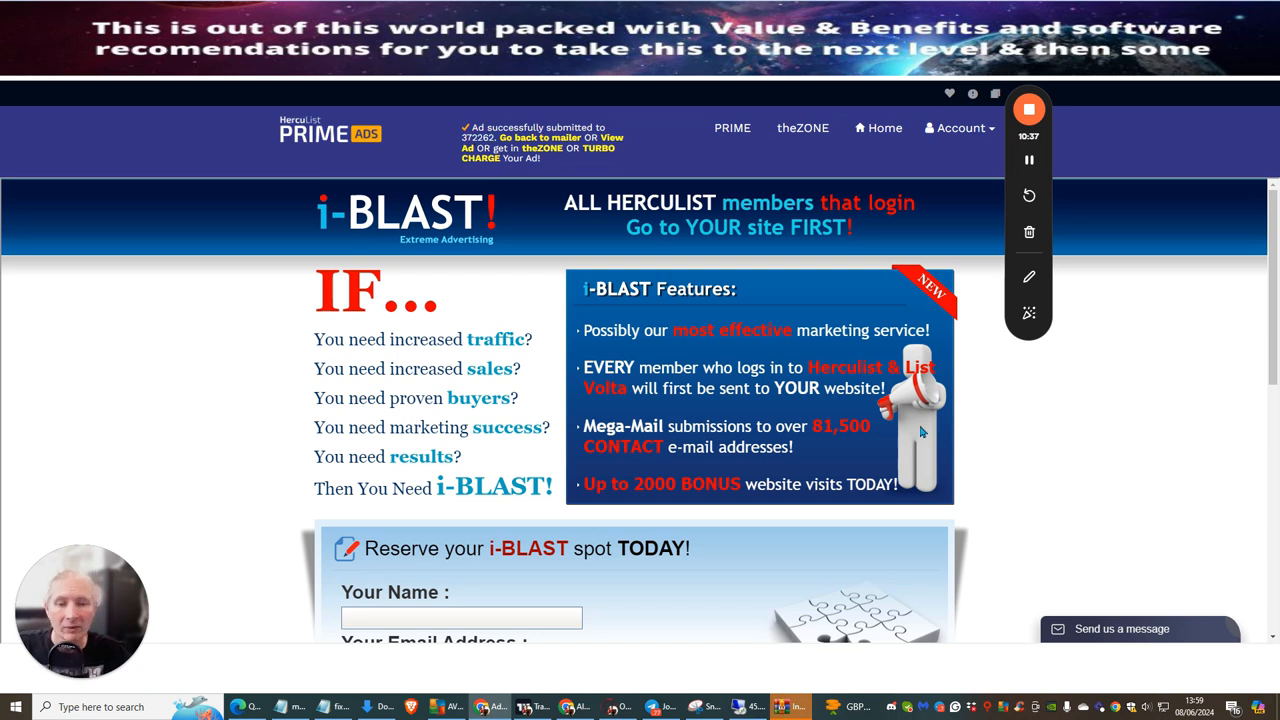
{"action": "mouse_move", "coordinate": [475, 304]}
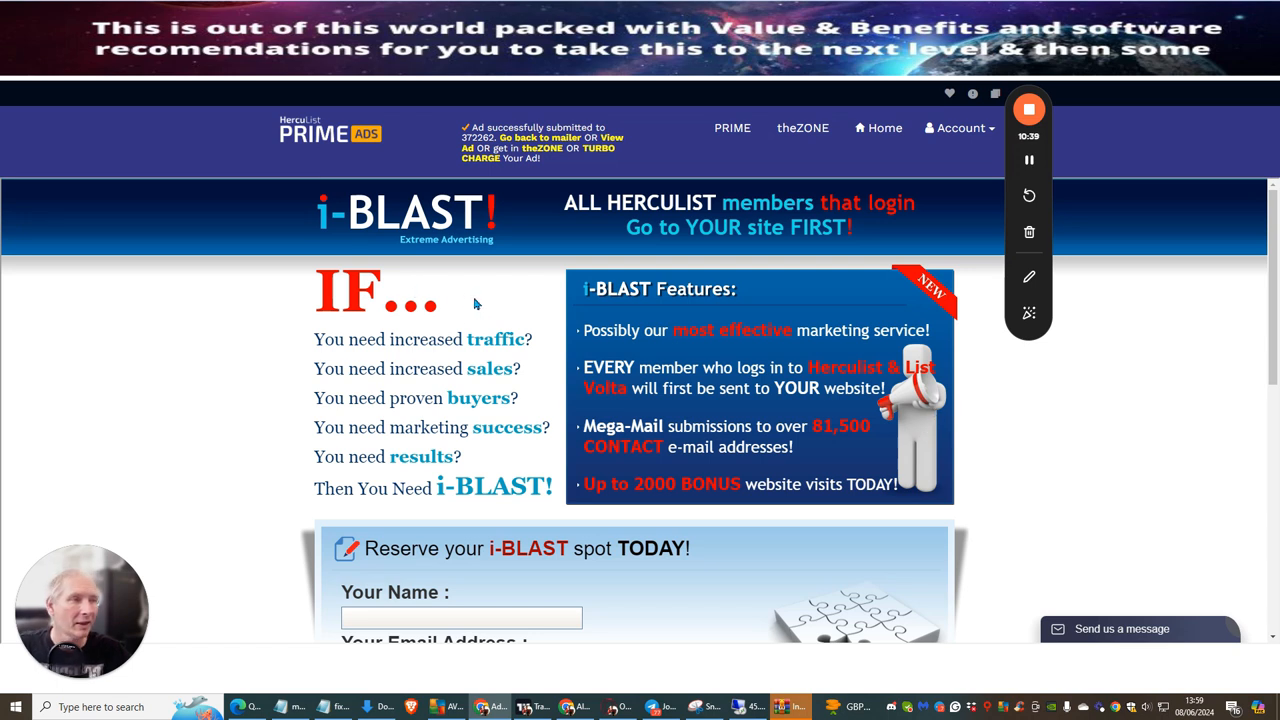
{"action": "mouse_move", "coordinate": [1027, 418]}
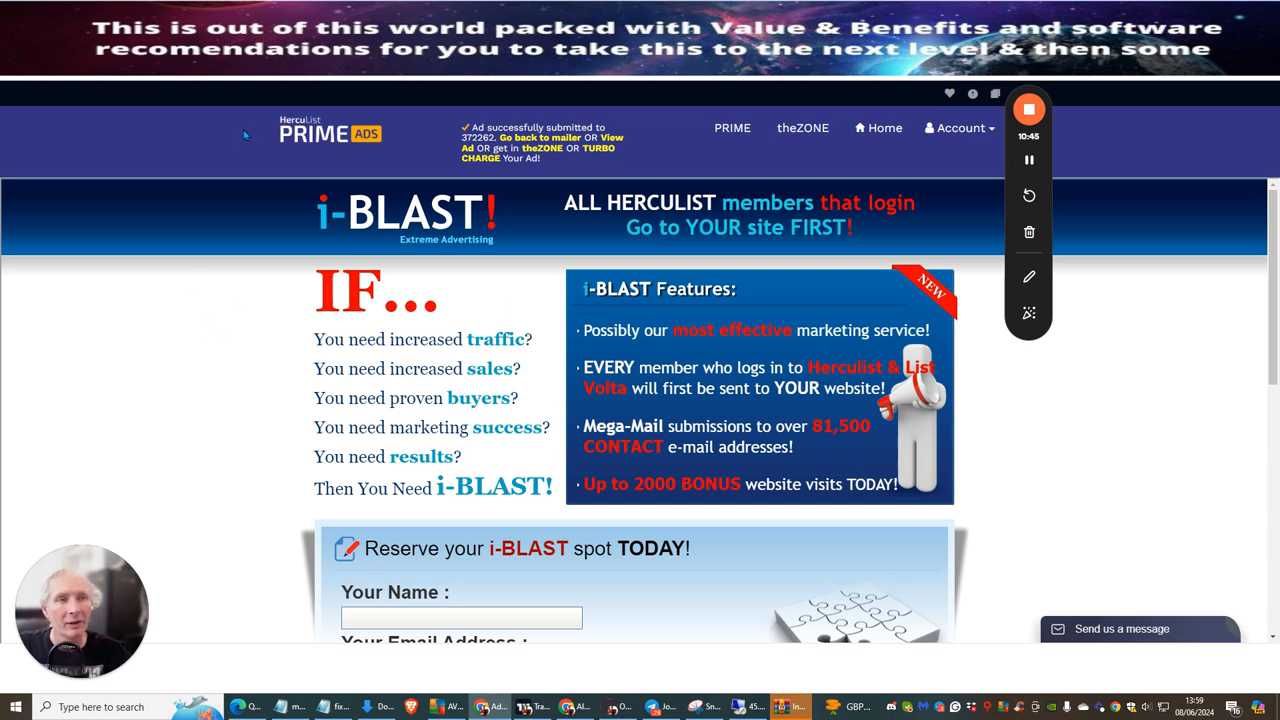
{"action": "mouse_move", "coordinate": [235, 387]}
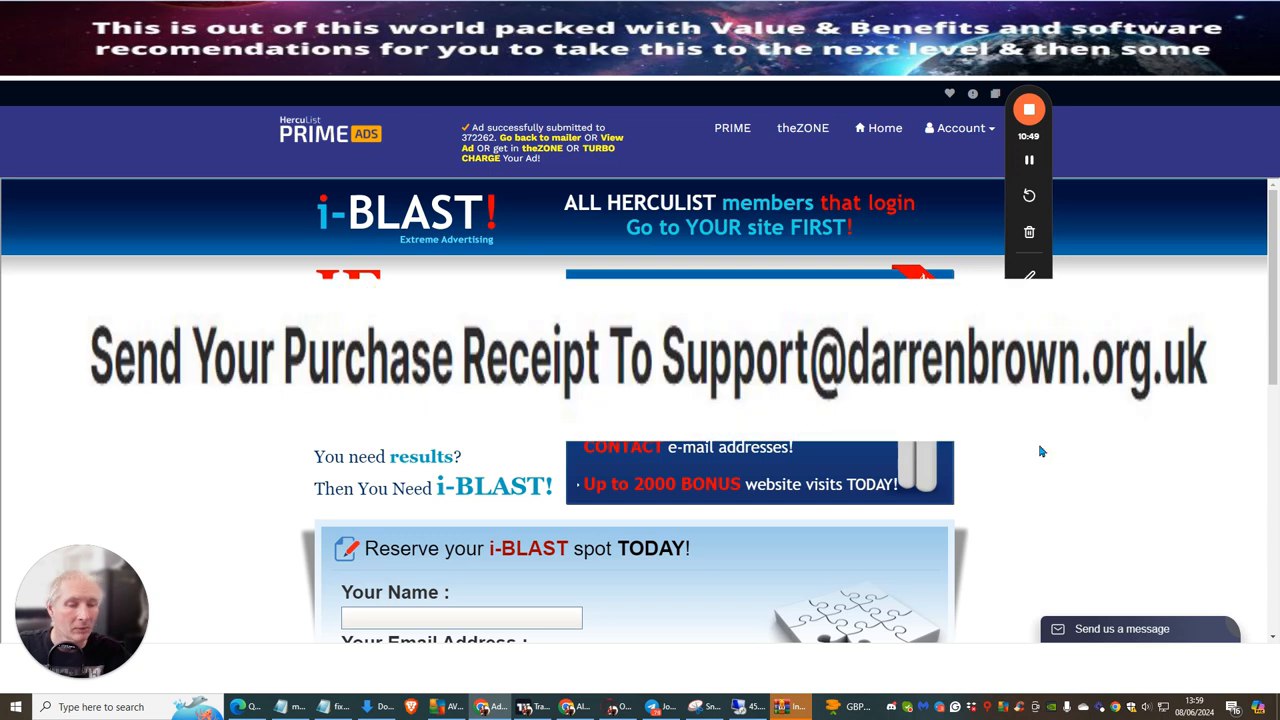
{"action": "mouse_move", "coordinate": [1022, 491]}
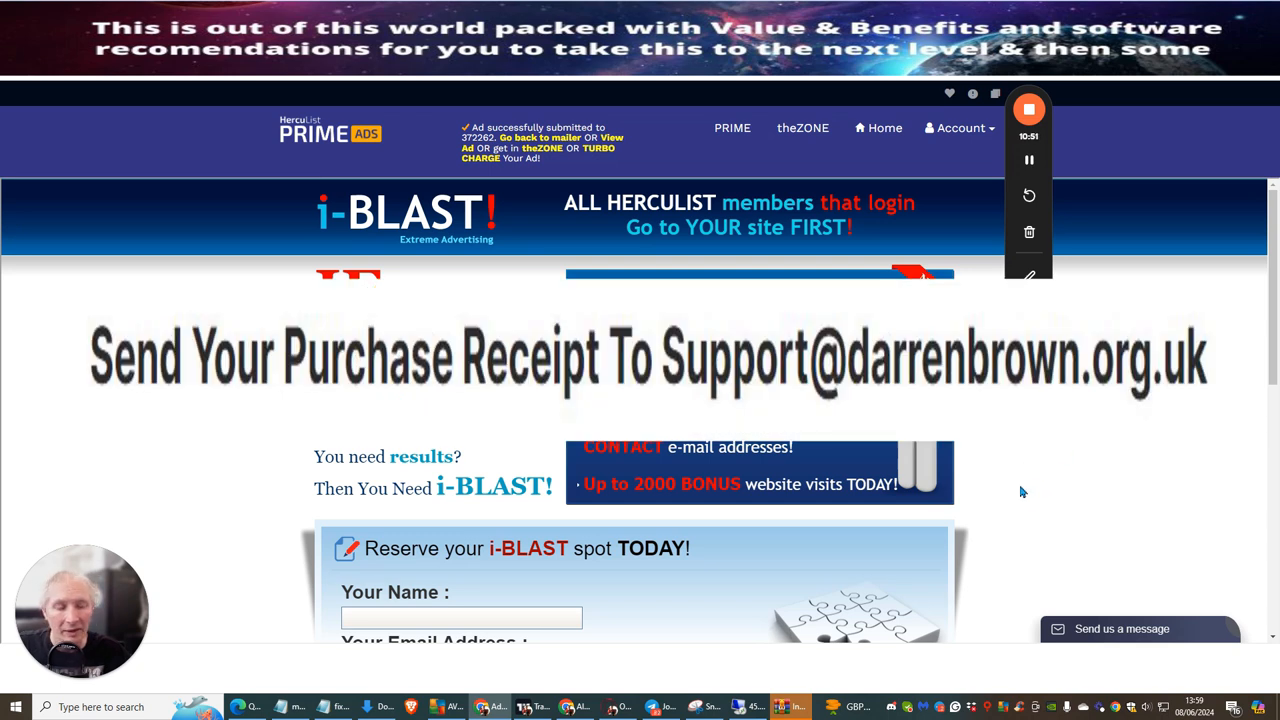
{"action": "mouse_move", "coordinate": [1016, 446]}
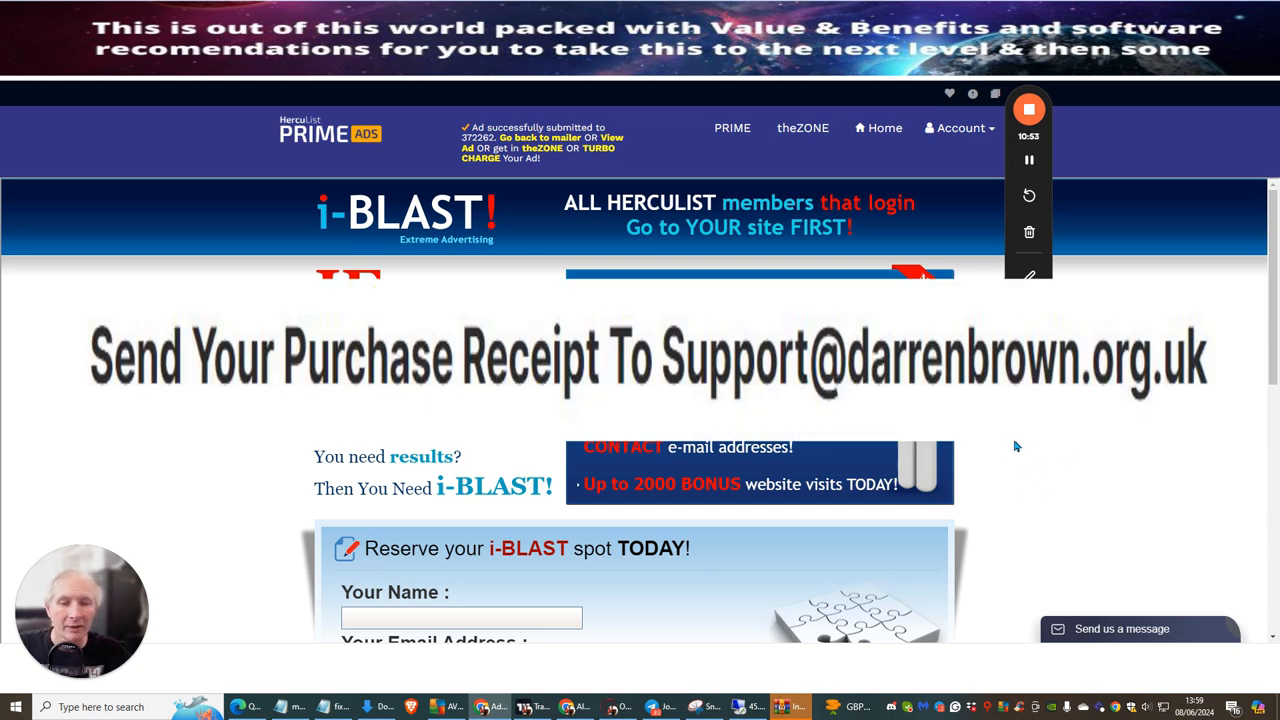